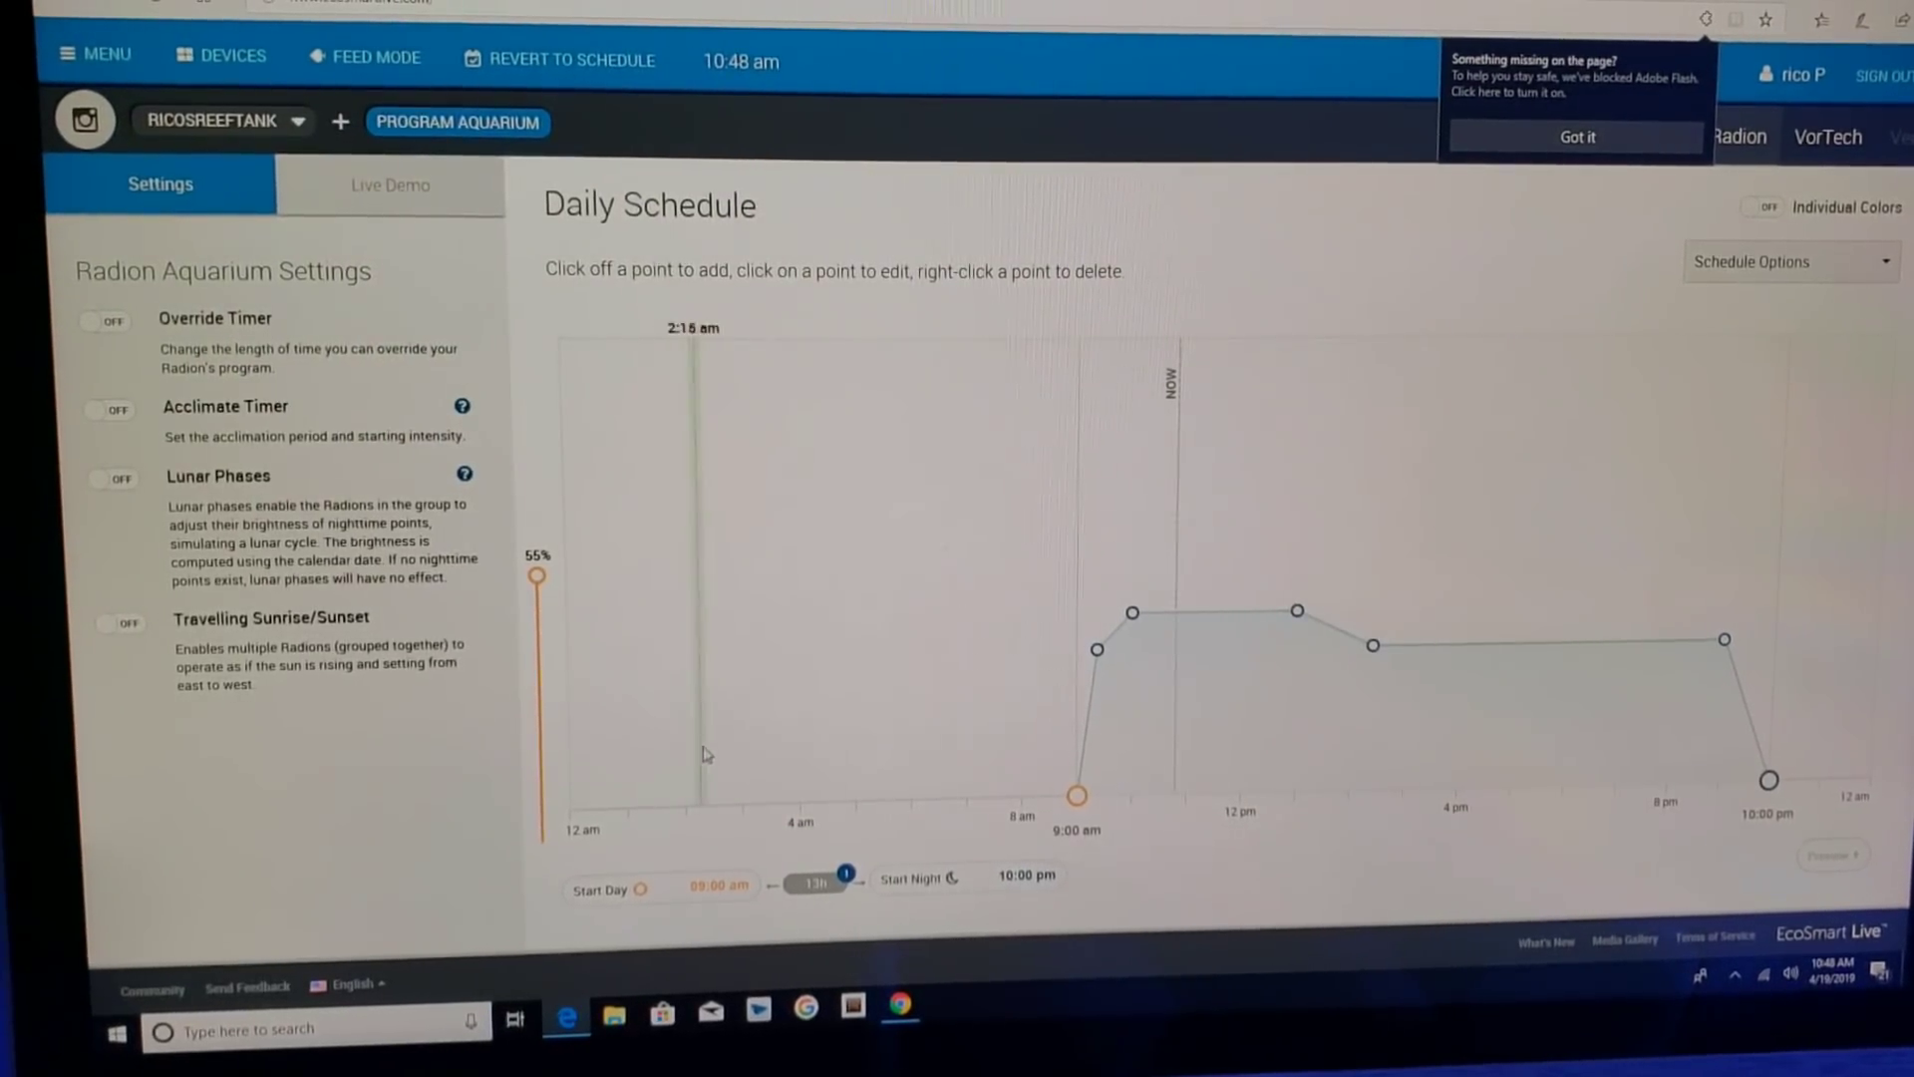
mouse_move(869, 736)
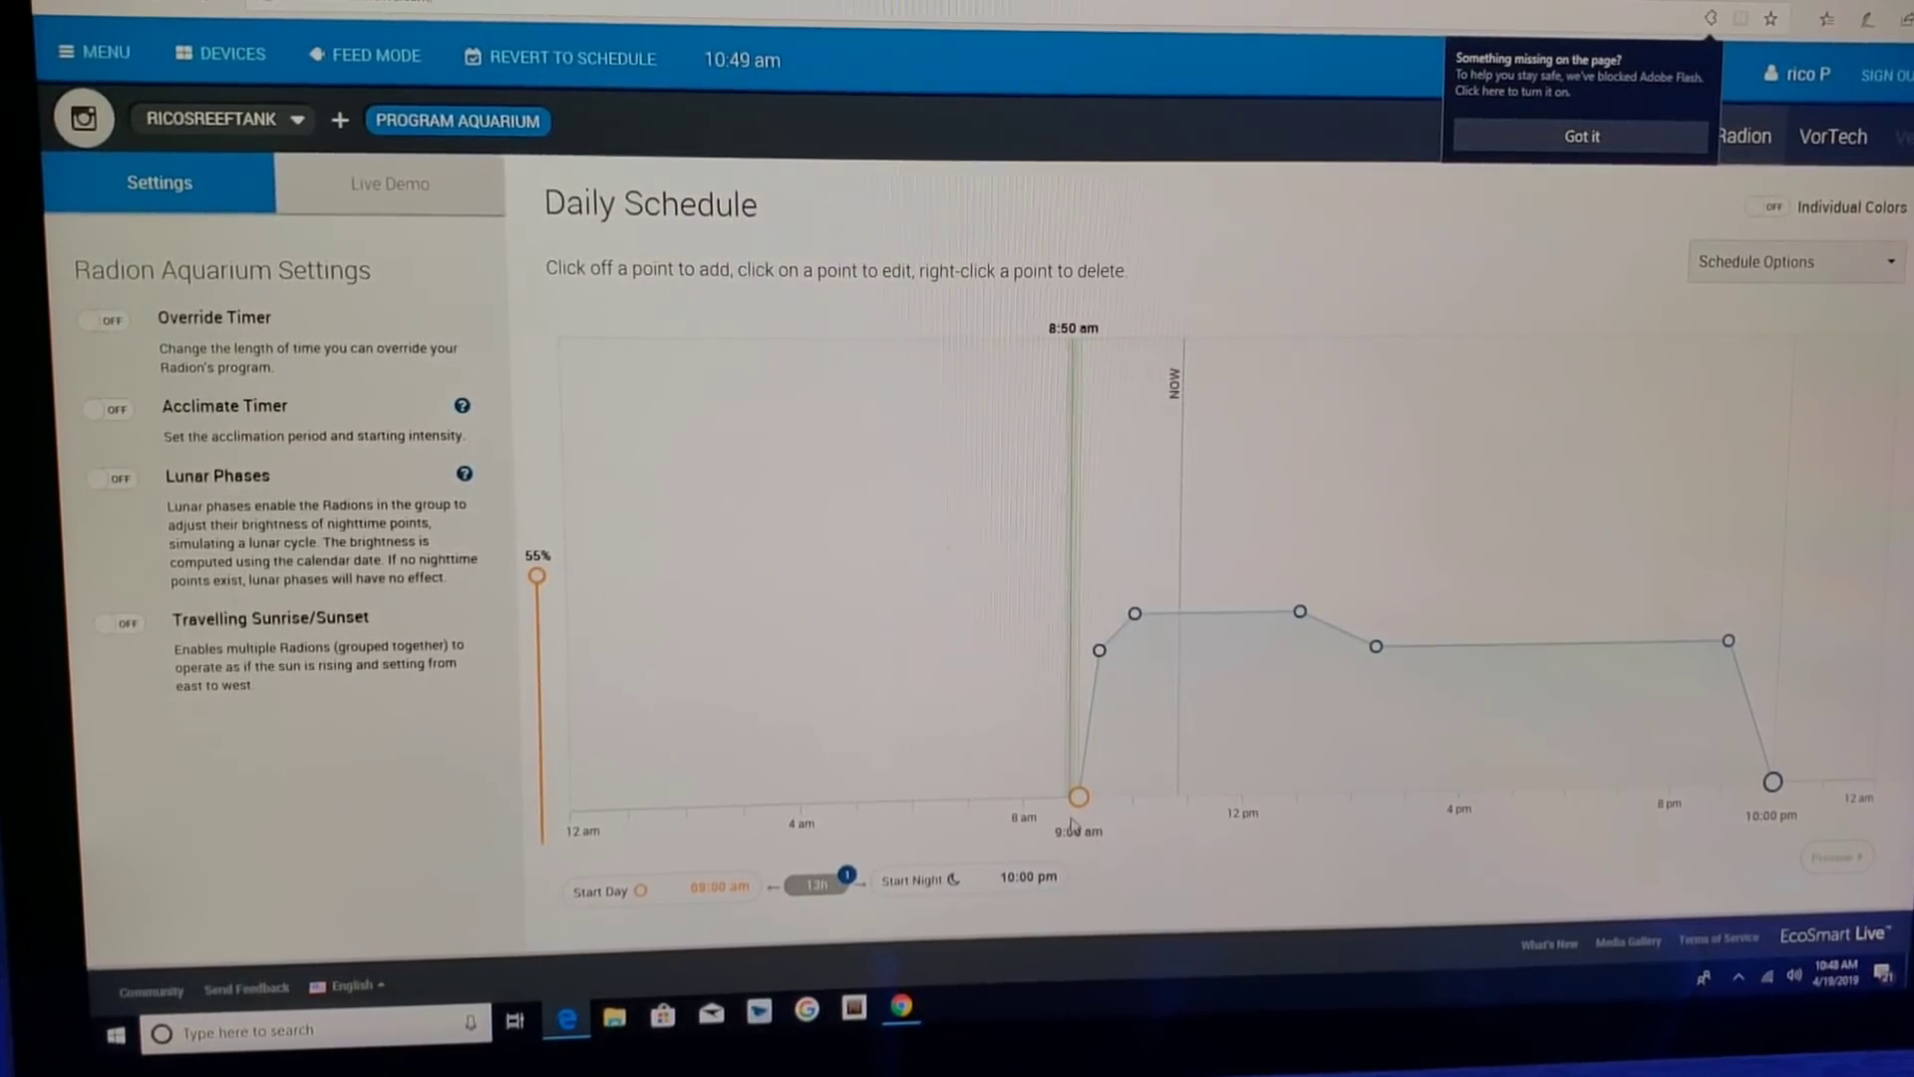
mouse_move(1076, 796)
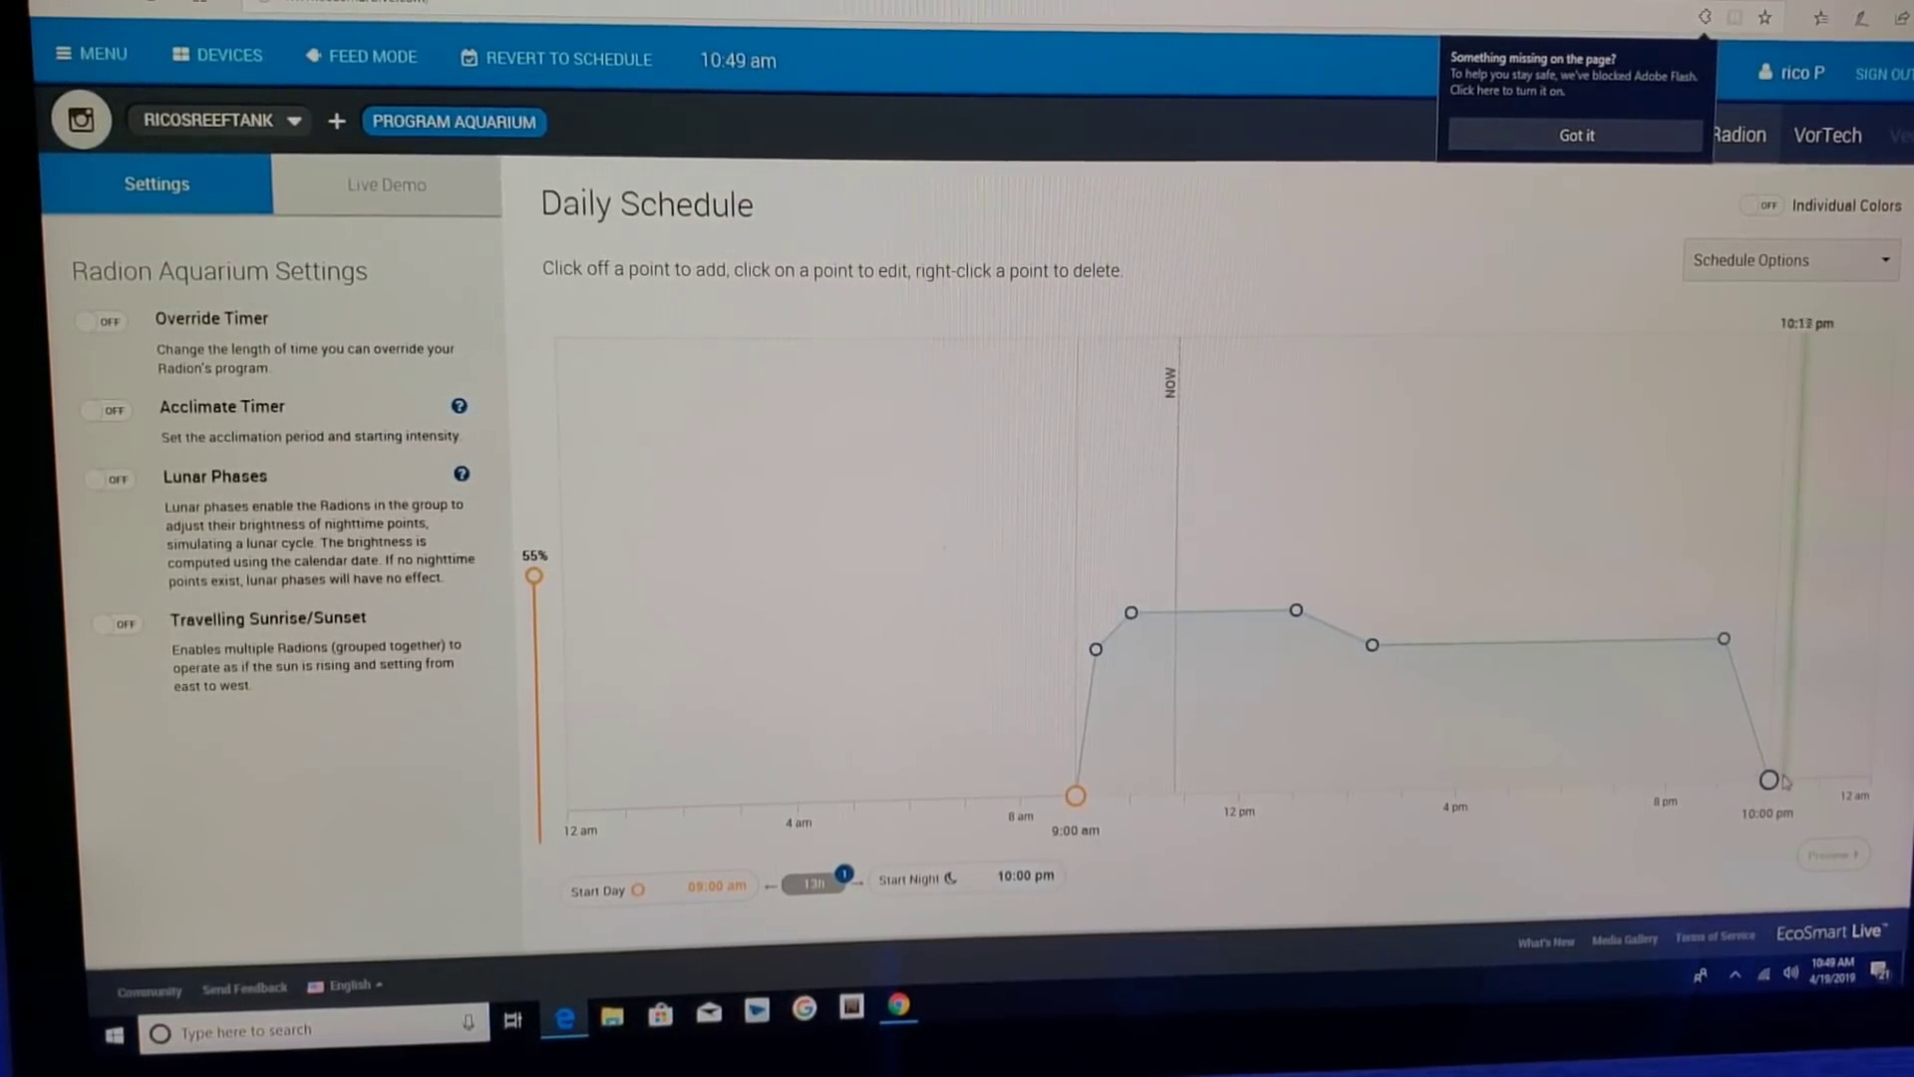
mouse_move(1771, 782)
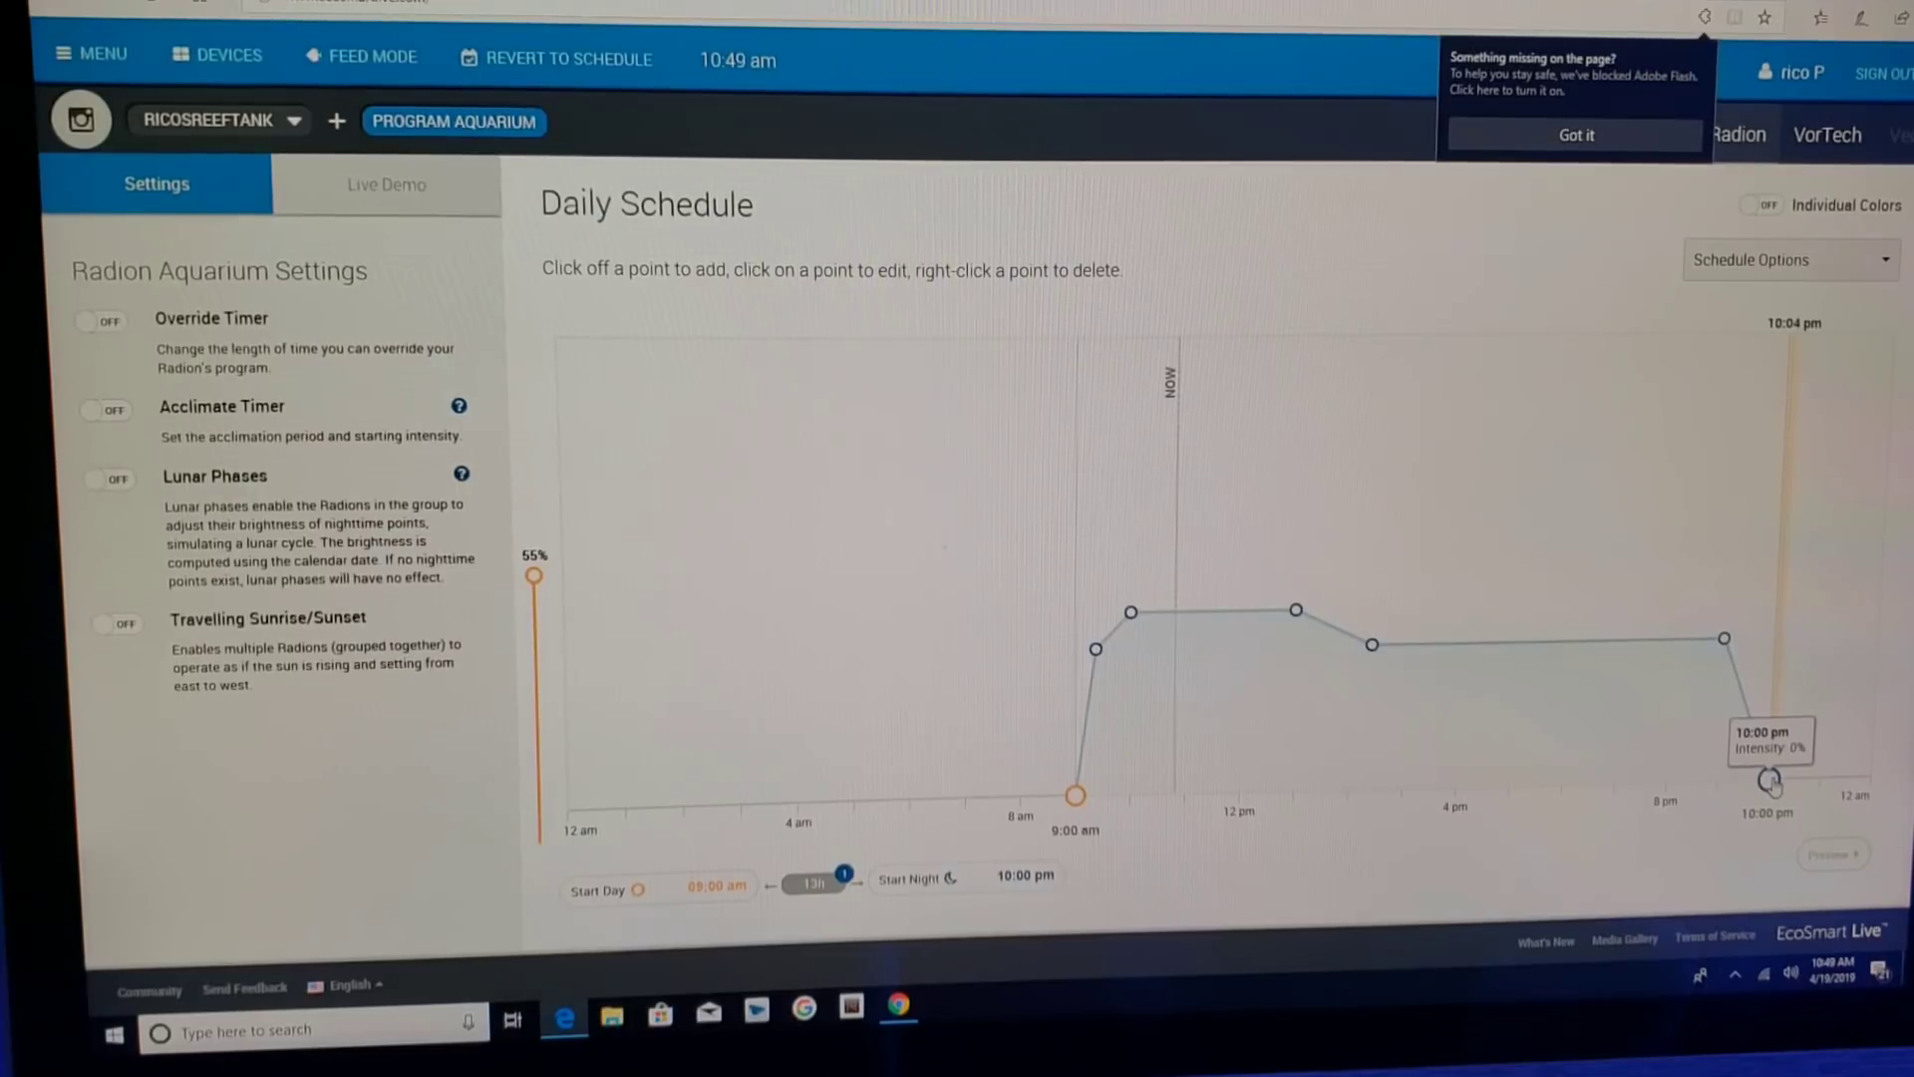
mouse_move(1771, 794)
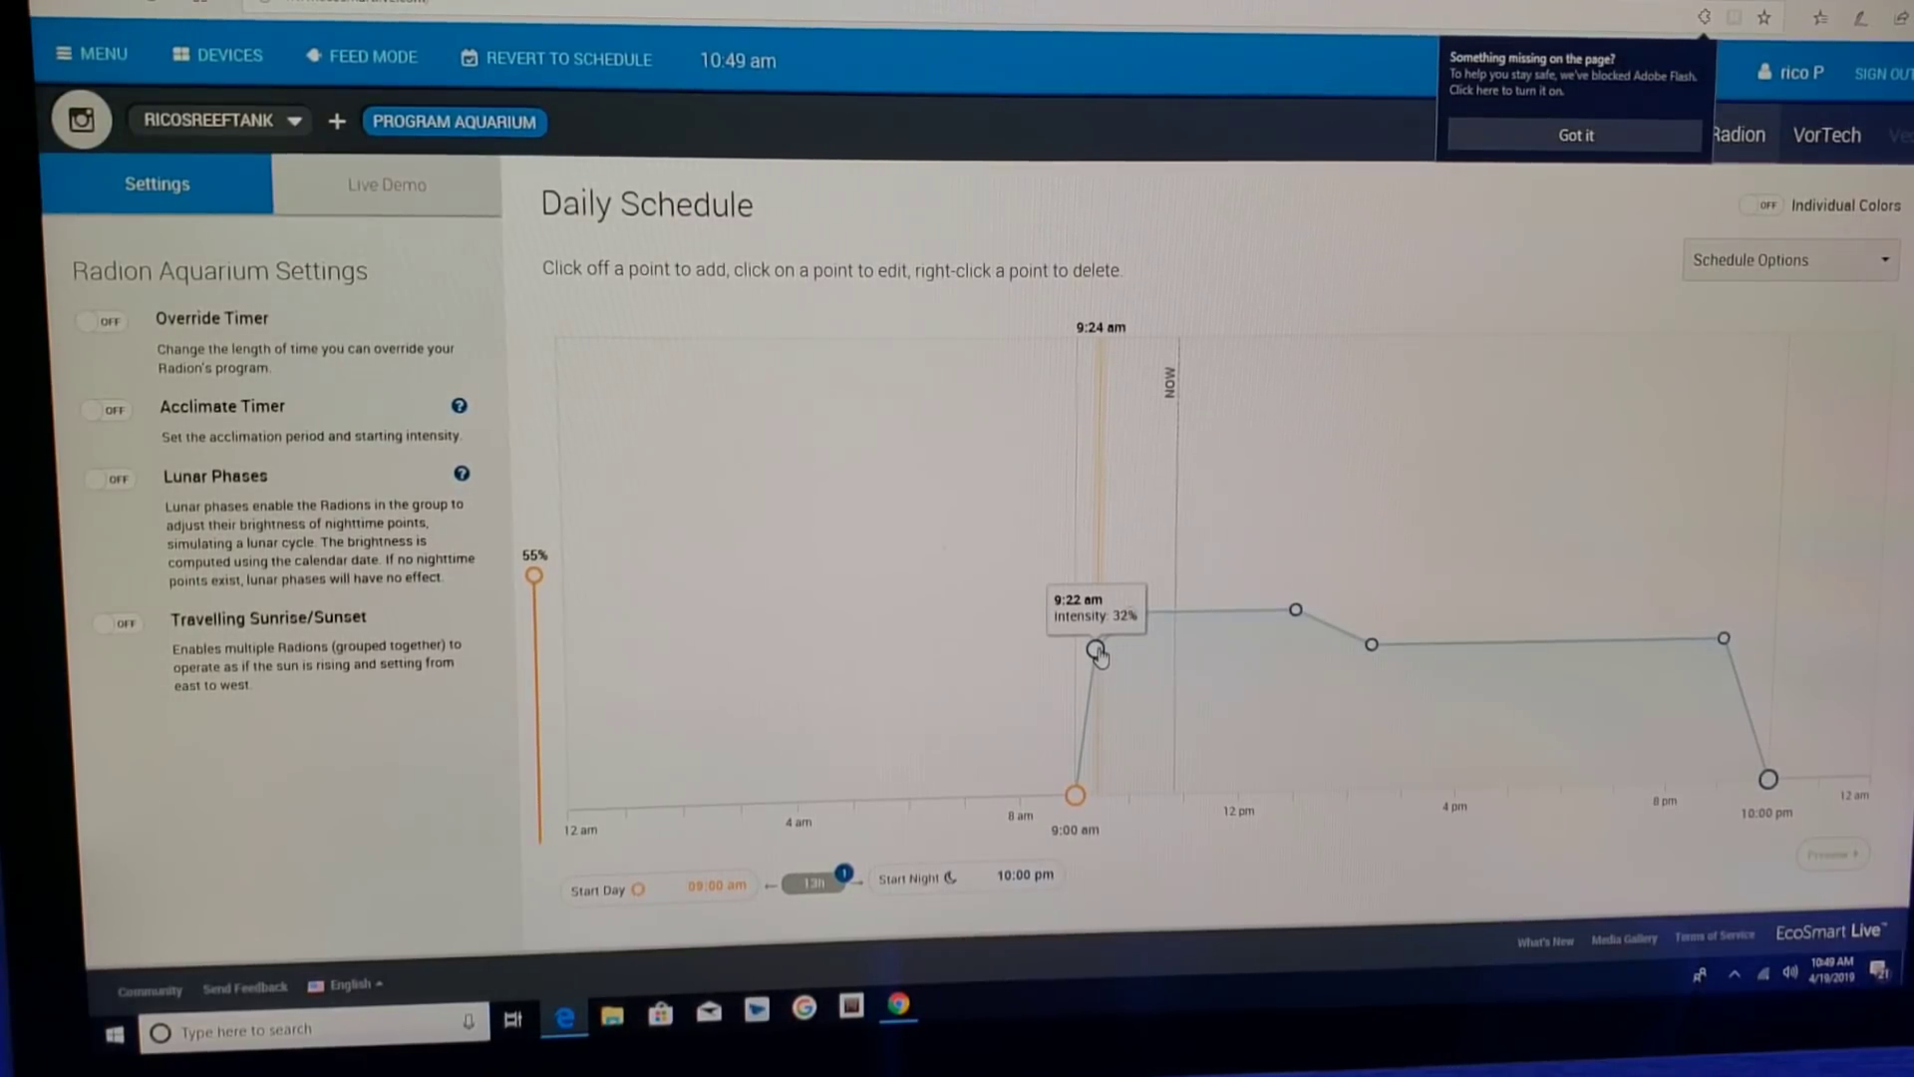
Bring up the 9:22 am point: four blue channels at 100%, others 0%, about 421 watts.
click(1097, 650)
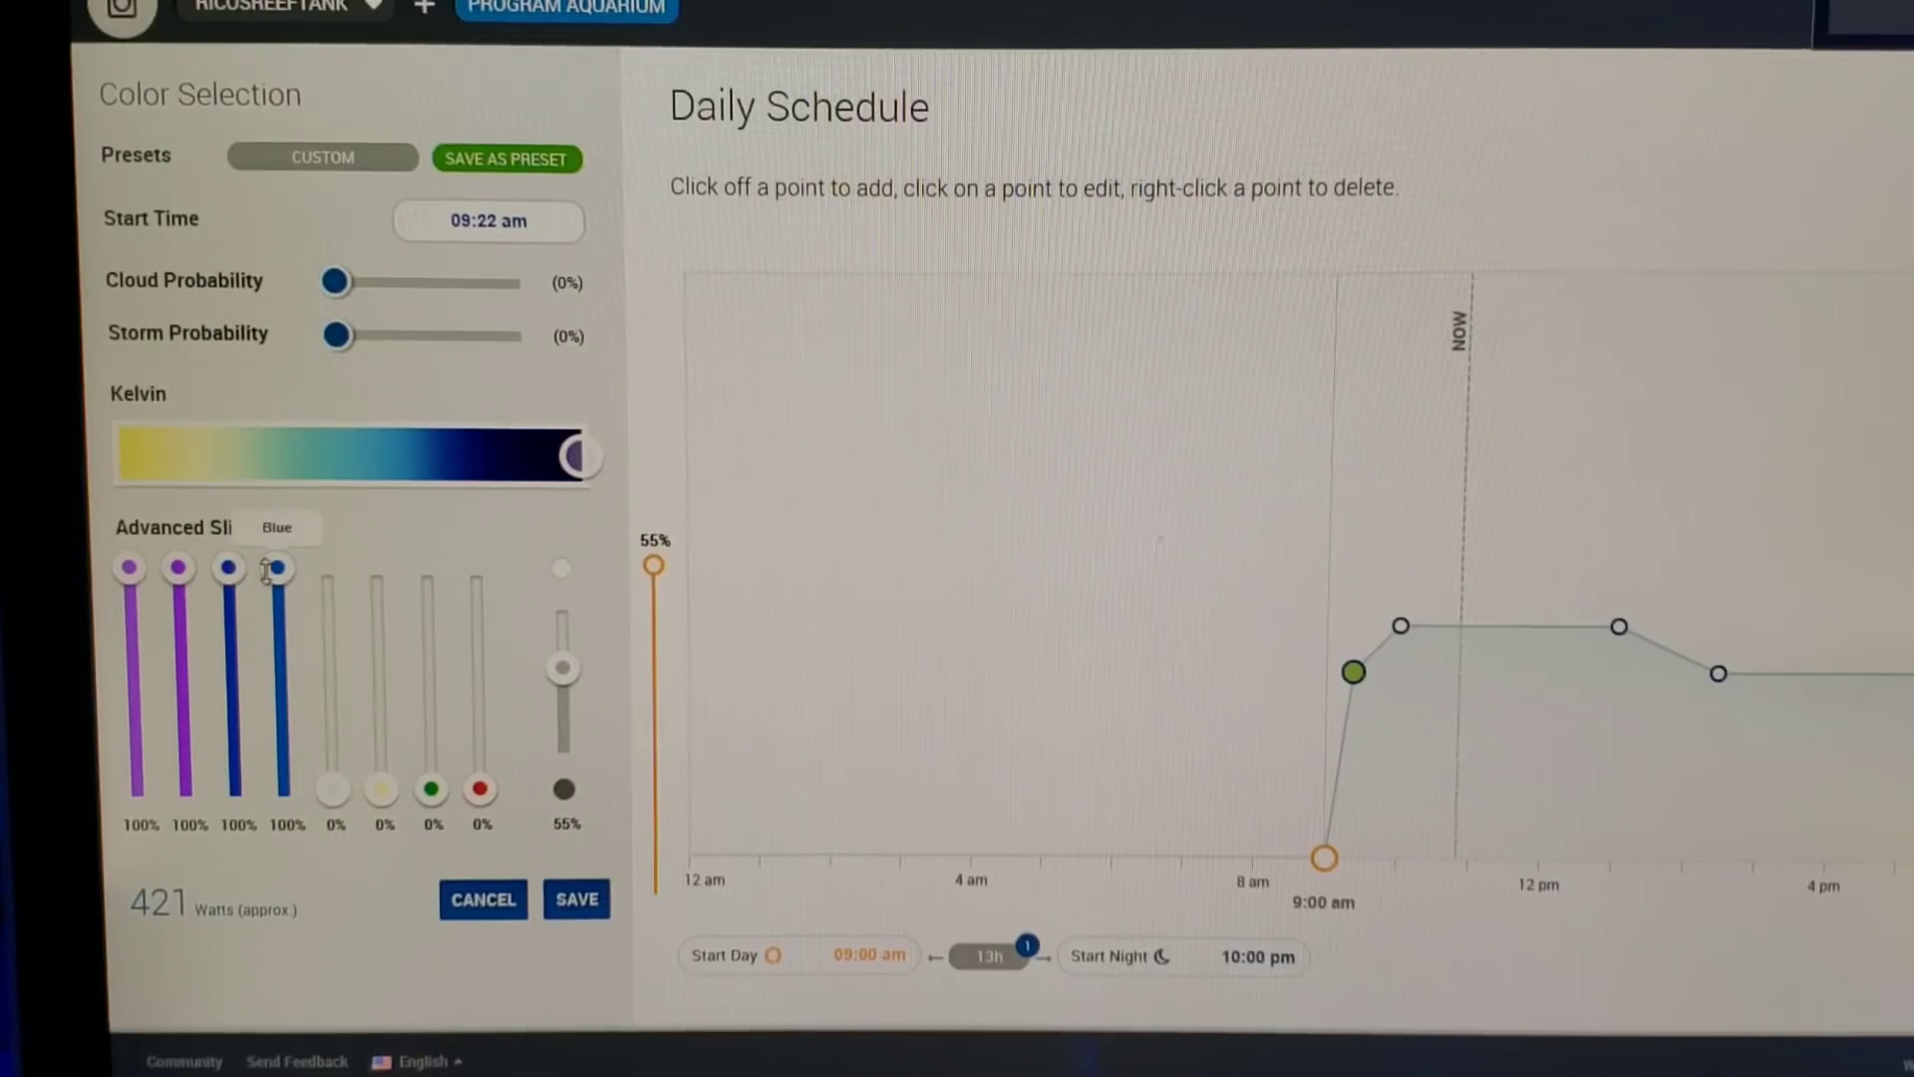
mouse_move(333, 804)
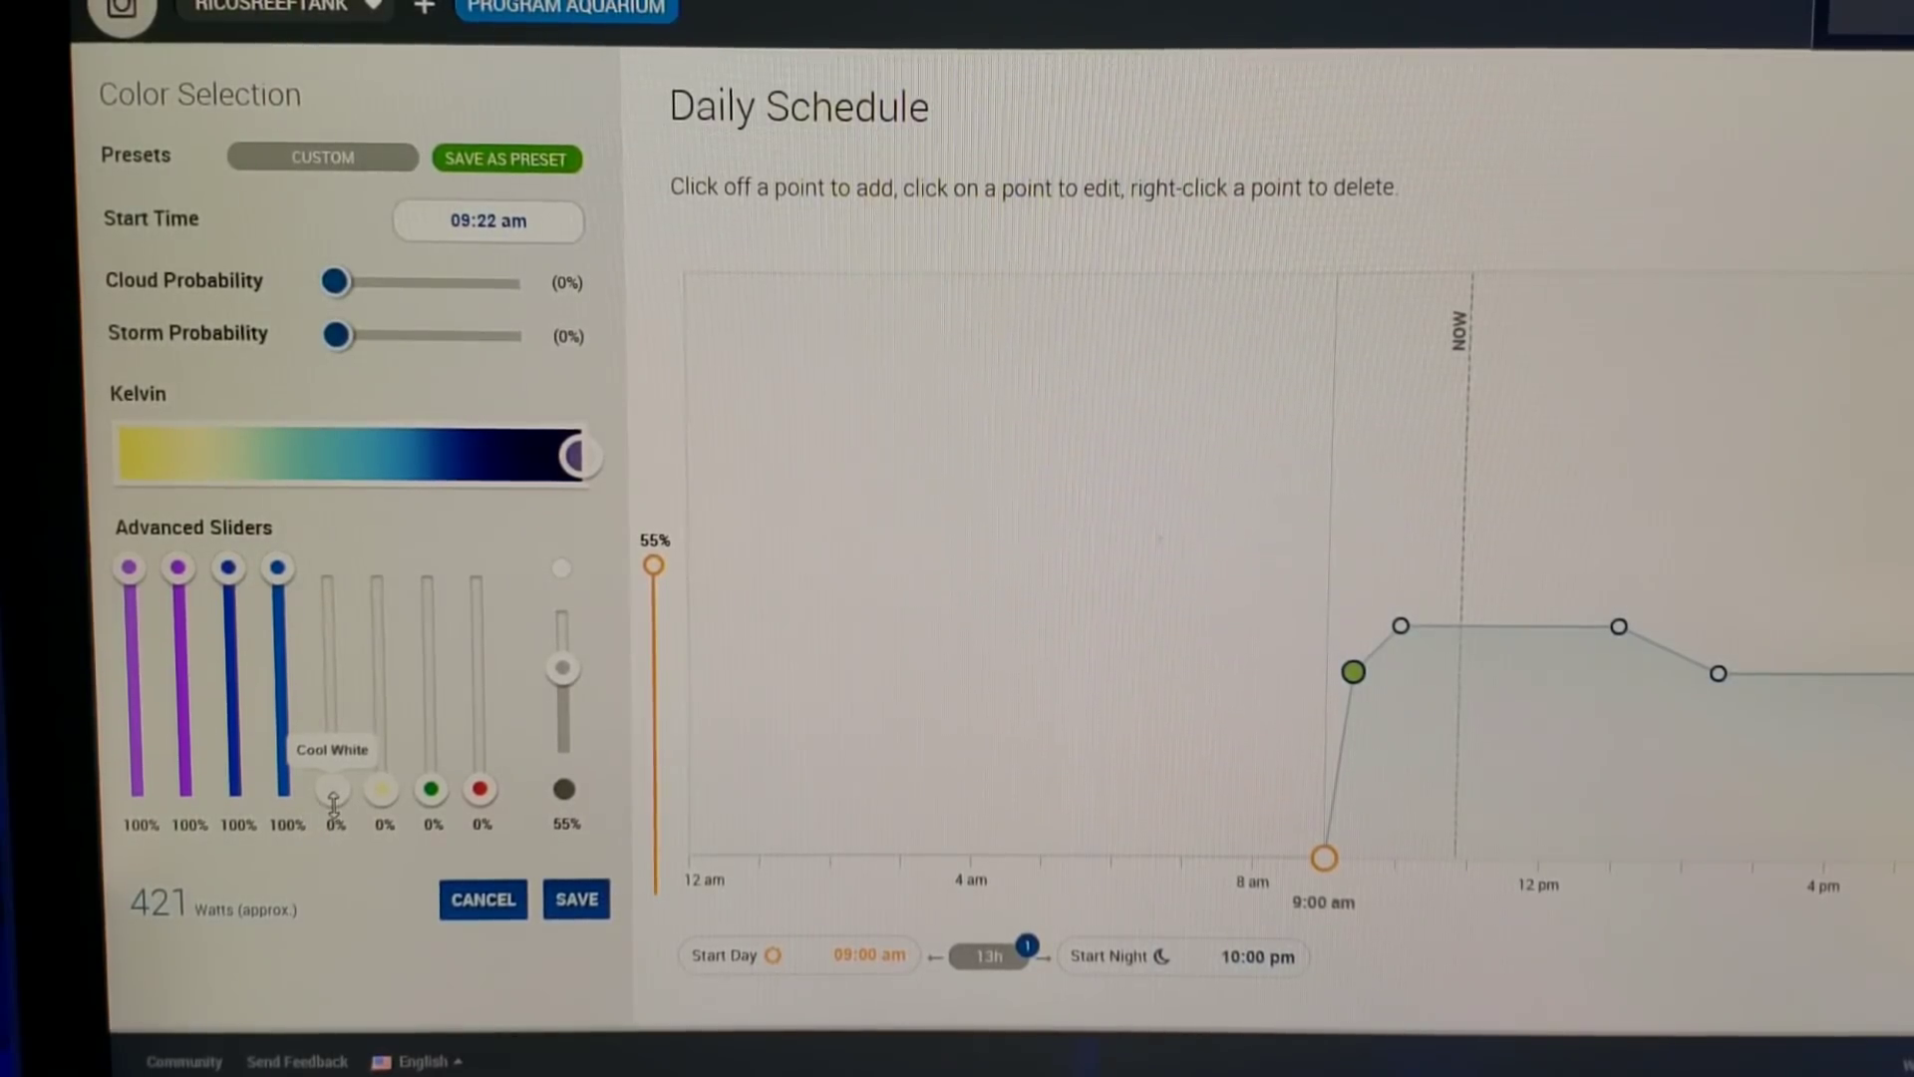
mouse_move(379, 794)
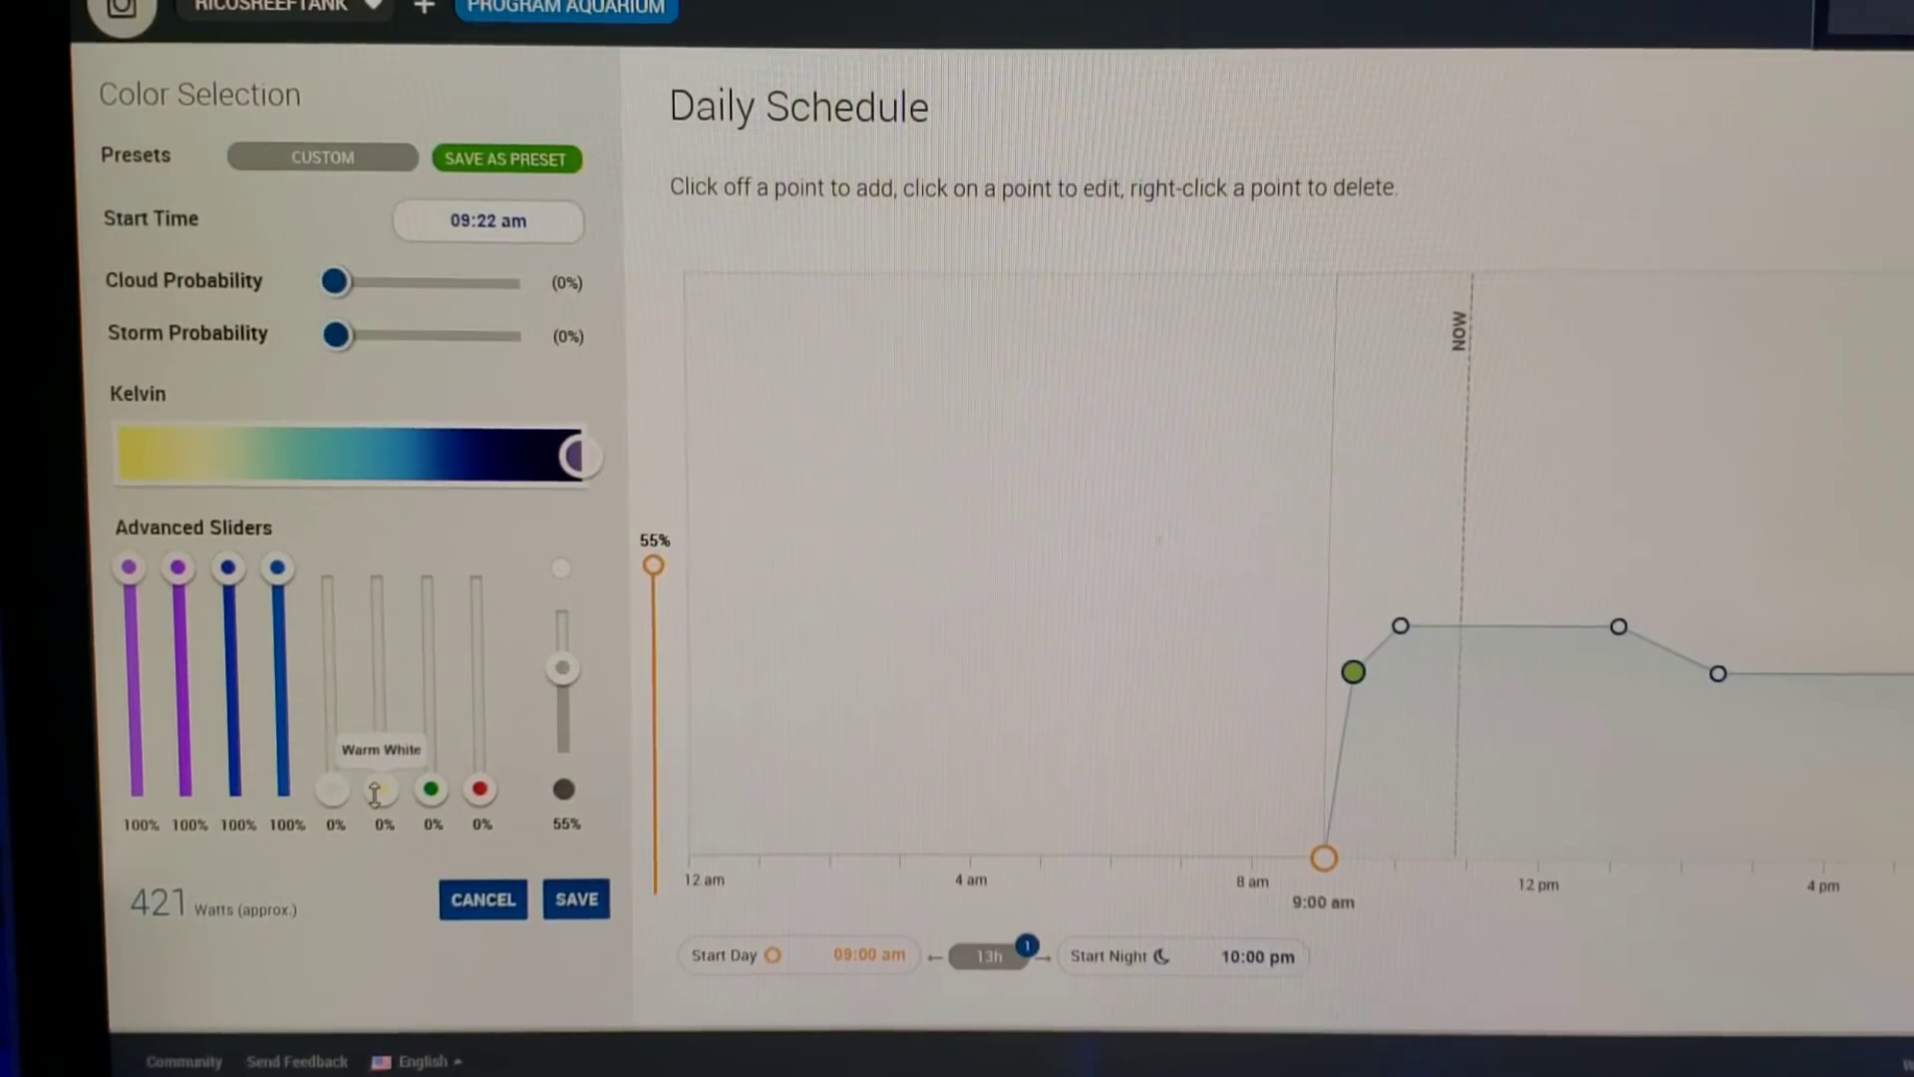
mouse_move(429, 792)
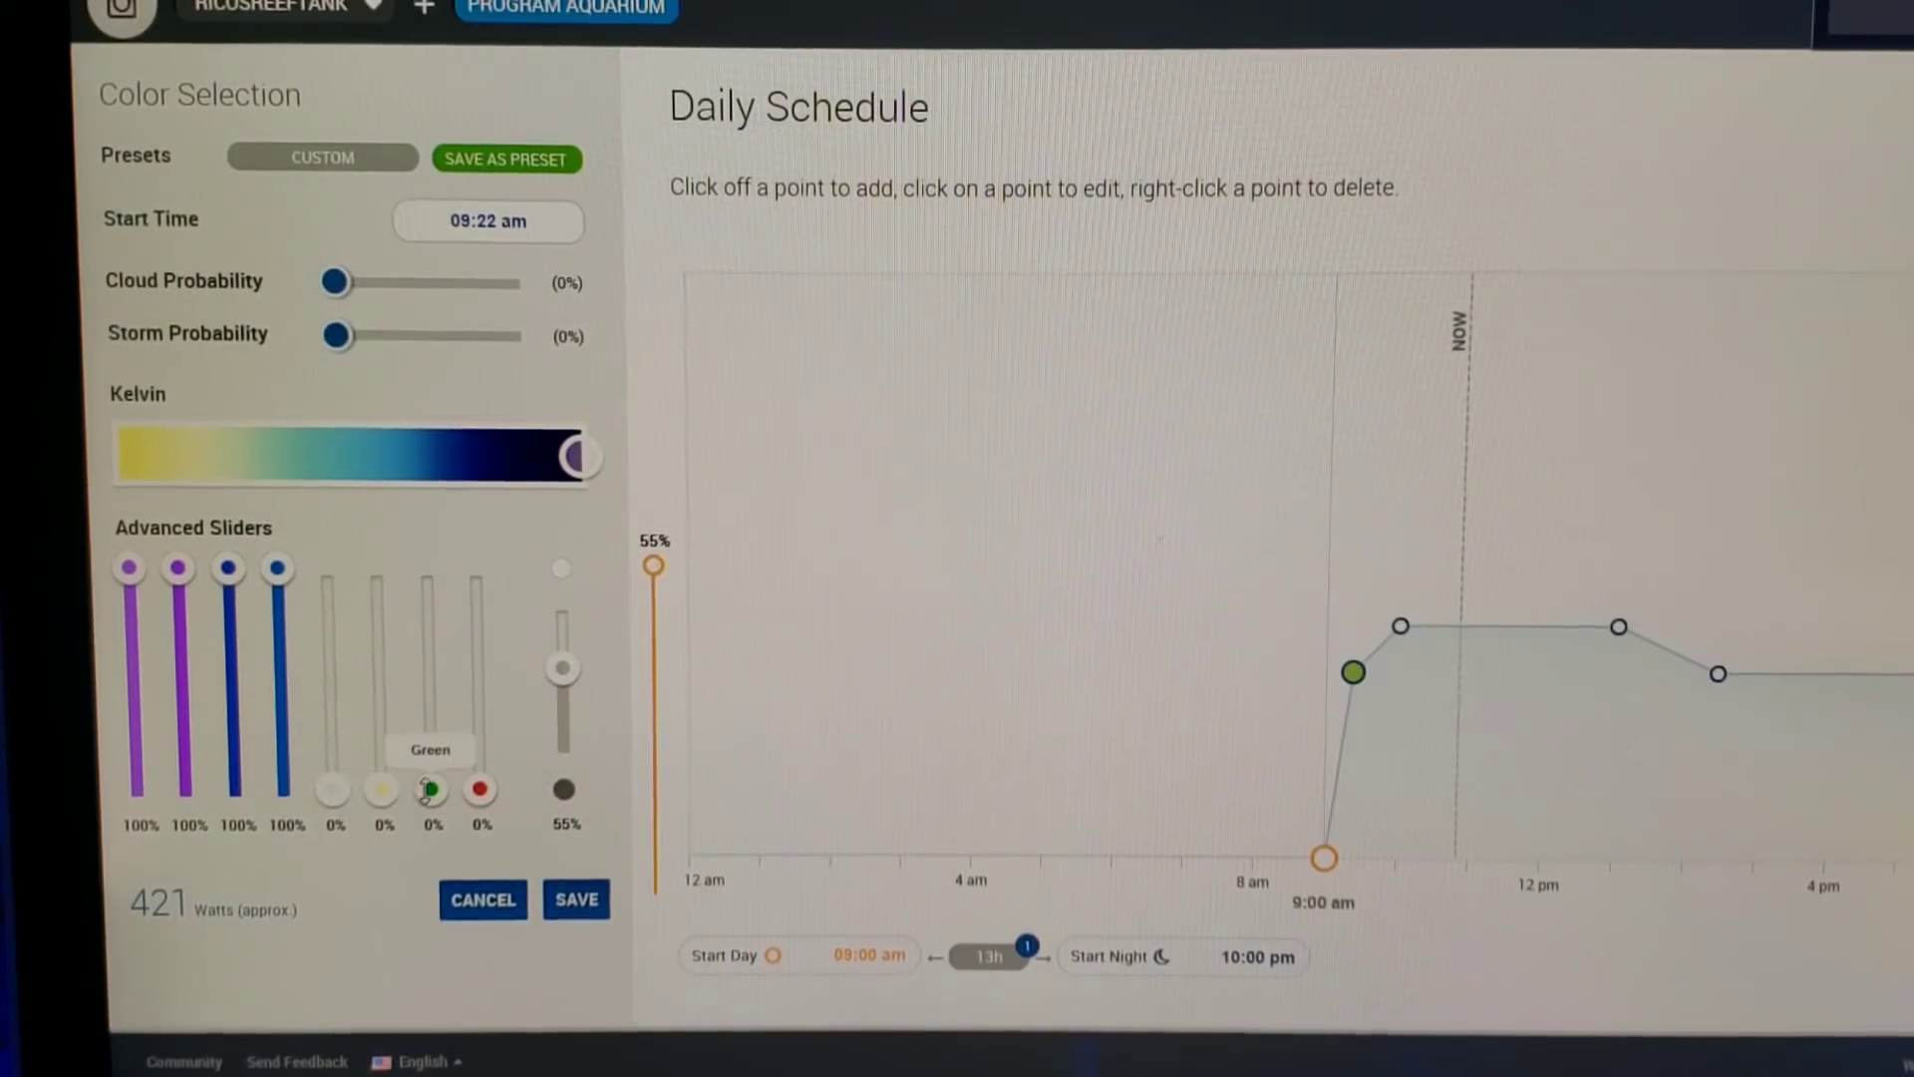
mouse_move(479, 790)
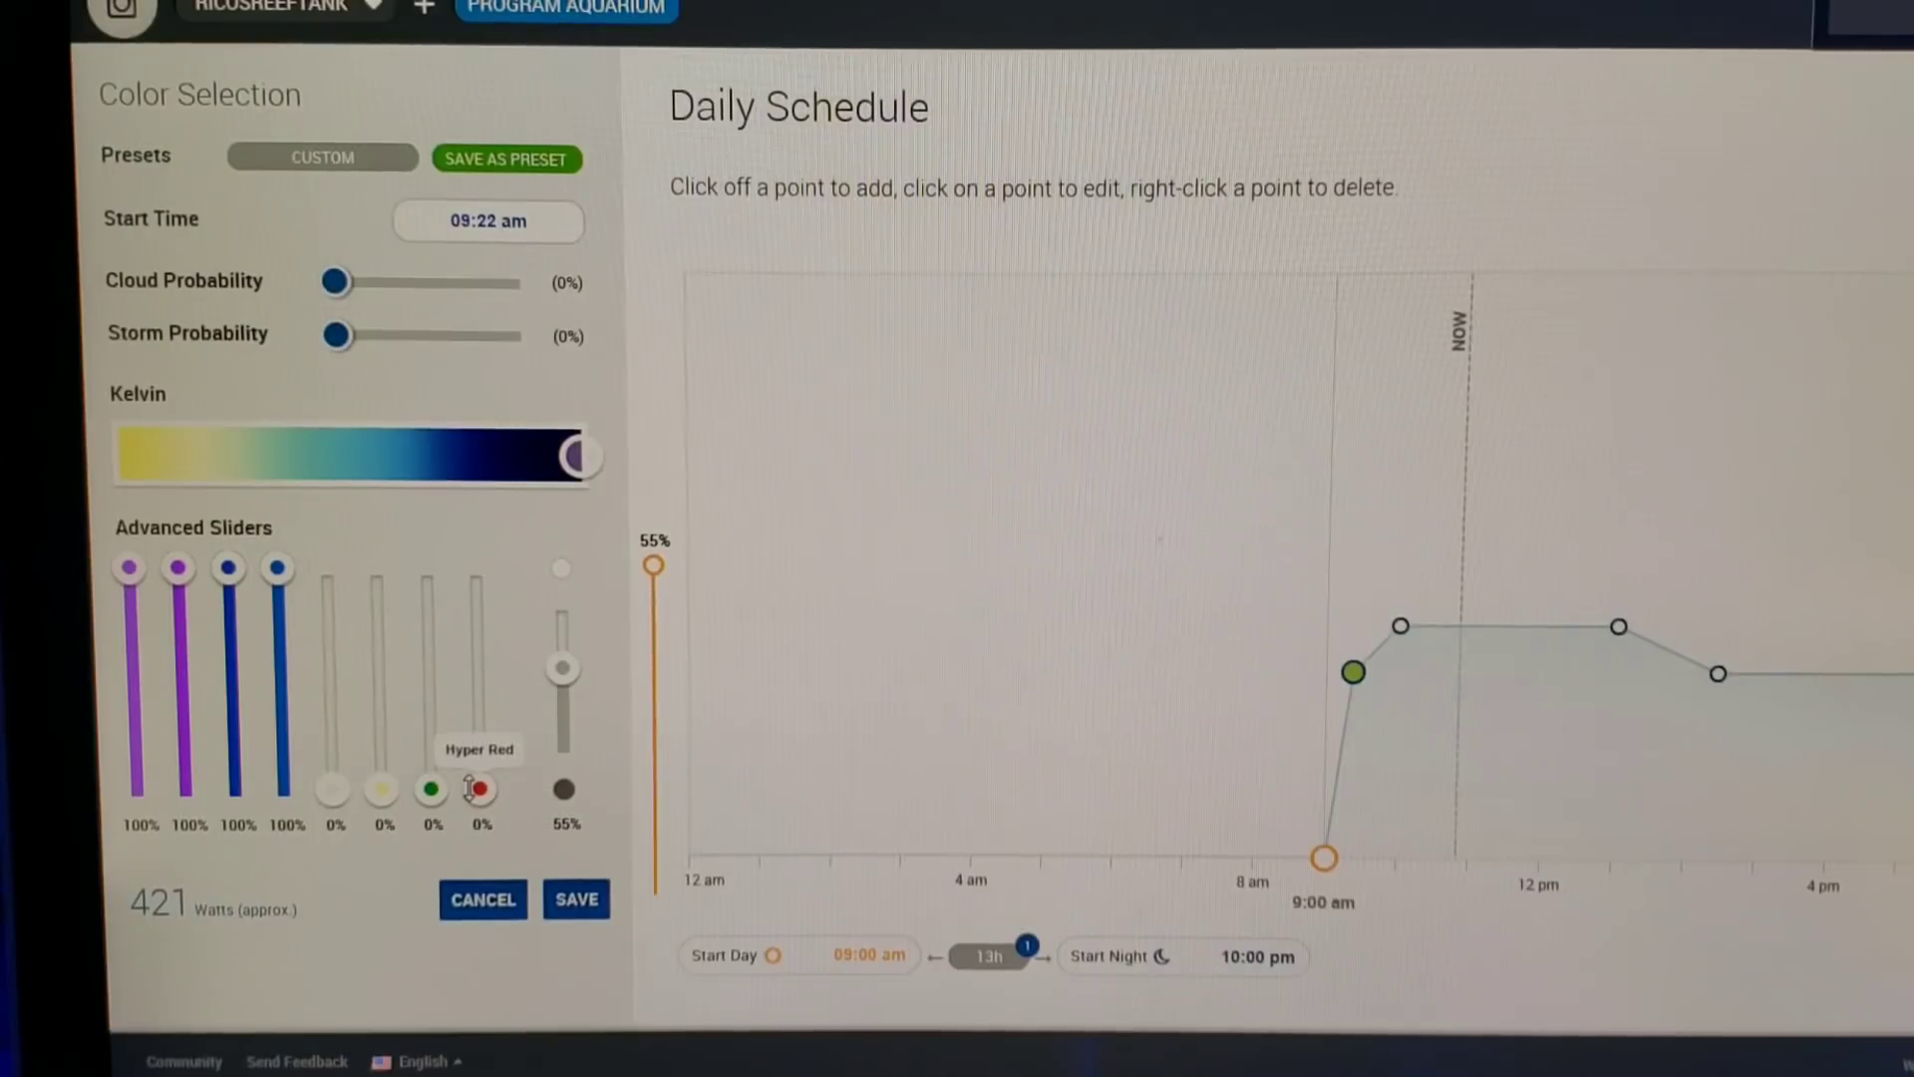
mouse_move(562, 672)
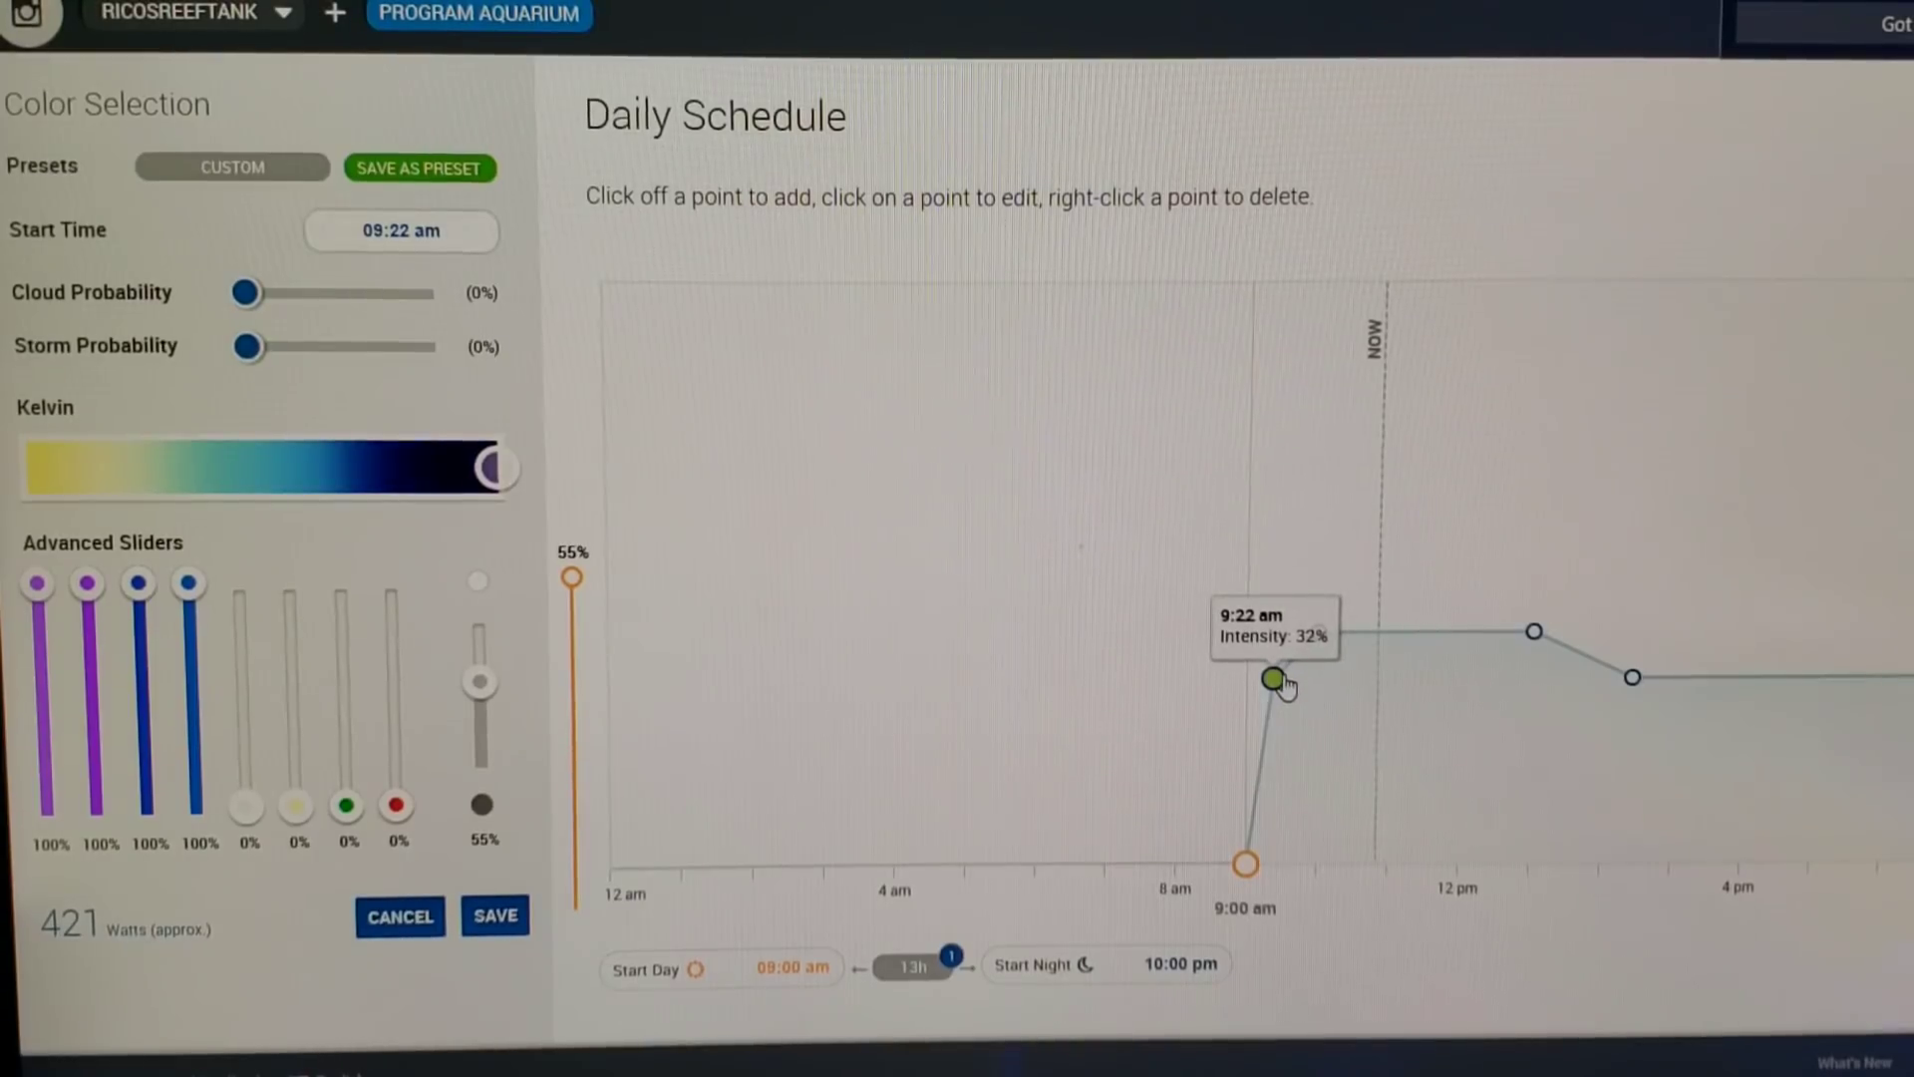
mouse_move(1319, 632)
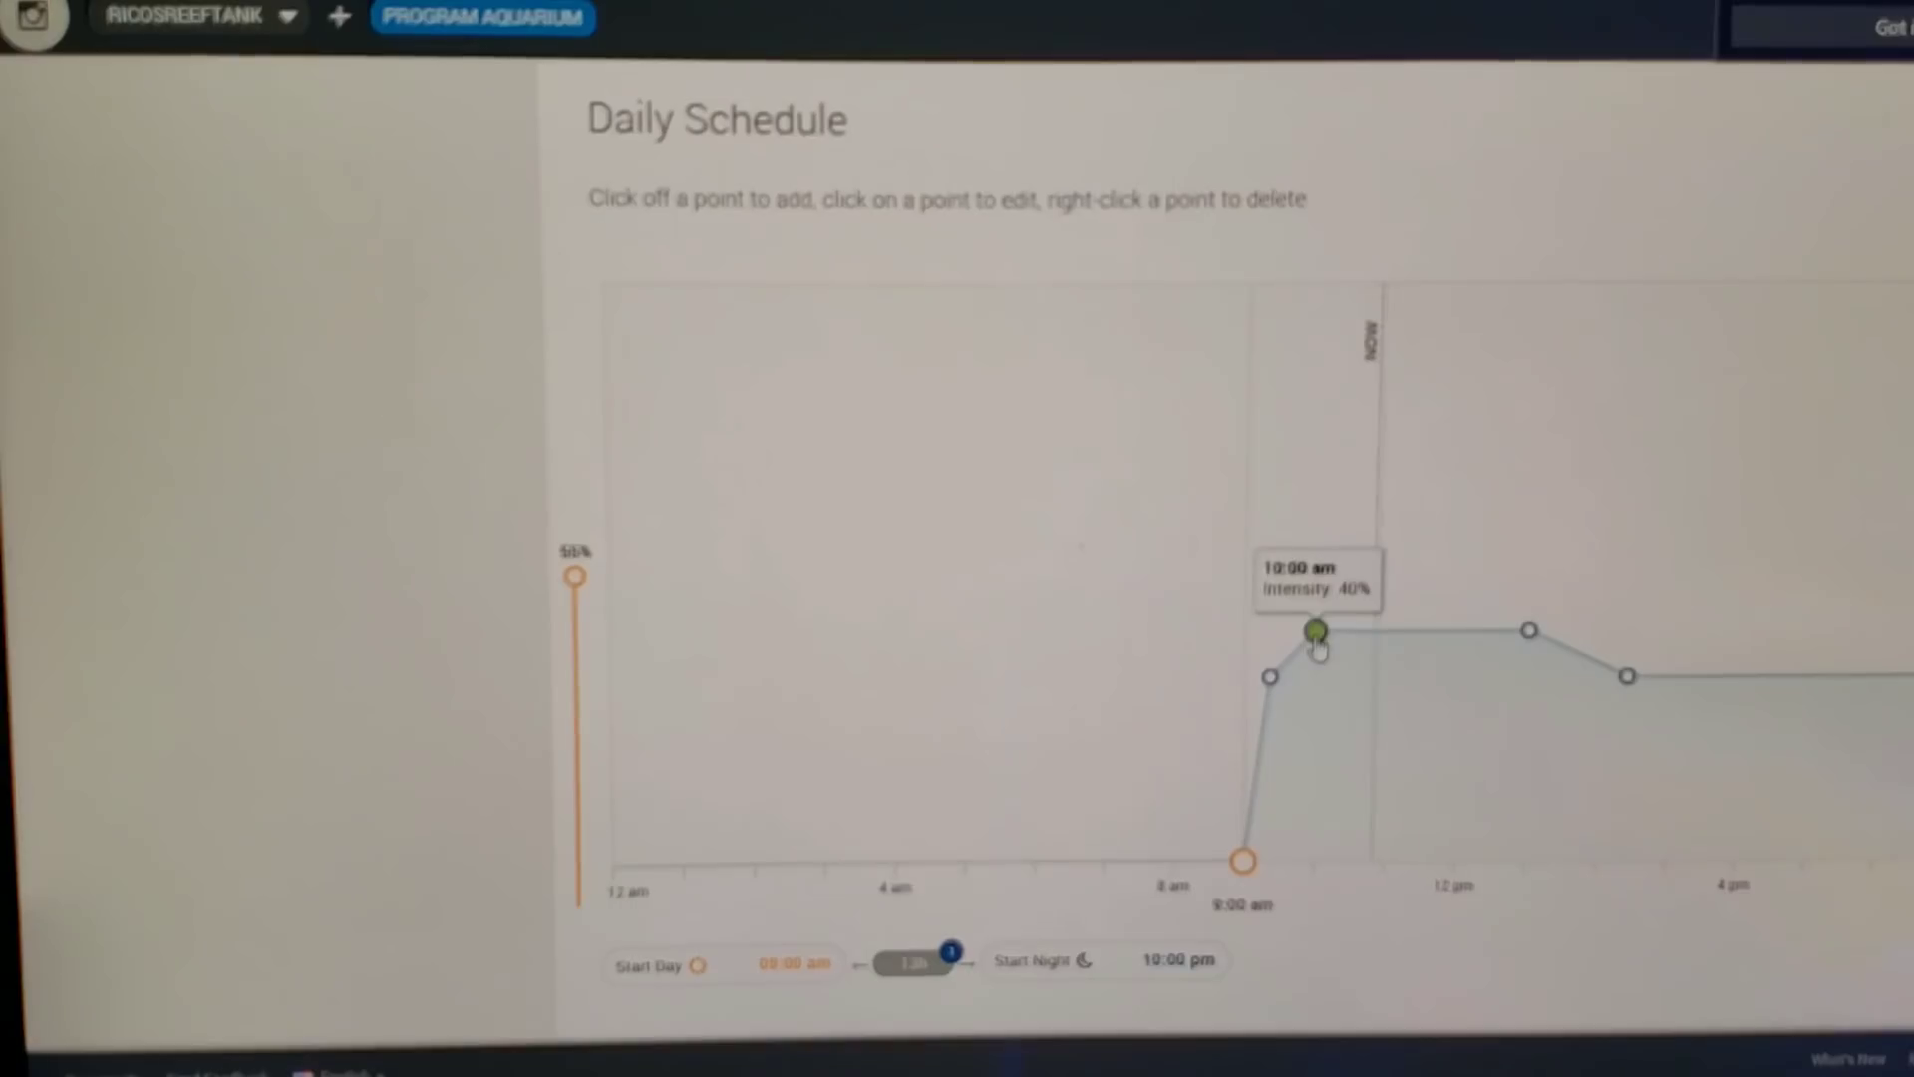
Bring up the 10:00 am point: blues 100%, two channels 50%, red 10%, 524 watts.
click(1316, 635)
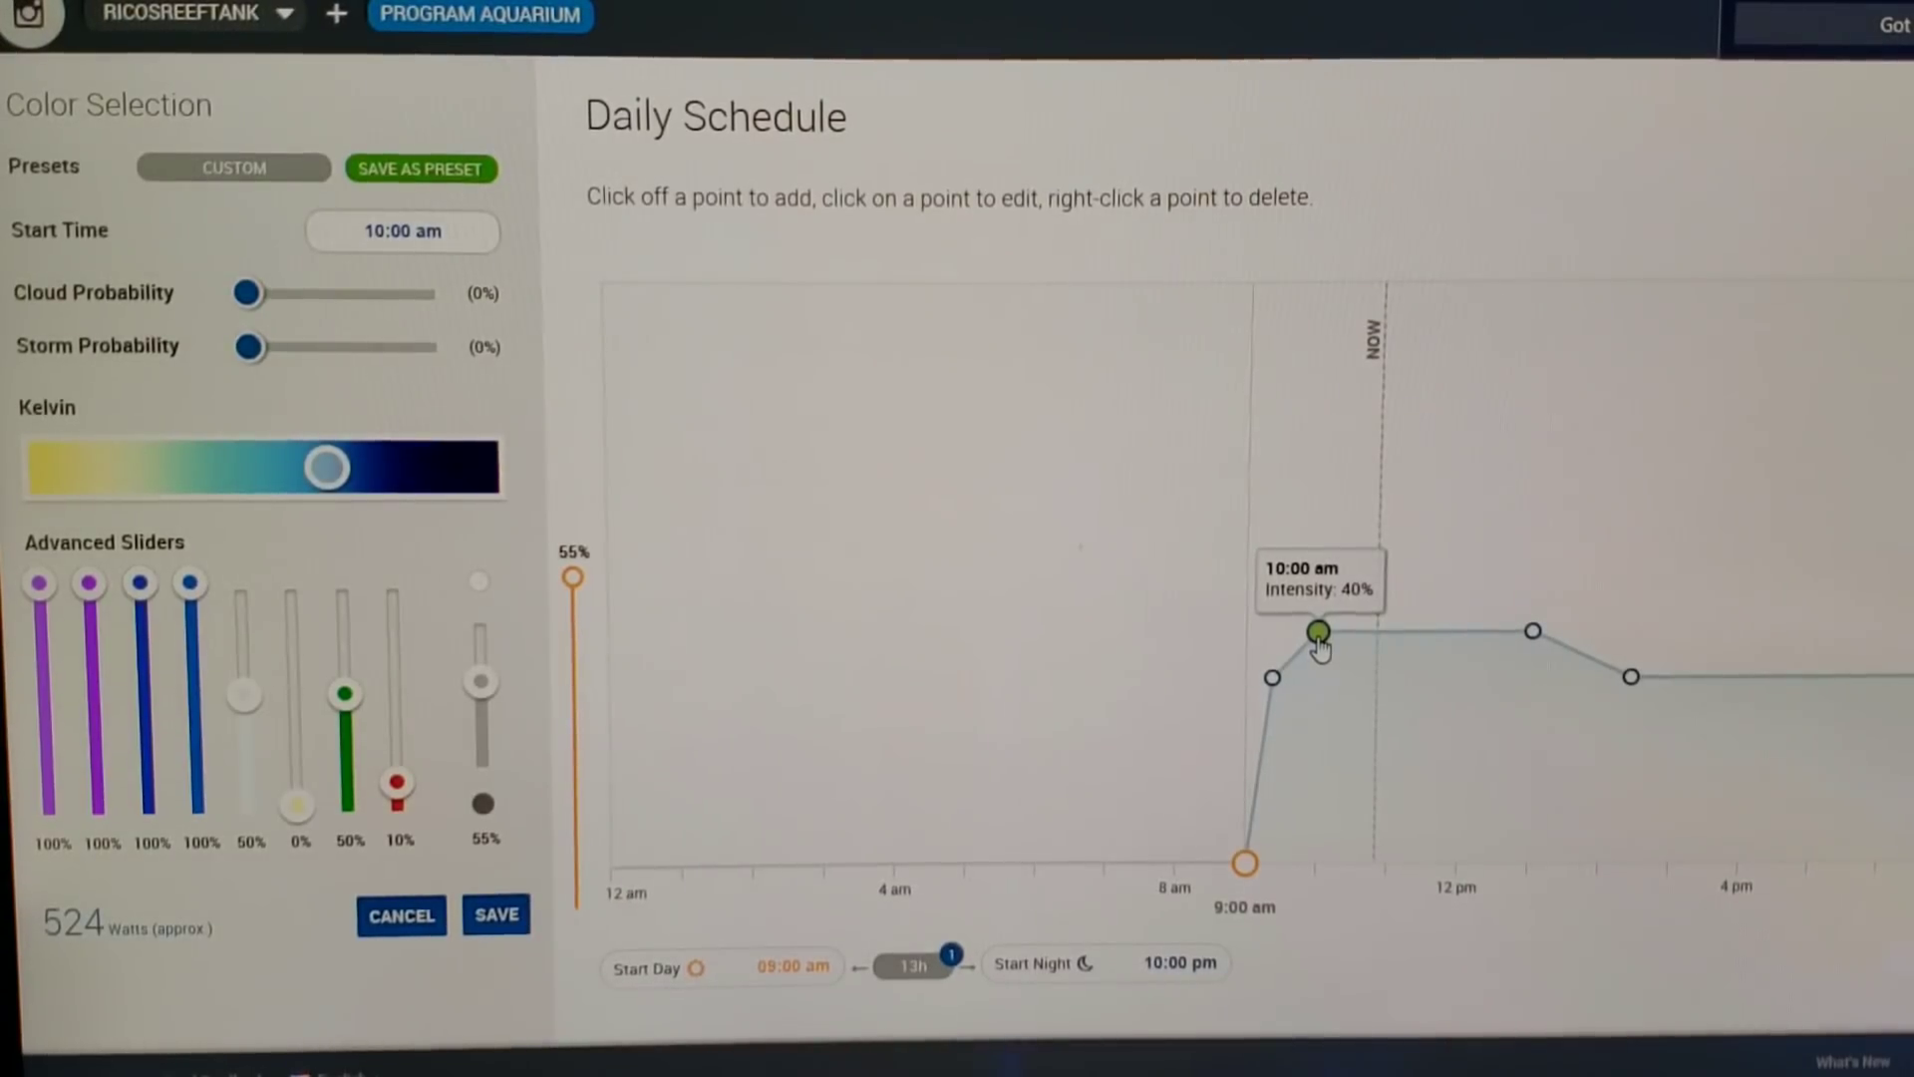
mouse_move(842, 710)
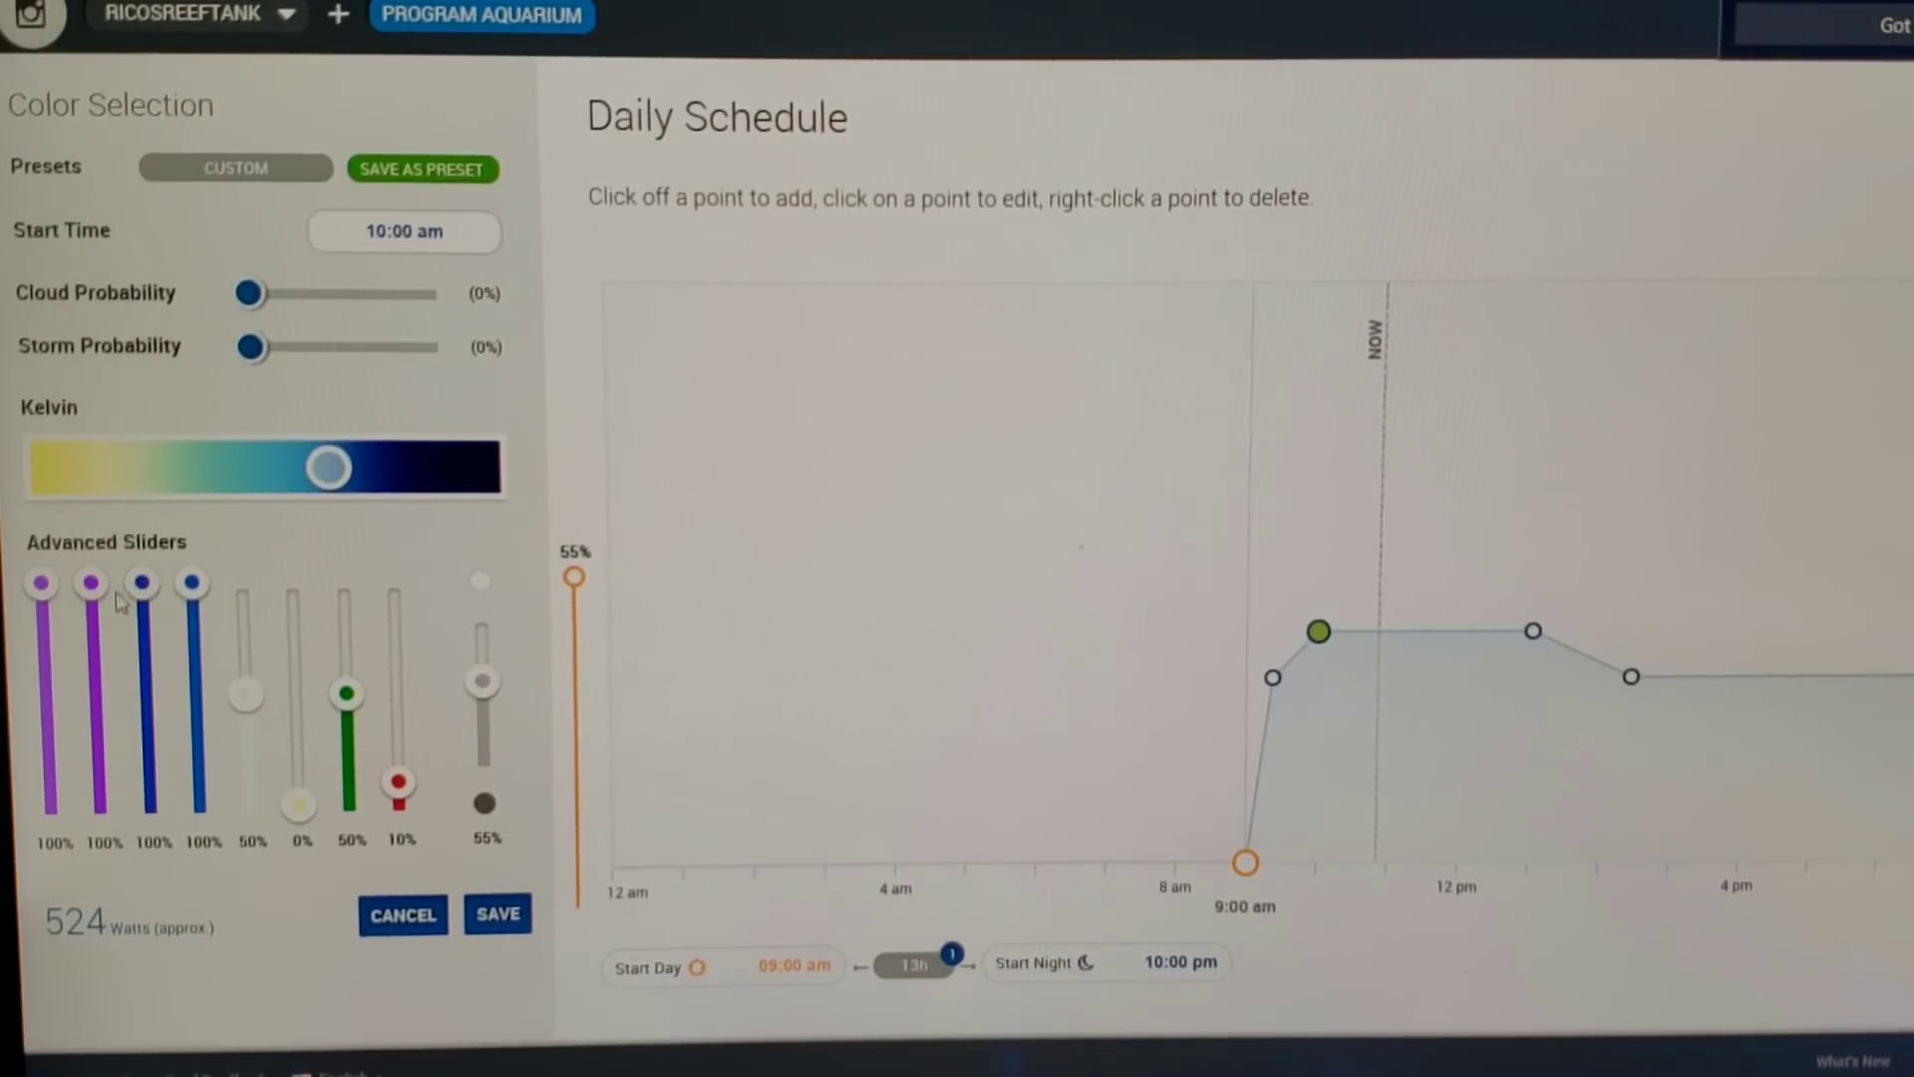
mouse_move(140, 585)
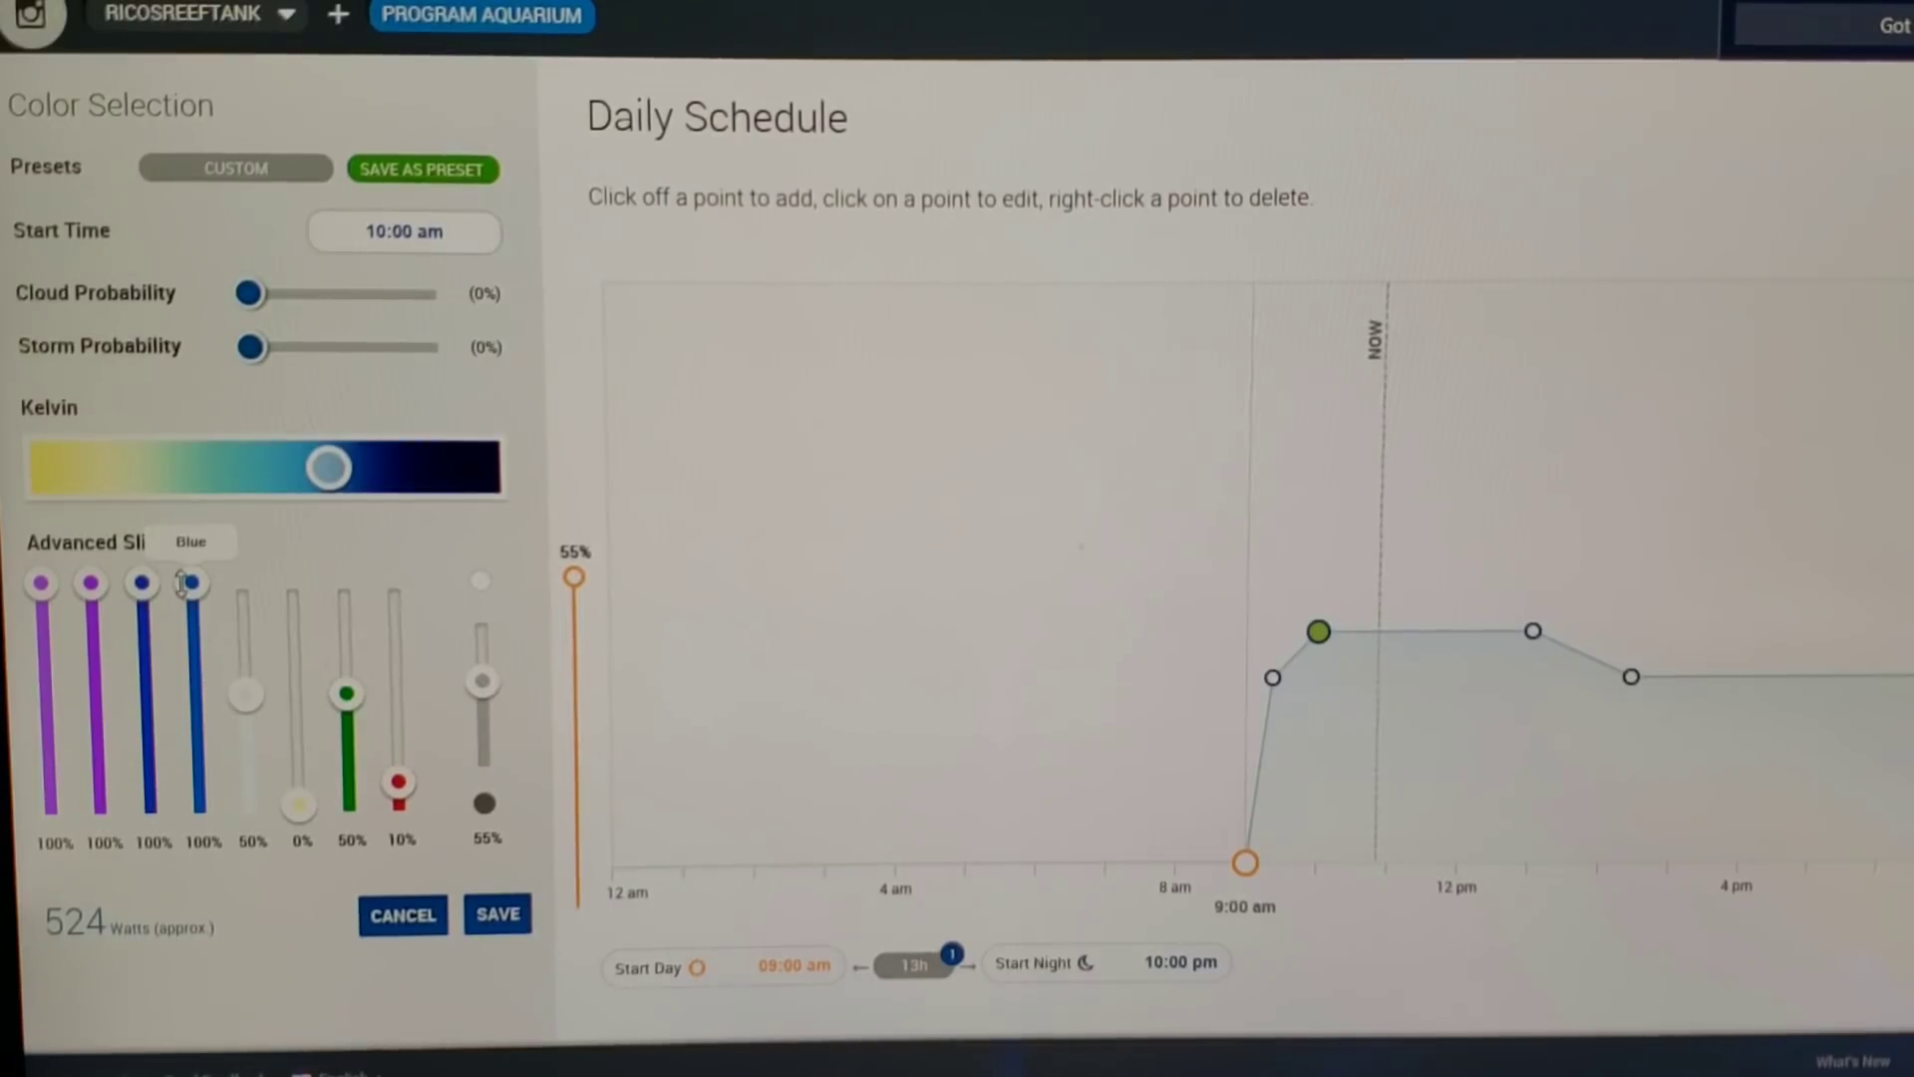
mouse_move(282, 654)
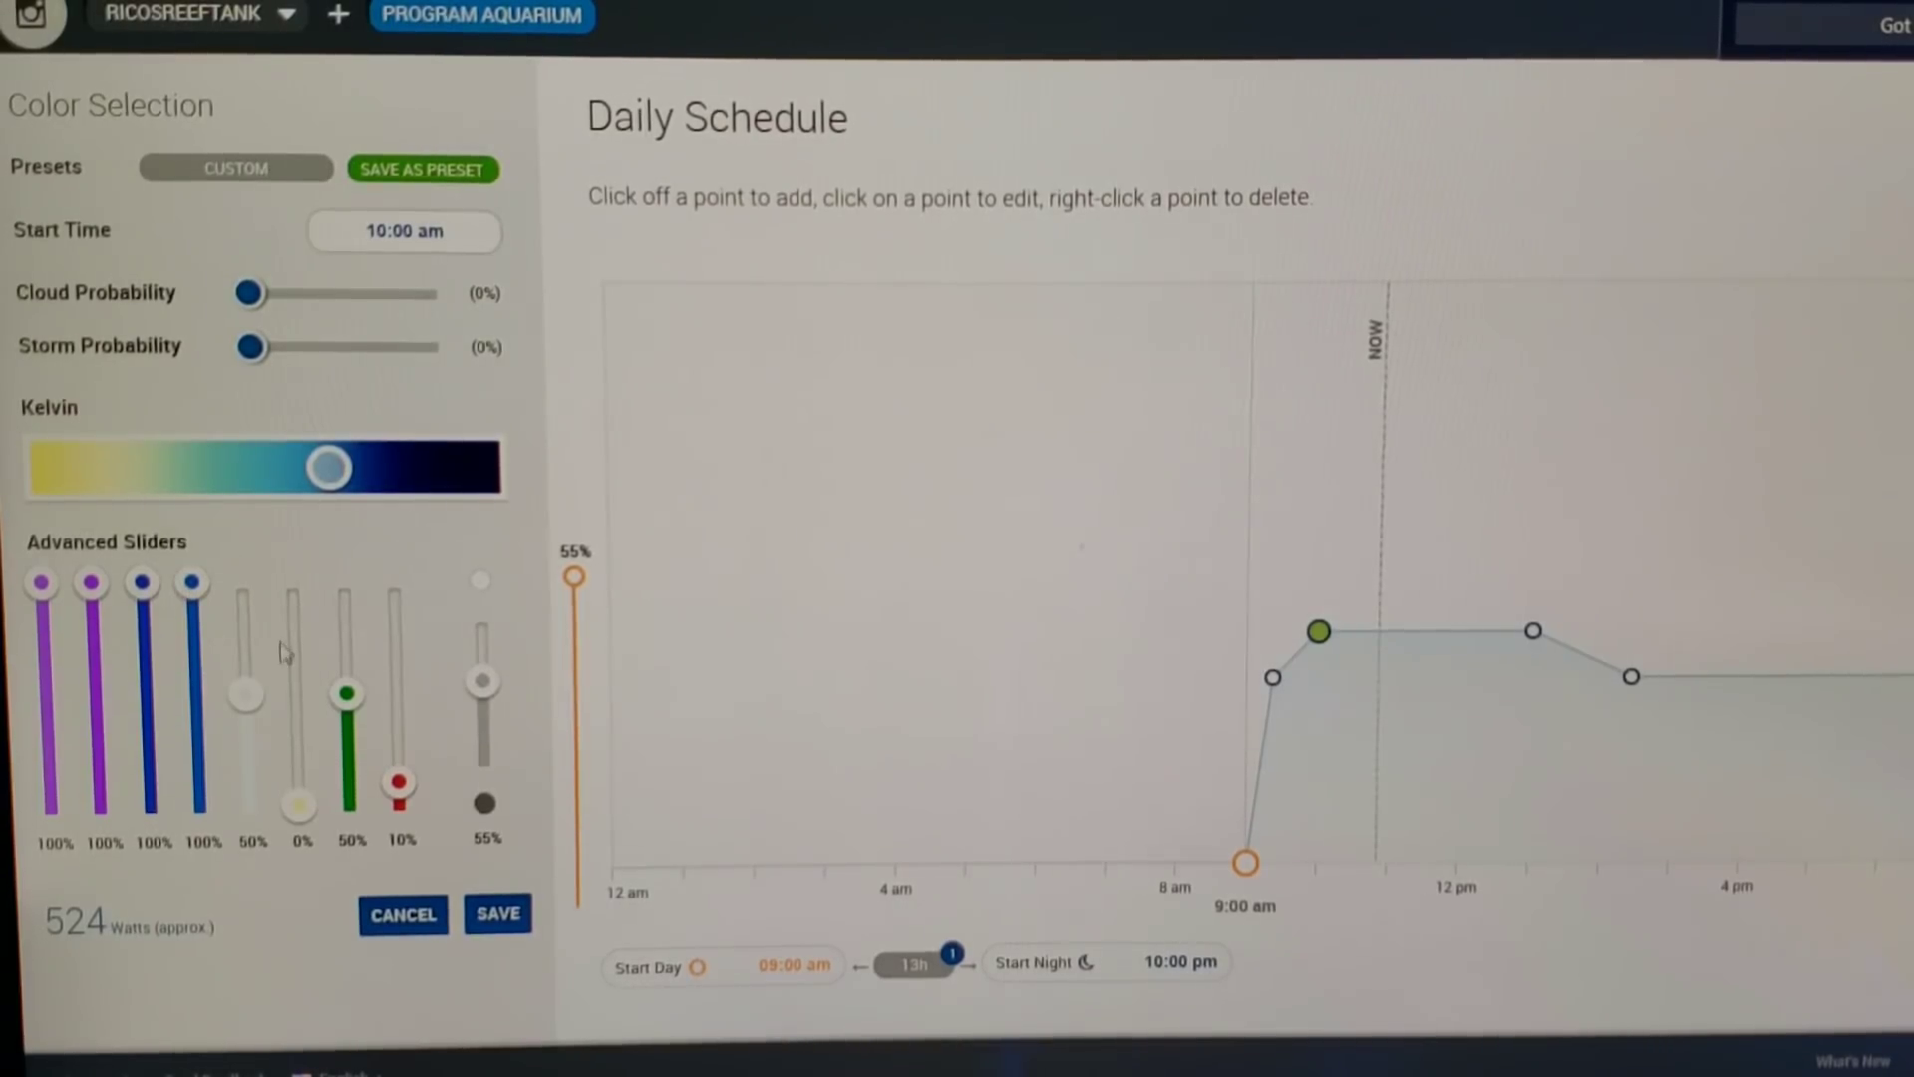
mouse_move(243, 684)
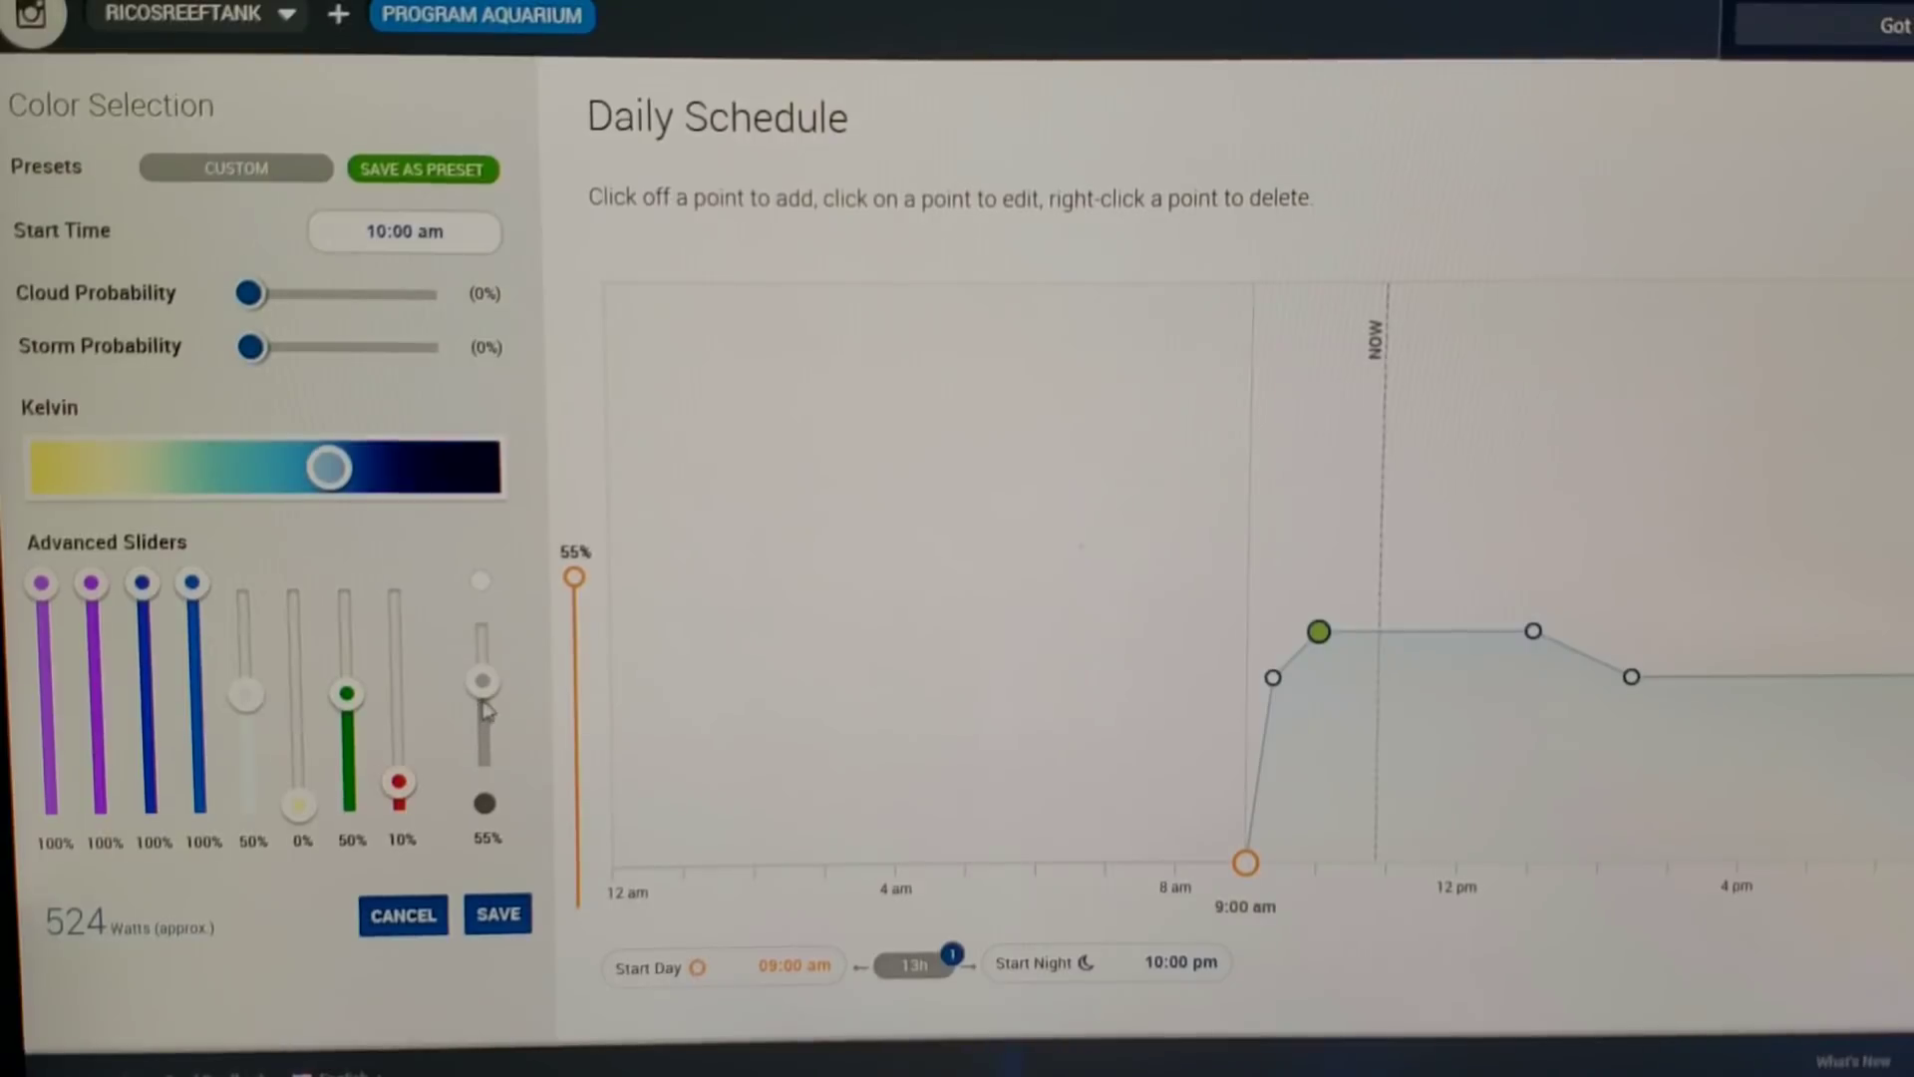
mouse_move(482, 684)
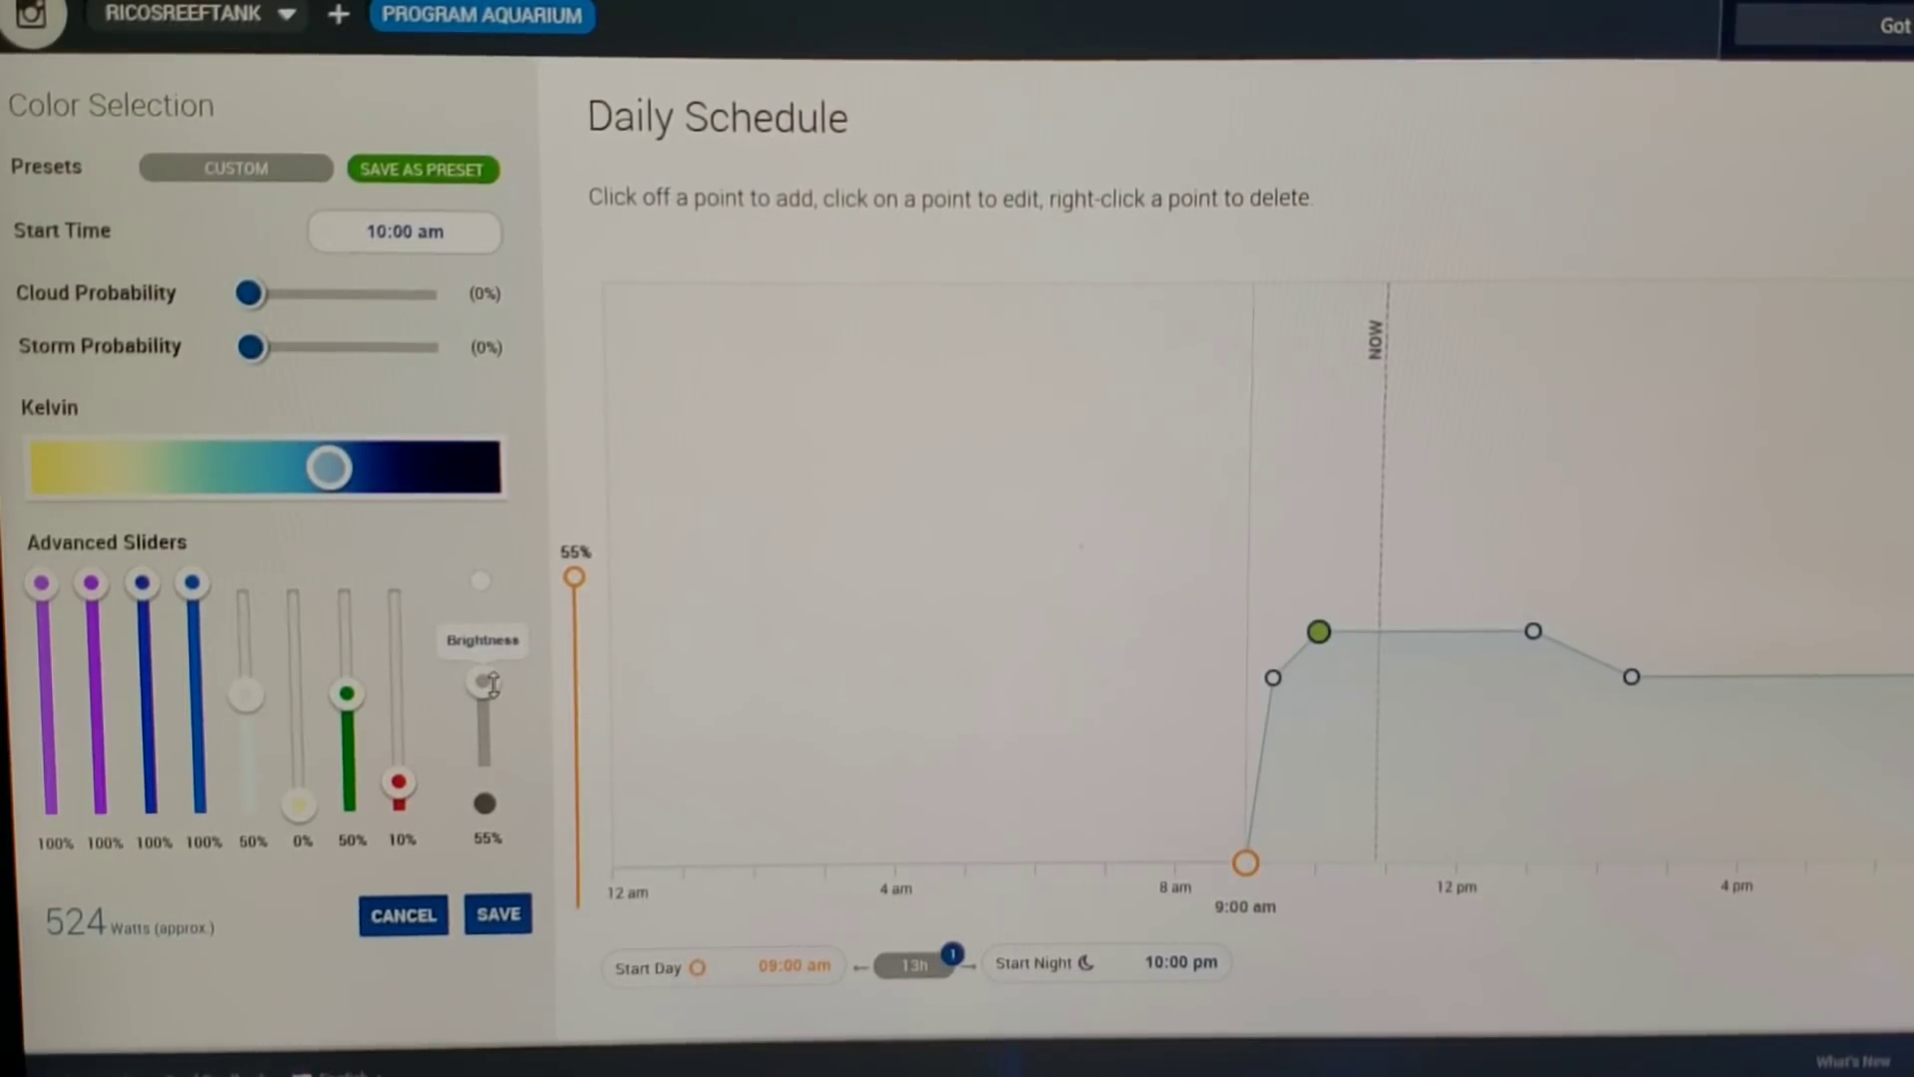
mouse_move(531, 670)
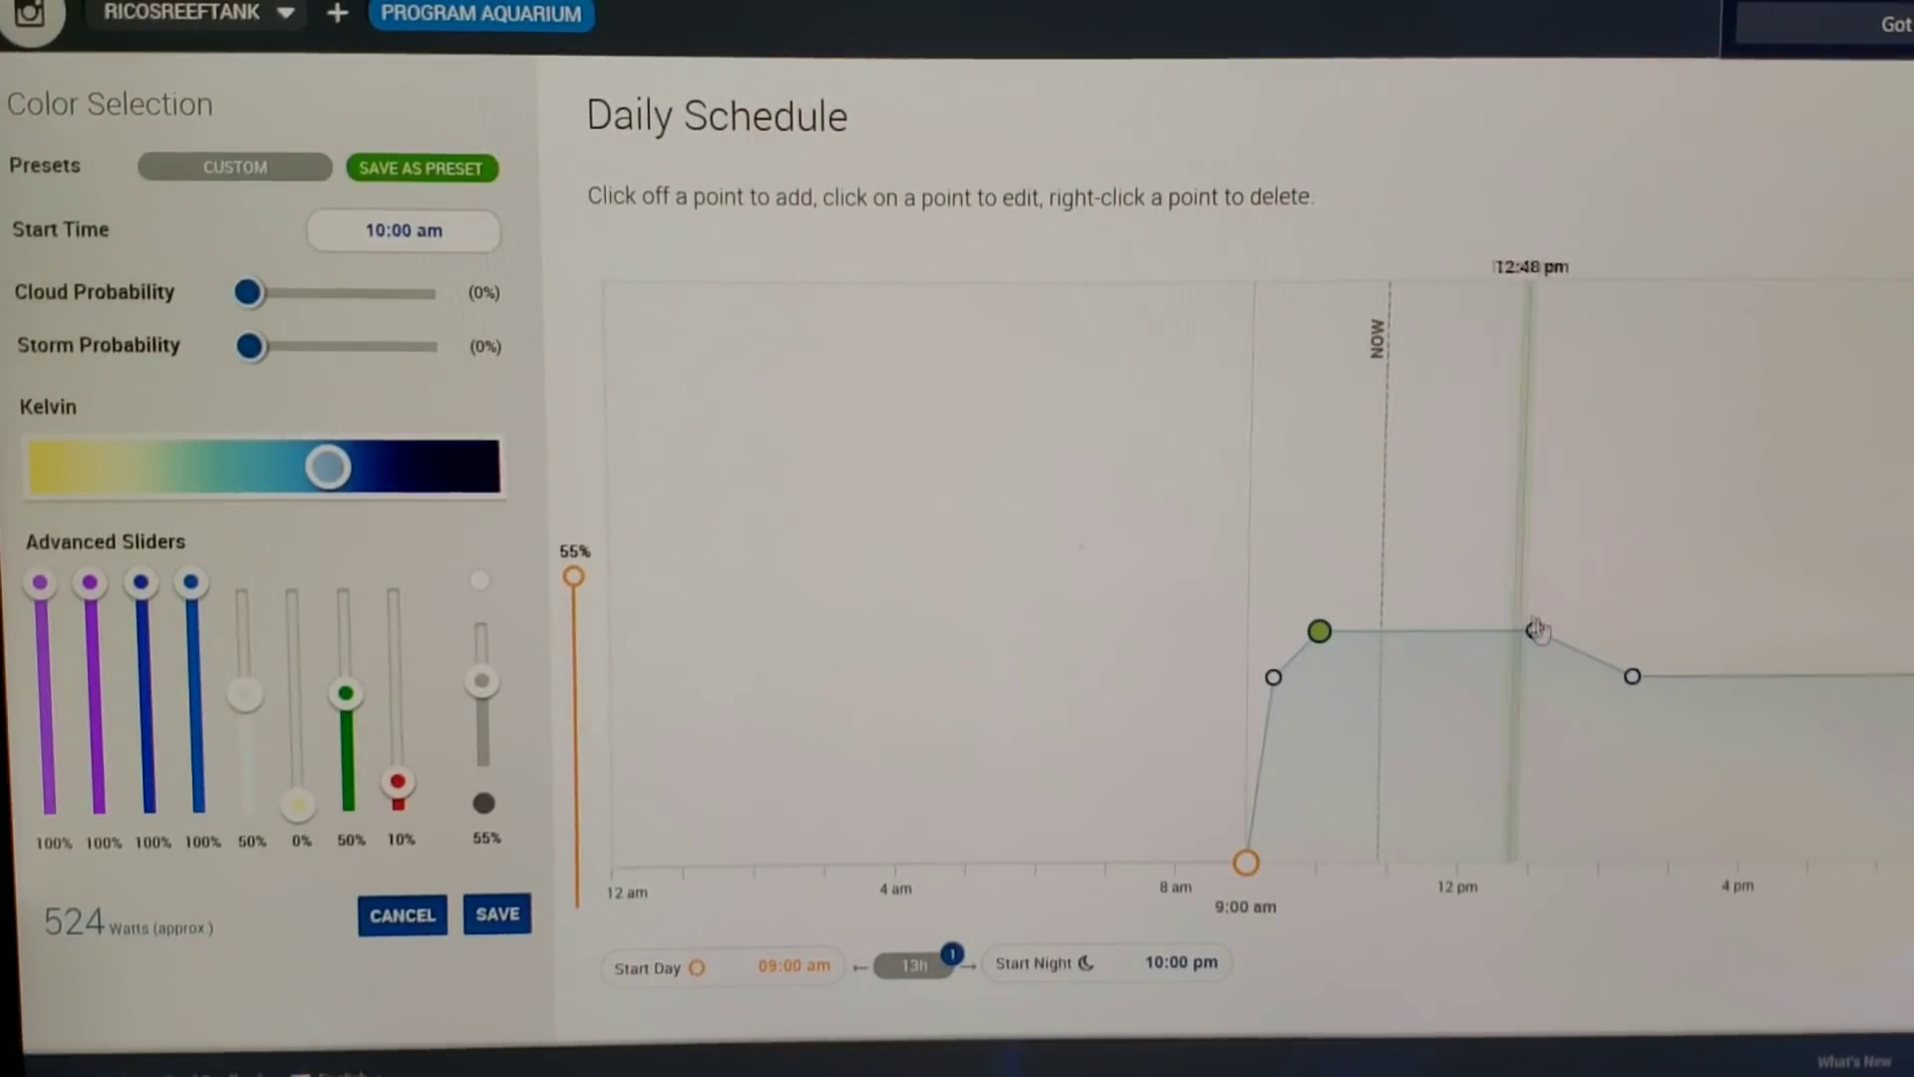
mouse_move(1536, 632)
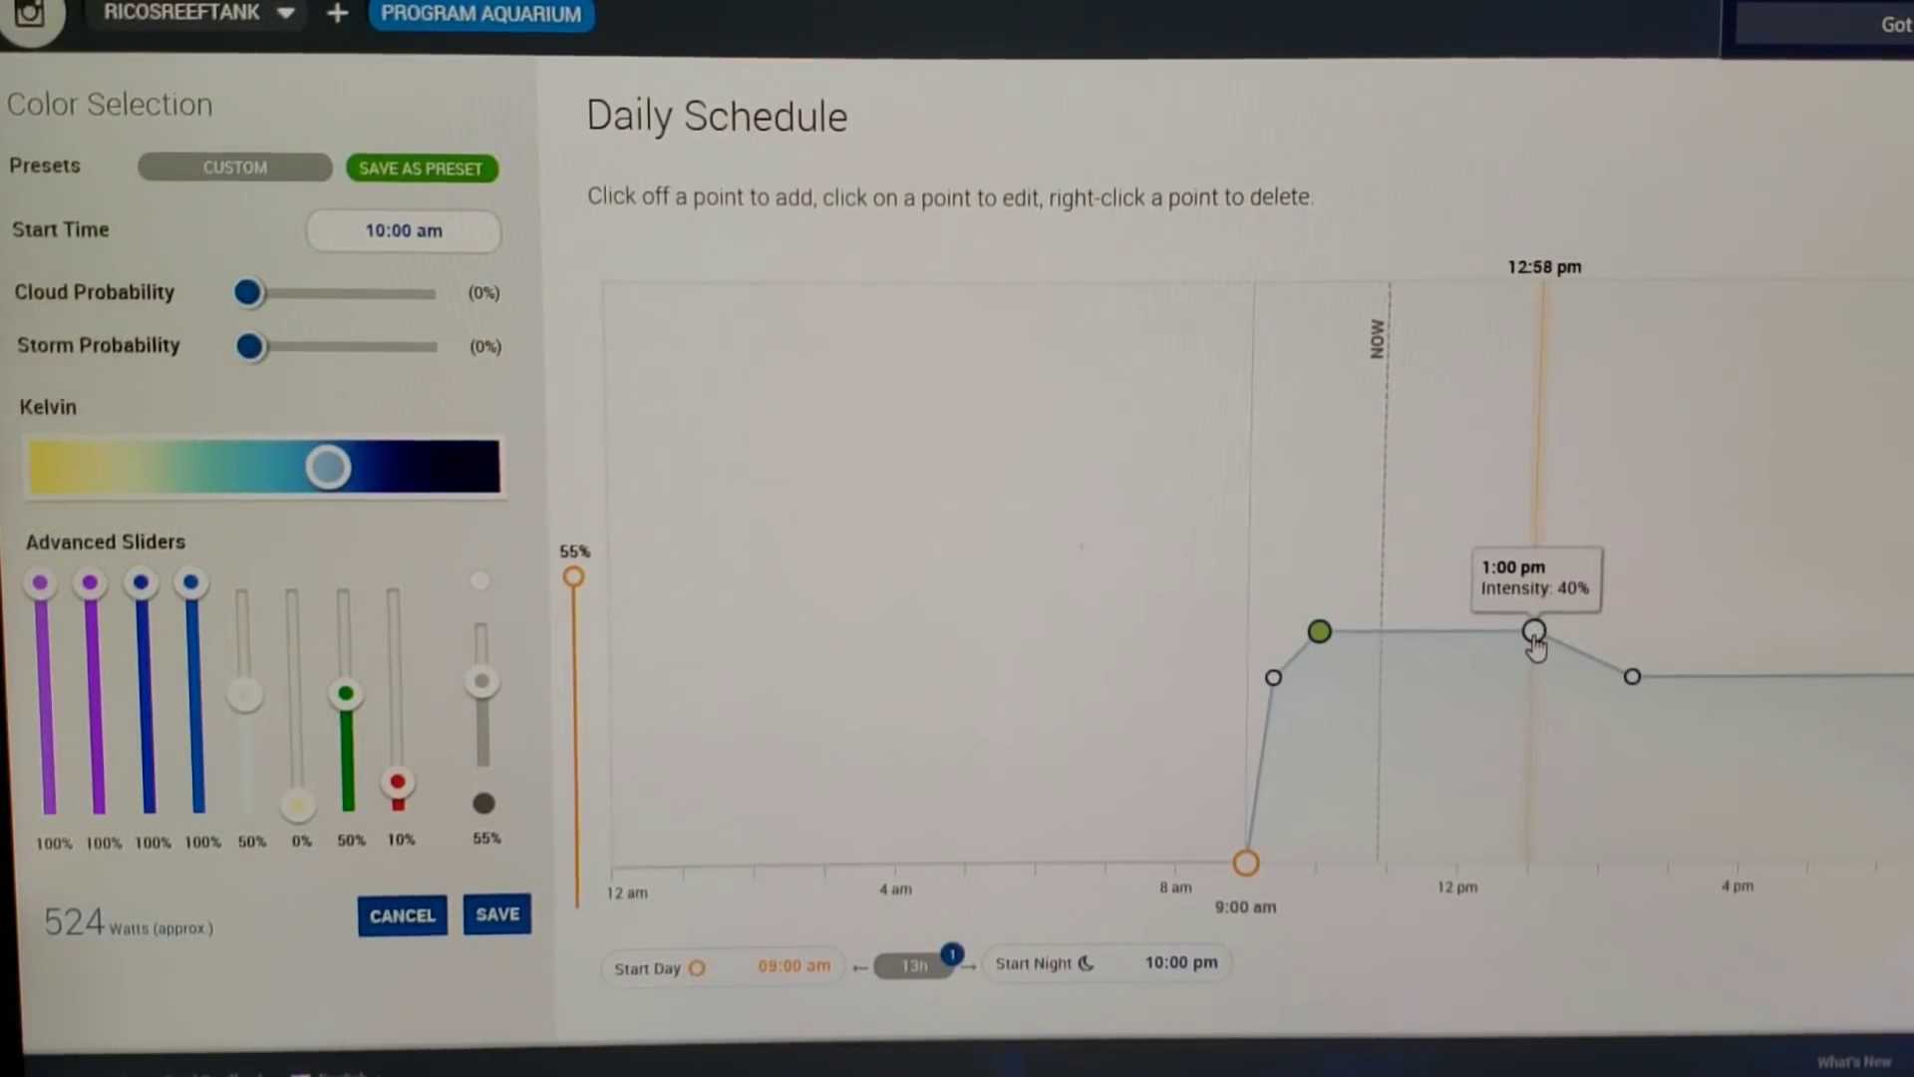
Bring up the 1:00 pm point: blues at 100%, 55% intensity, about 524 watts.
click(1535, 633)
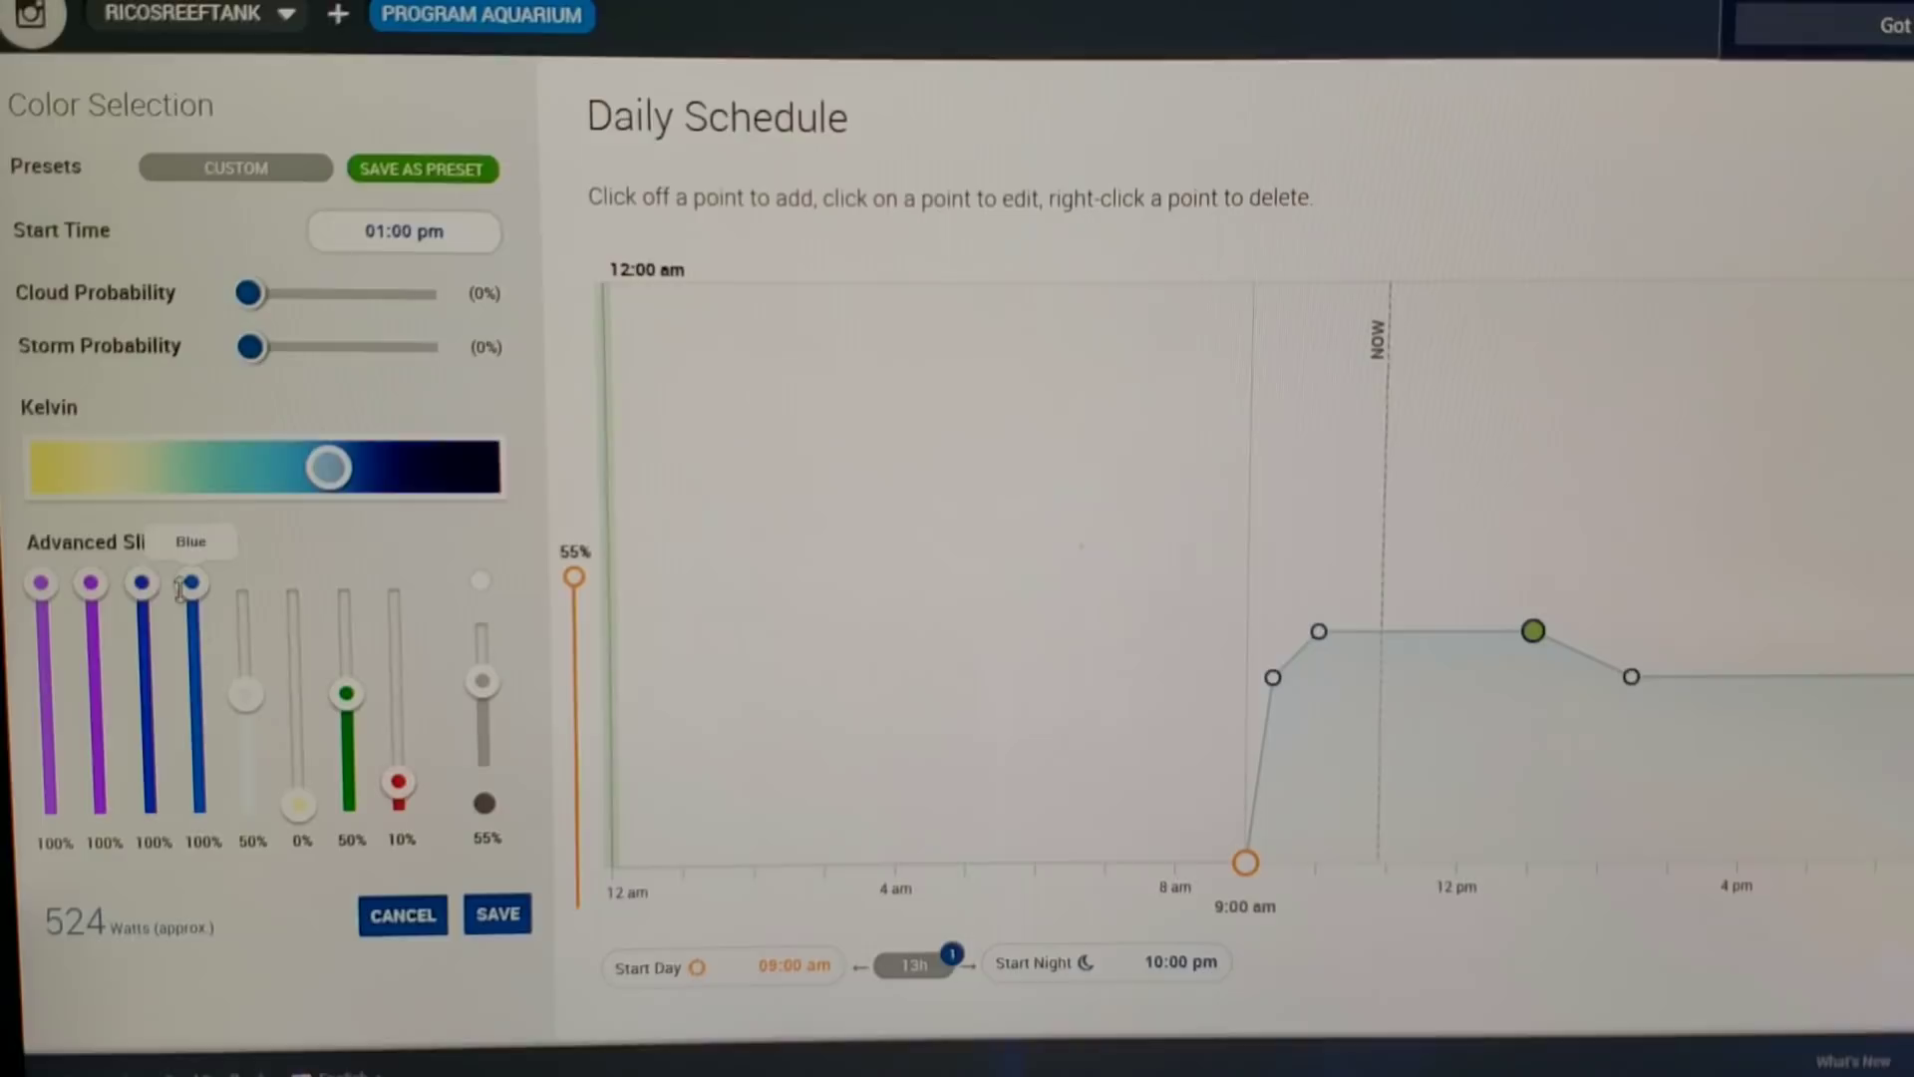
mouse_move(243, 690)
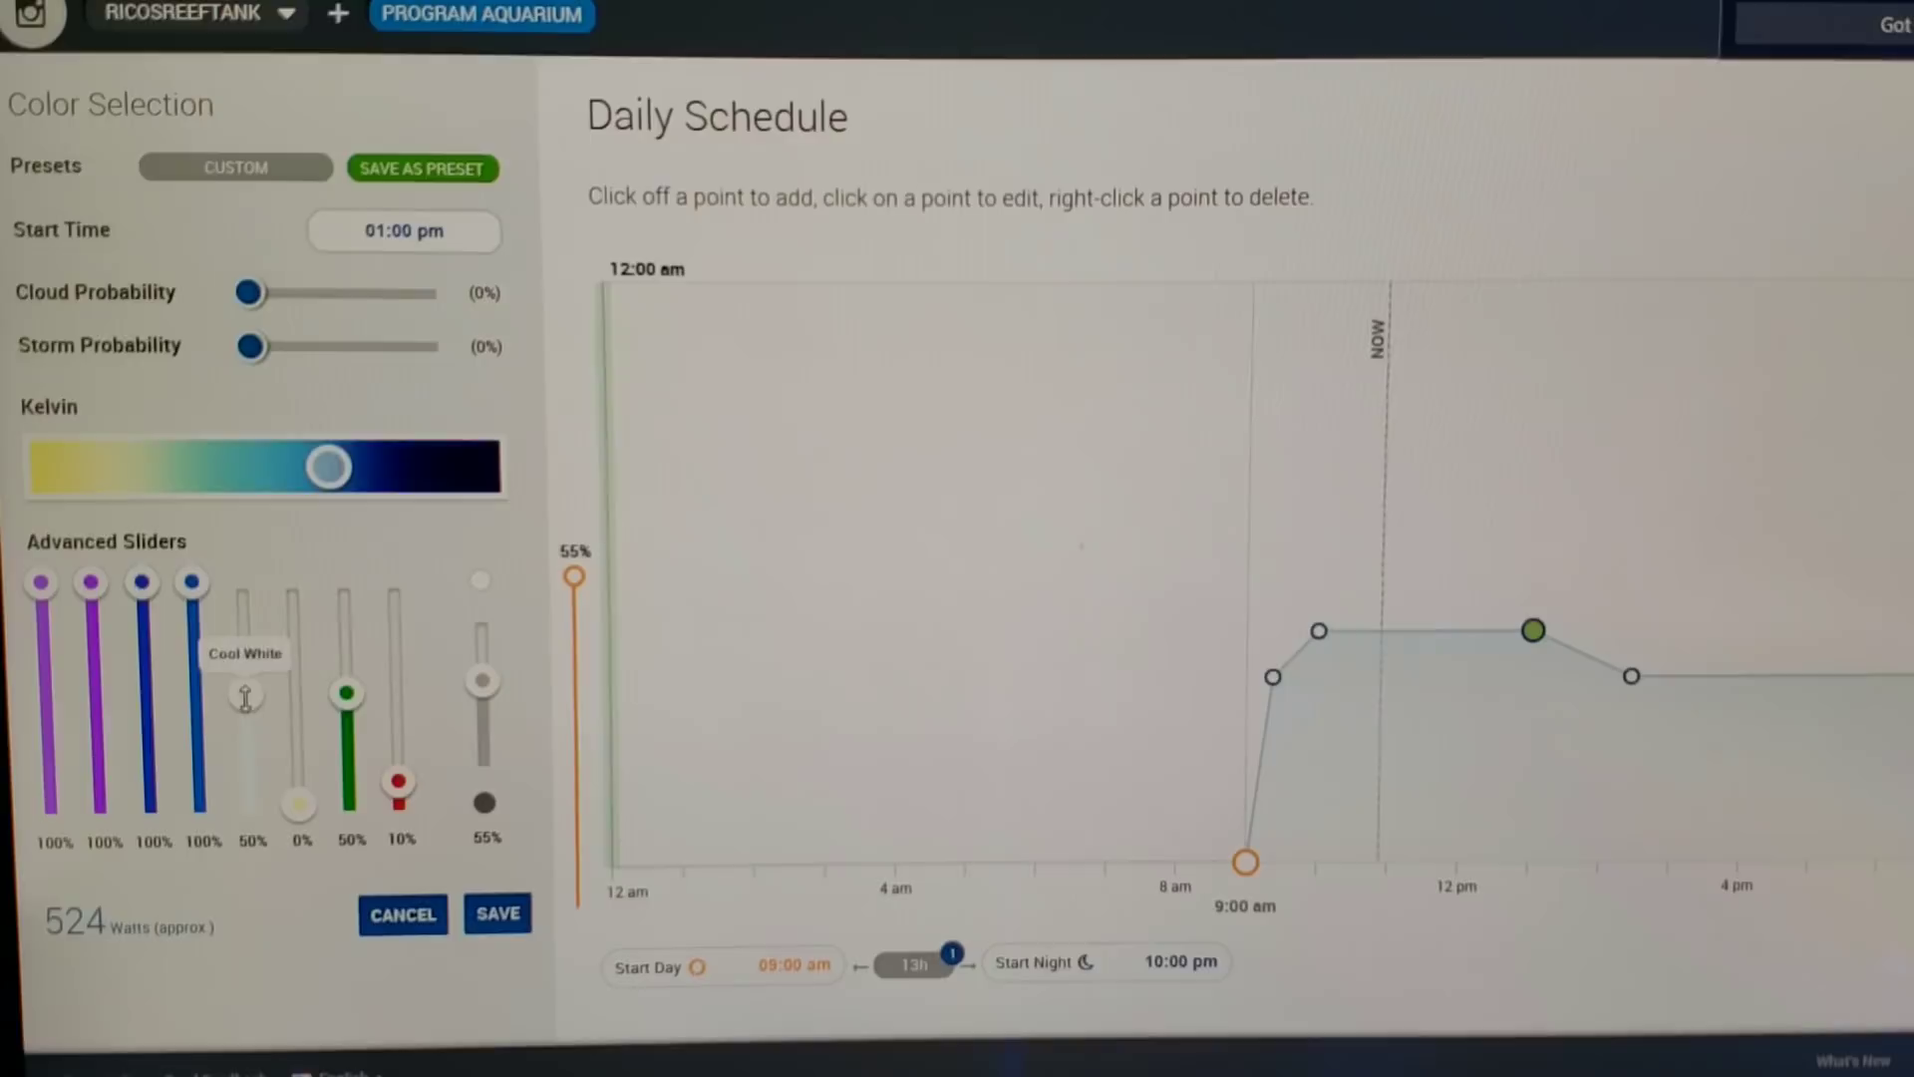
mouse_move(293, 806)
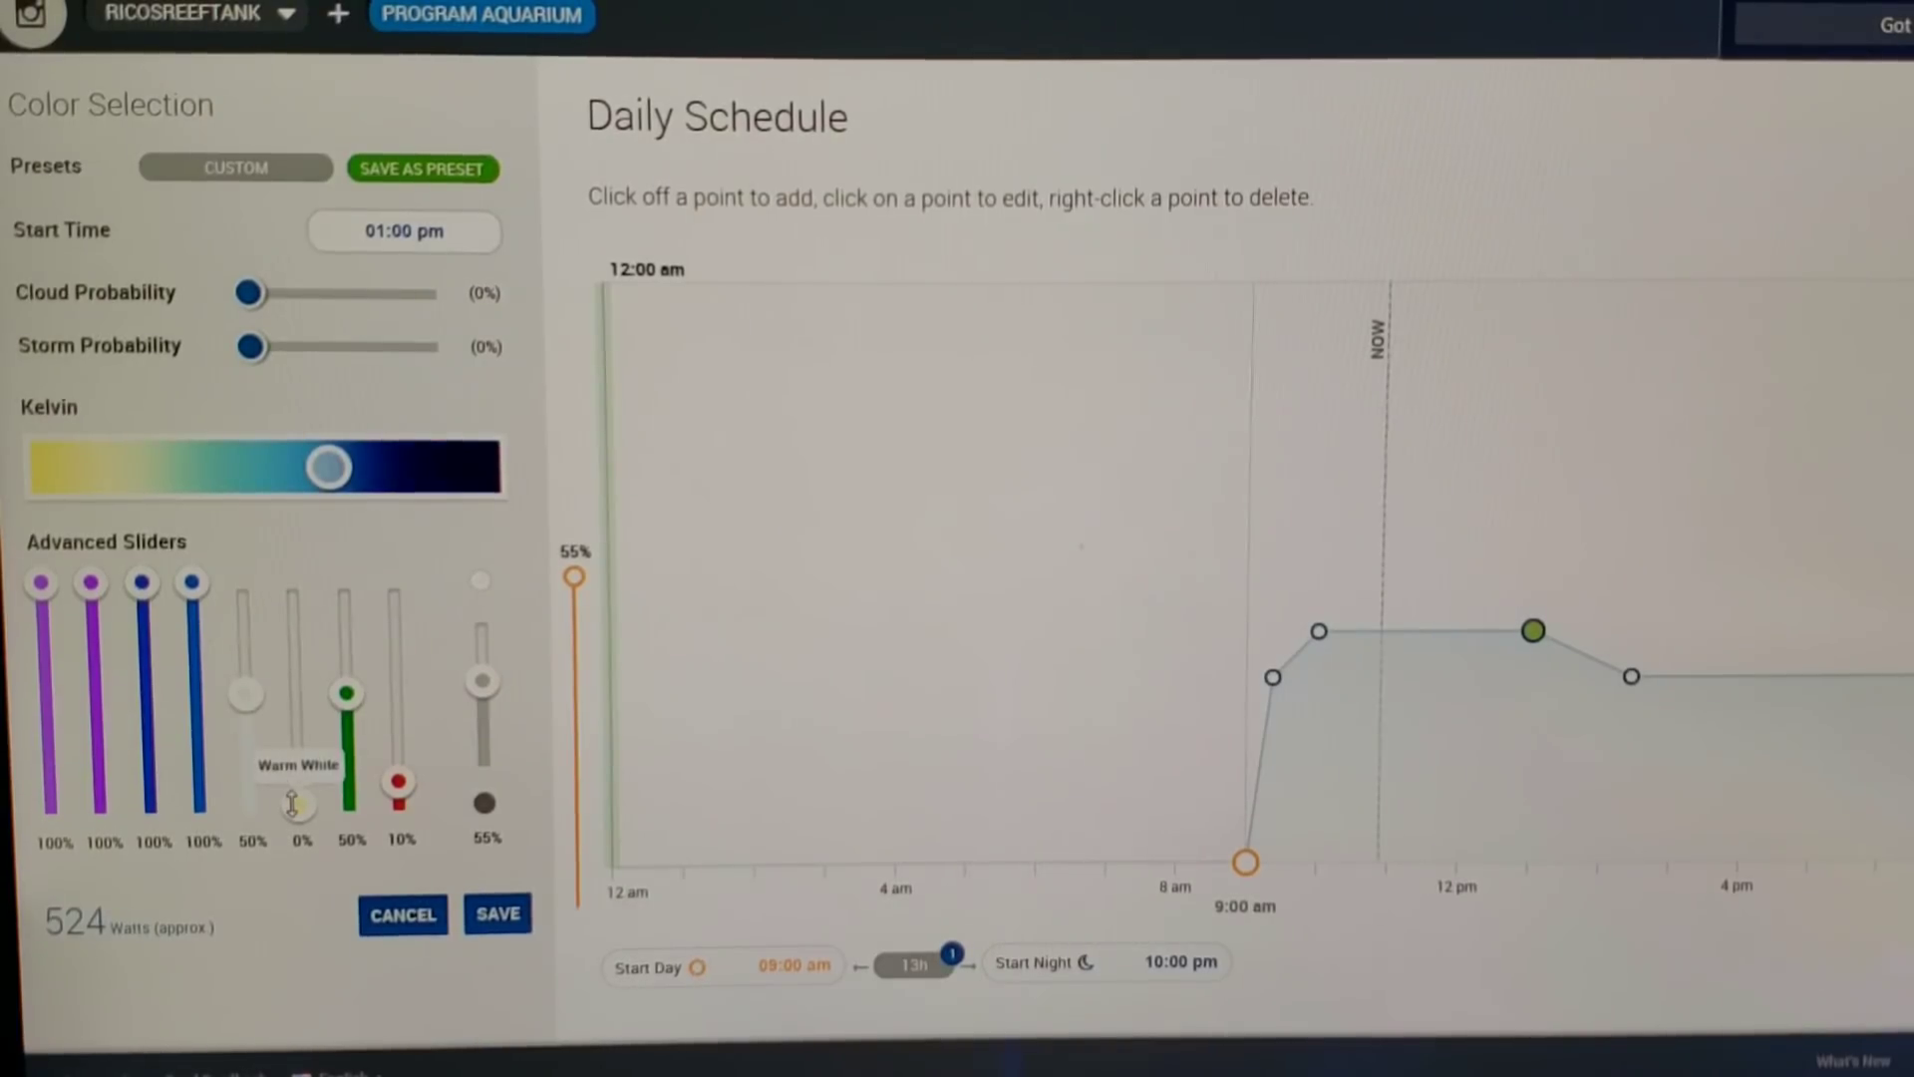
mouse_move(345, 696)
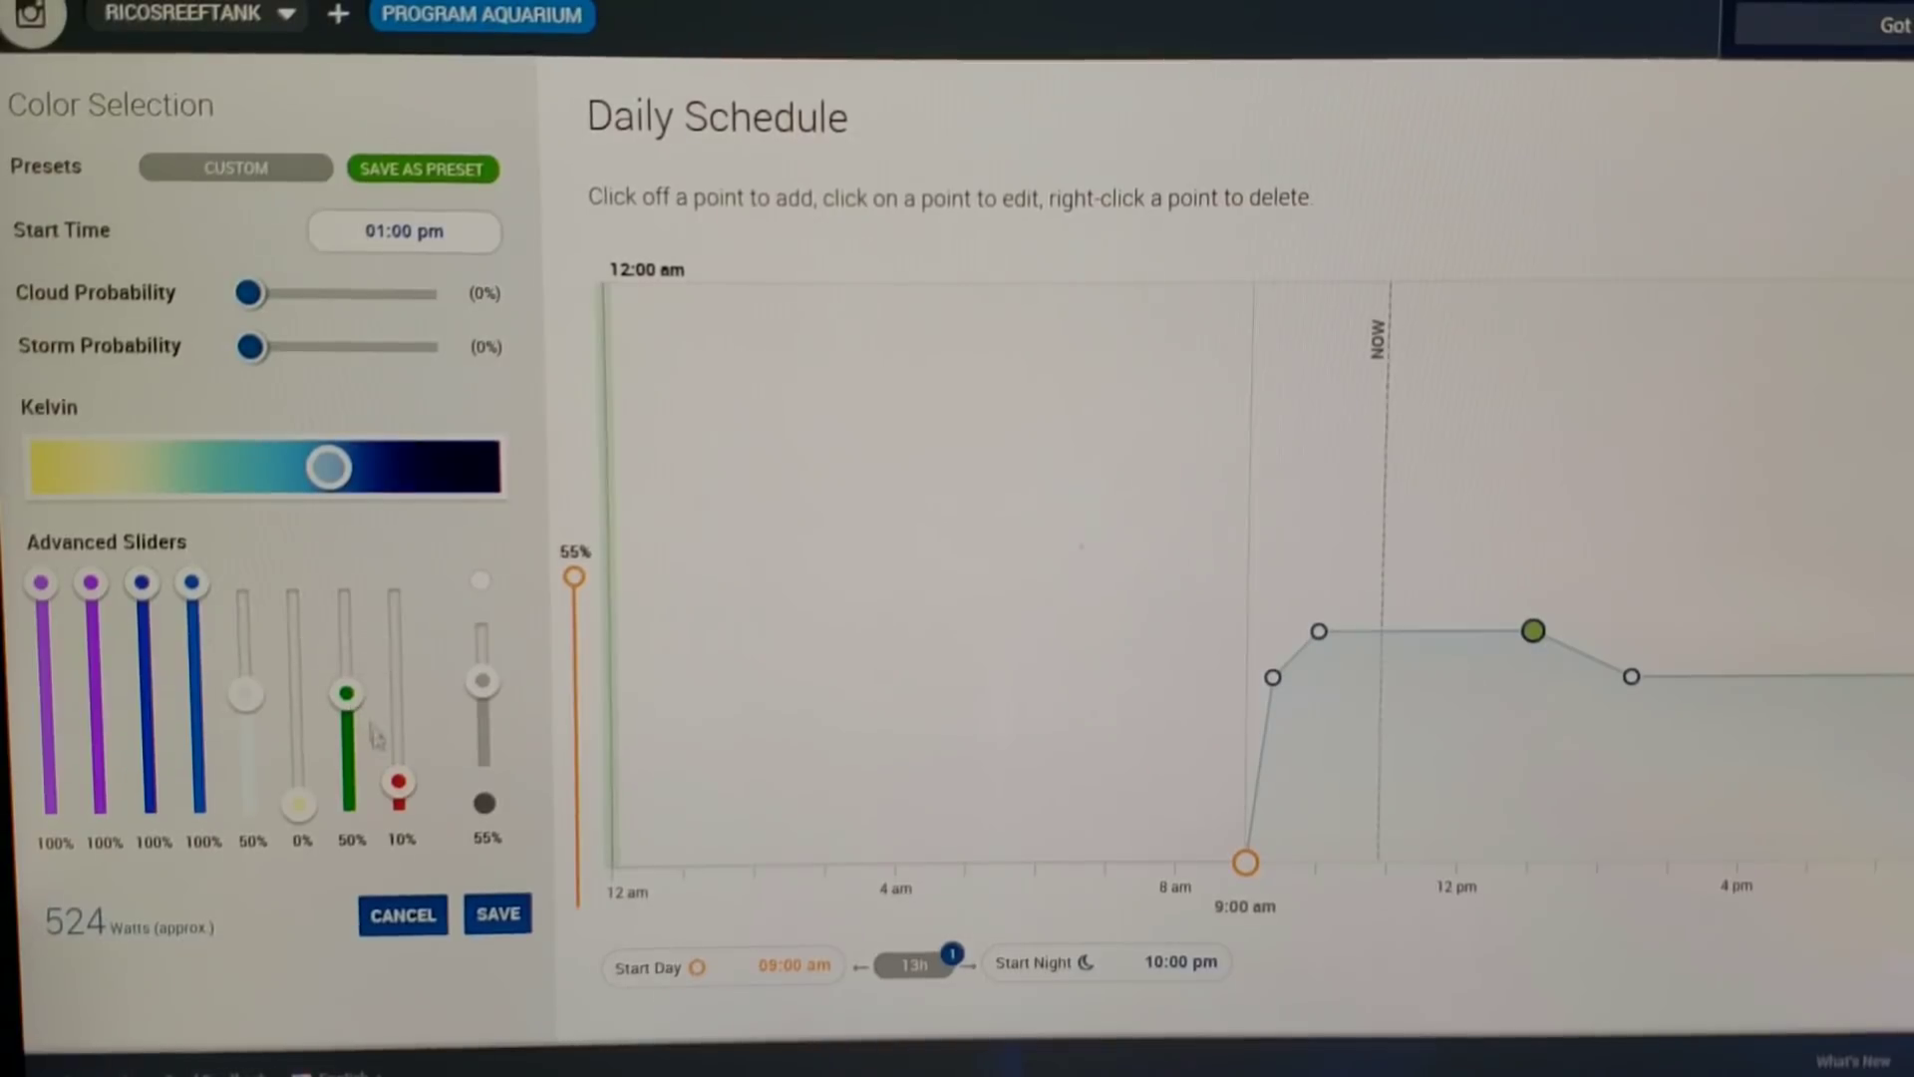
mouse_move(397, 780)
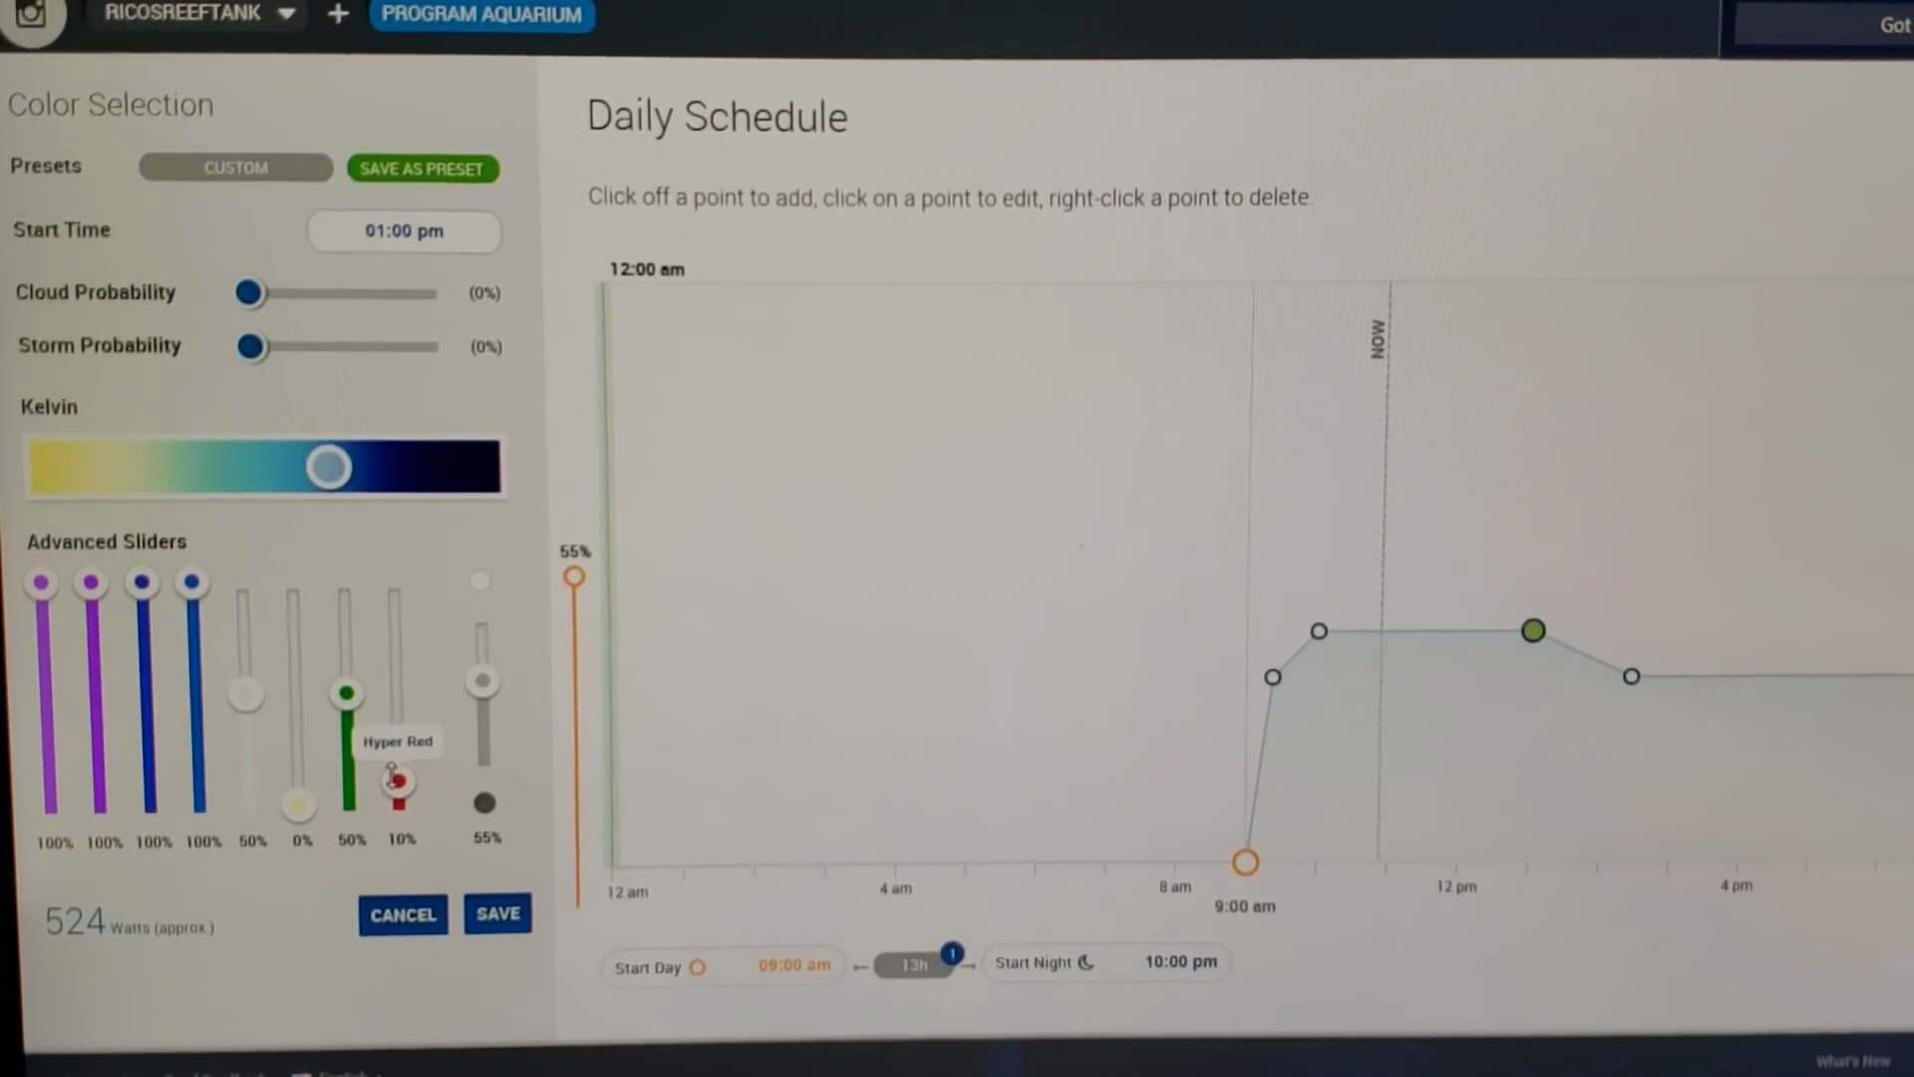
mouse_move(483, 684)
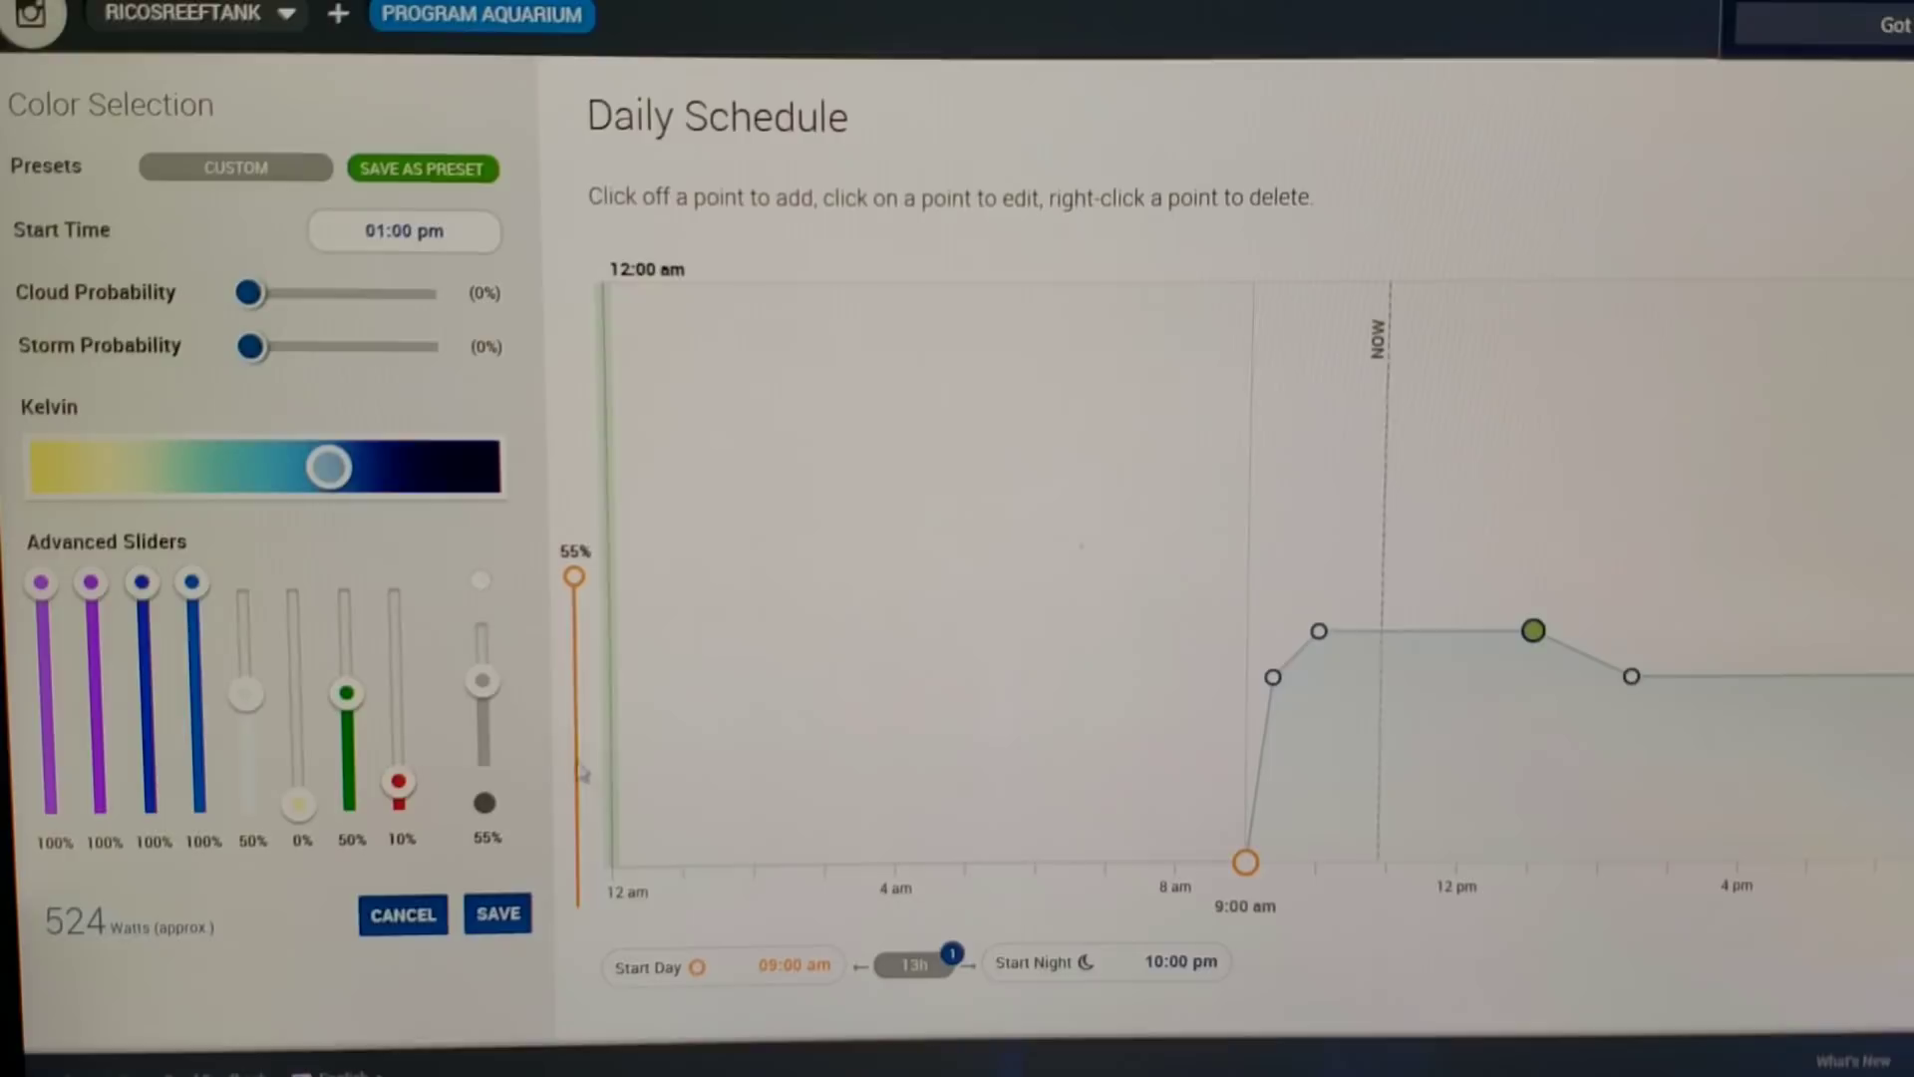
mouse_move(1538, 724)
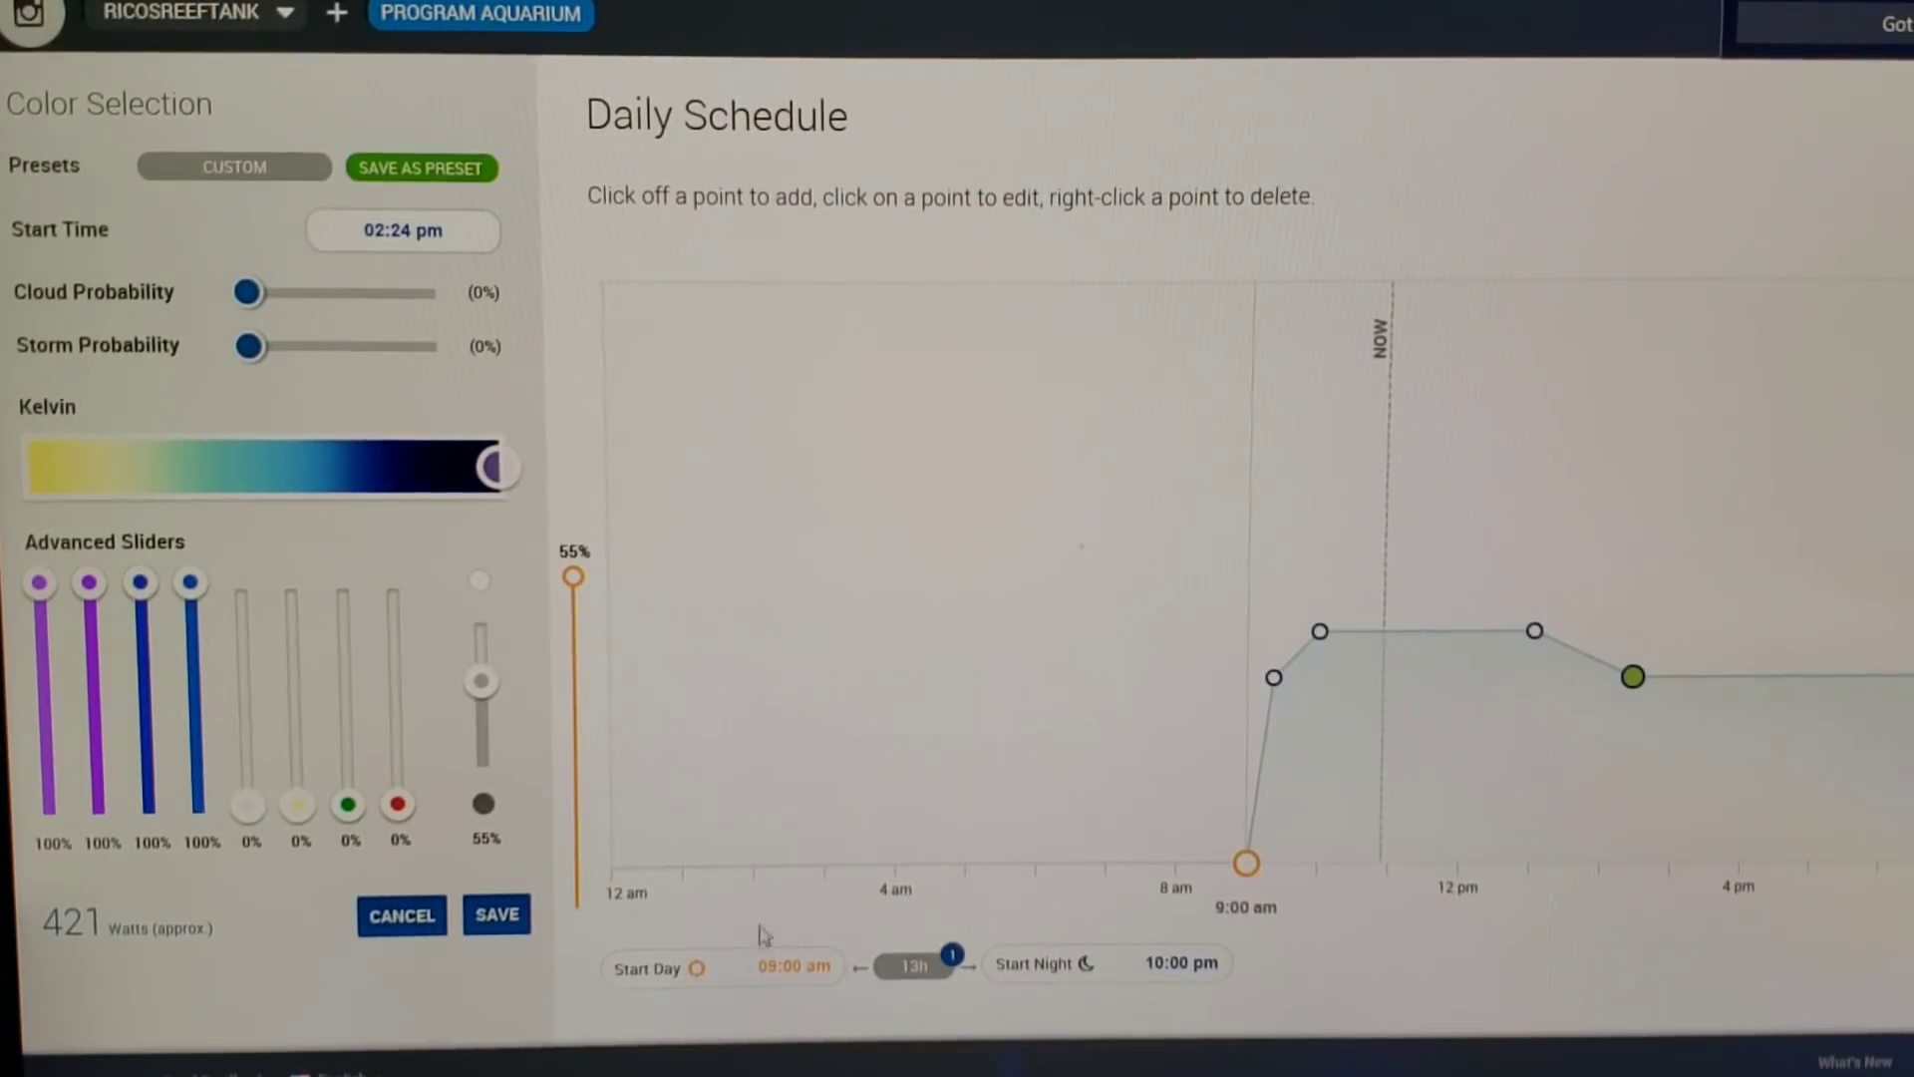
mouse_move(1340, 648)
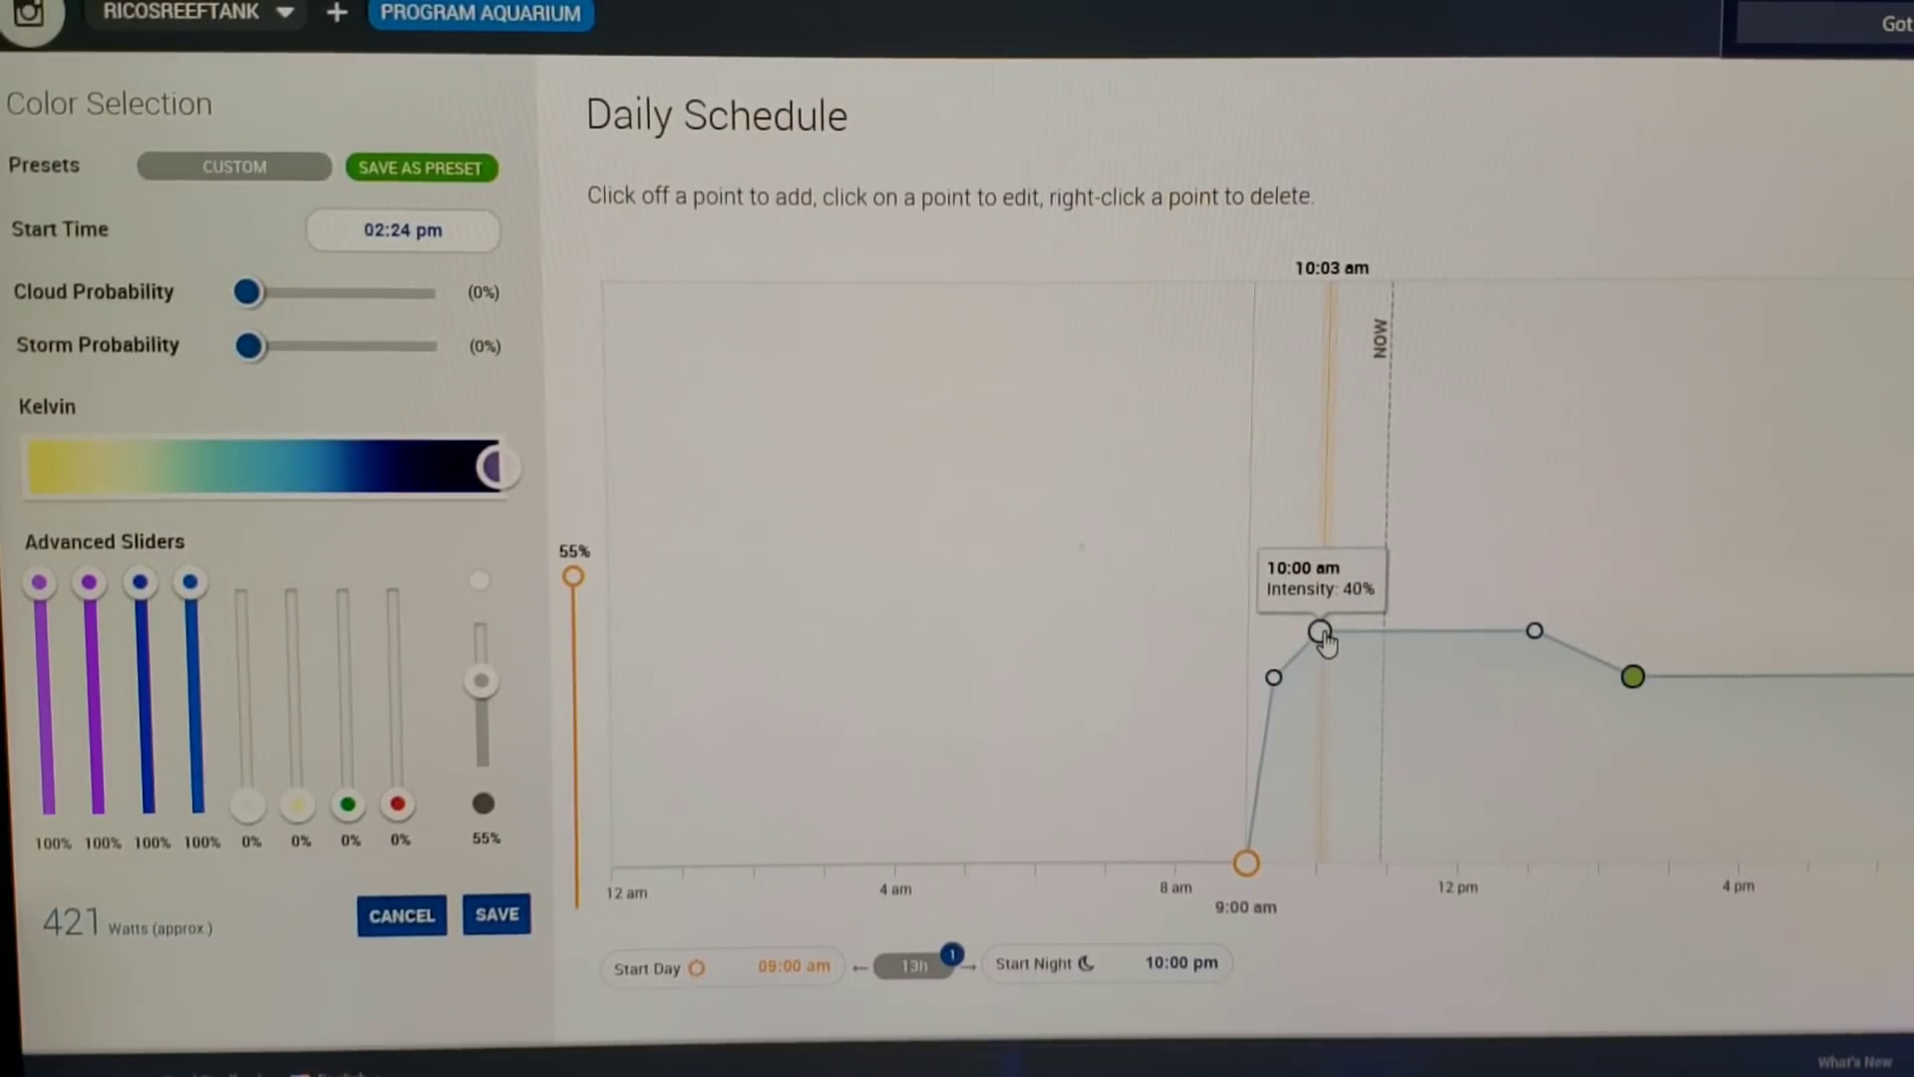
Reopen the 10:00 am point: blues 100%, whites 50% and 0%, red 10%, 524 watts.
click(1320, 634)
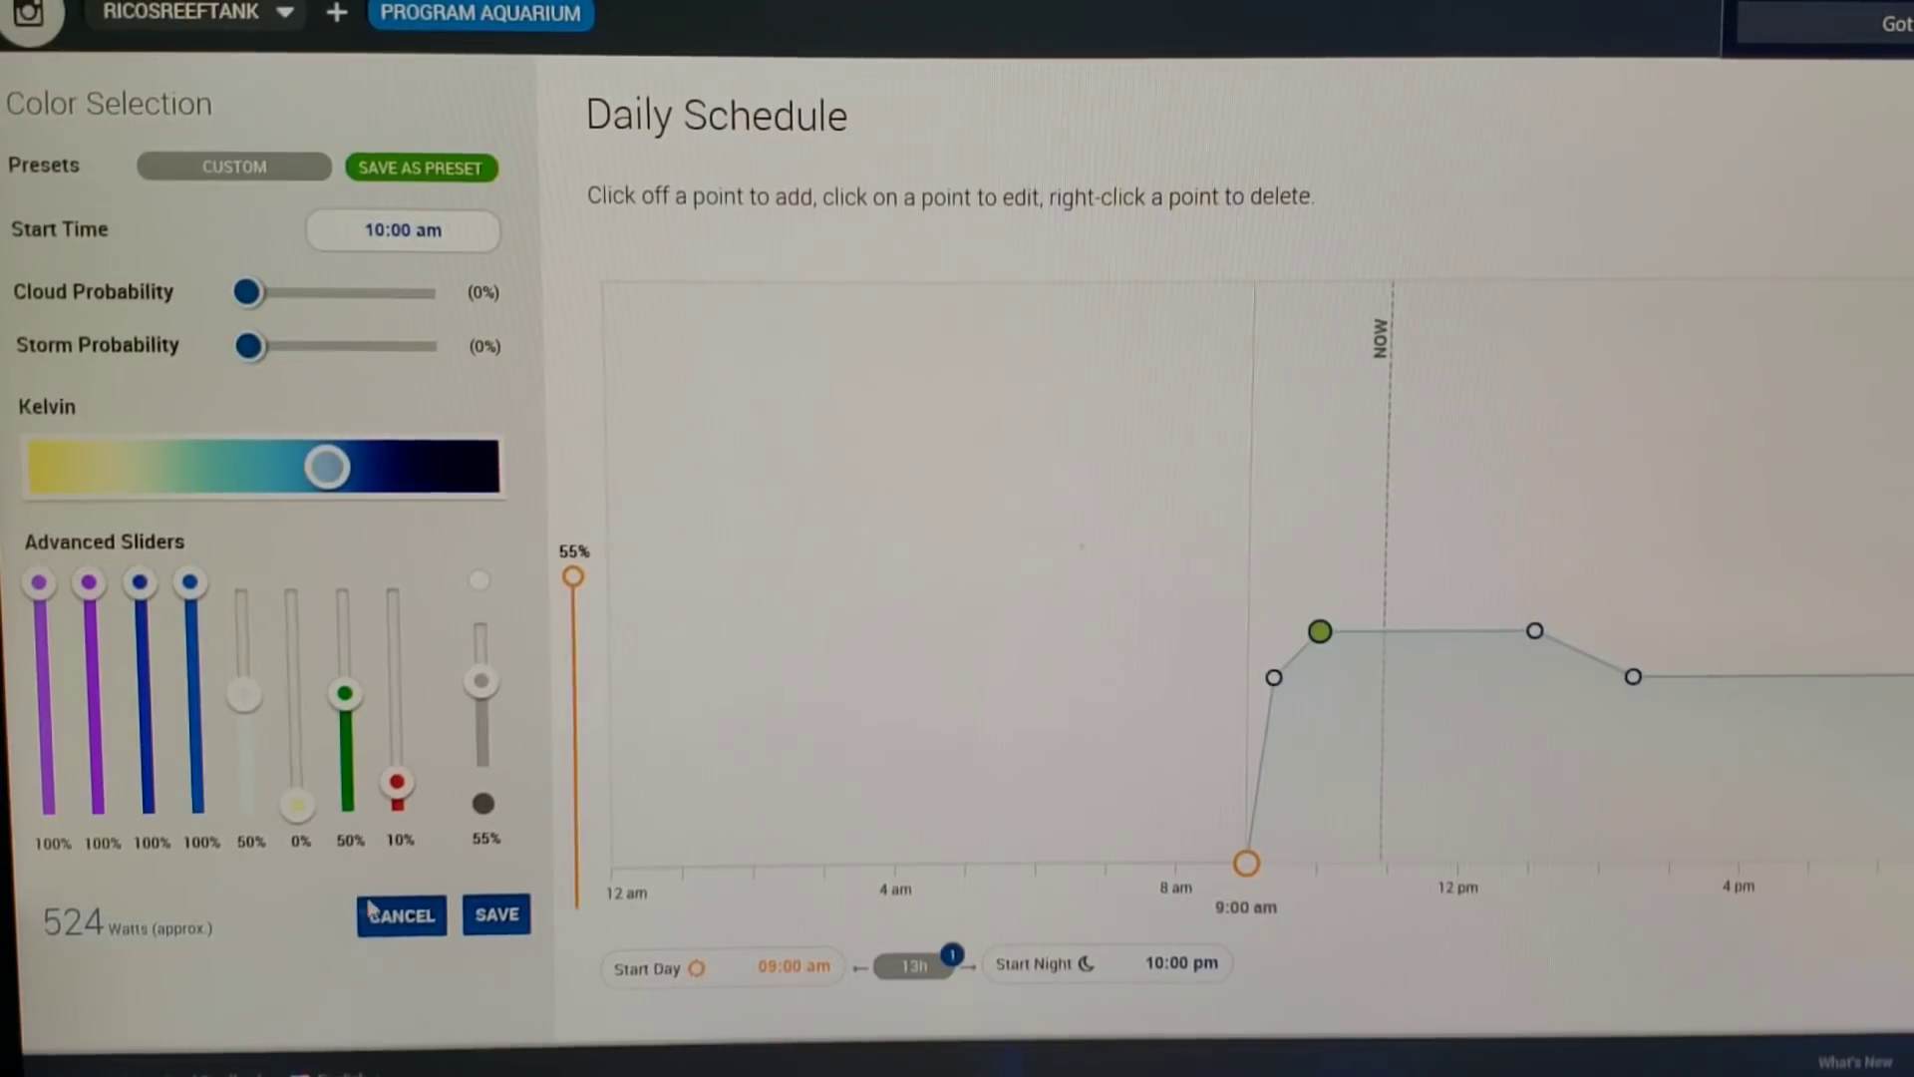
mouse_move(1536, 633)
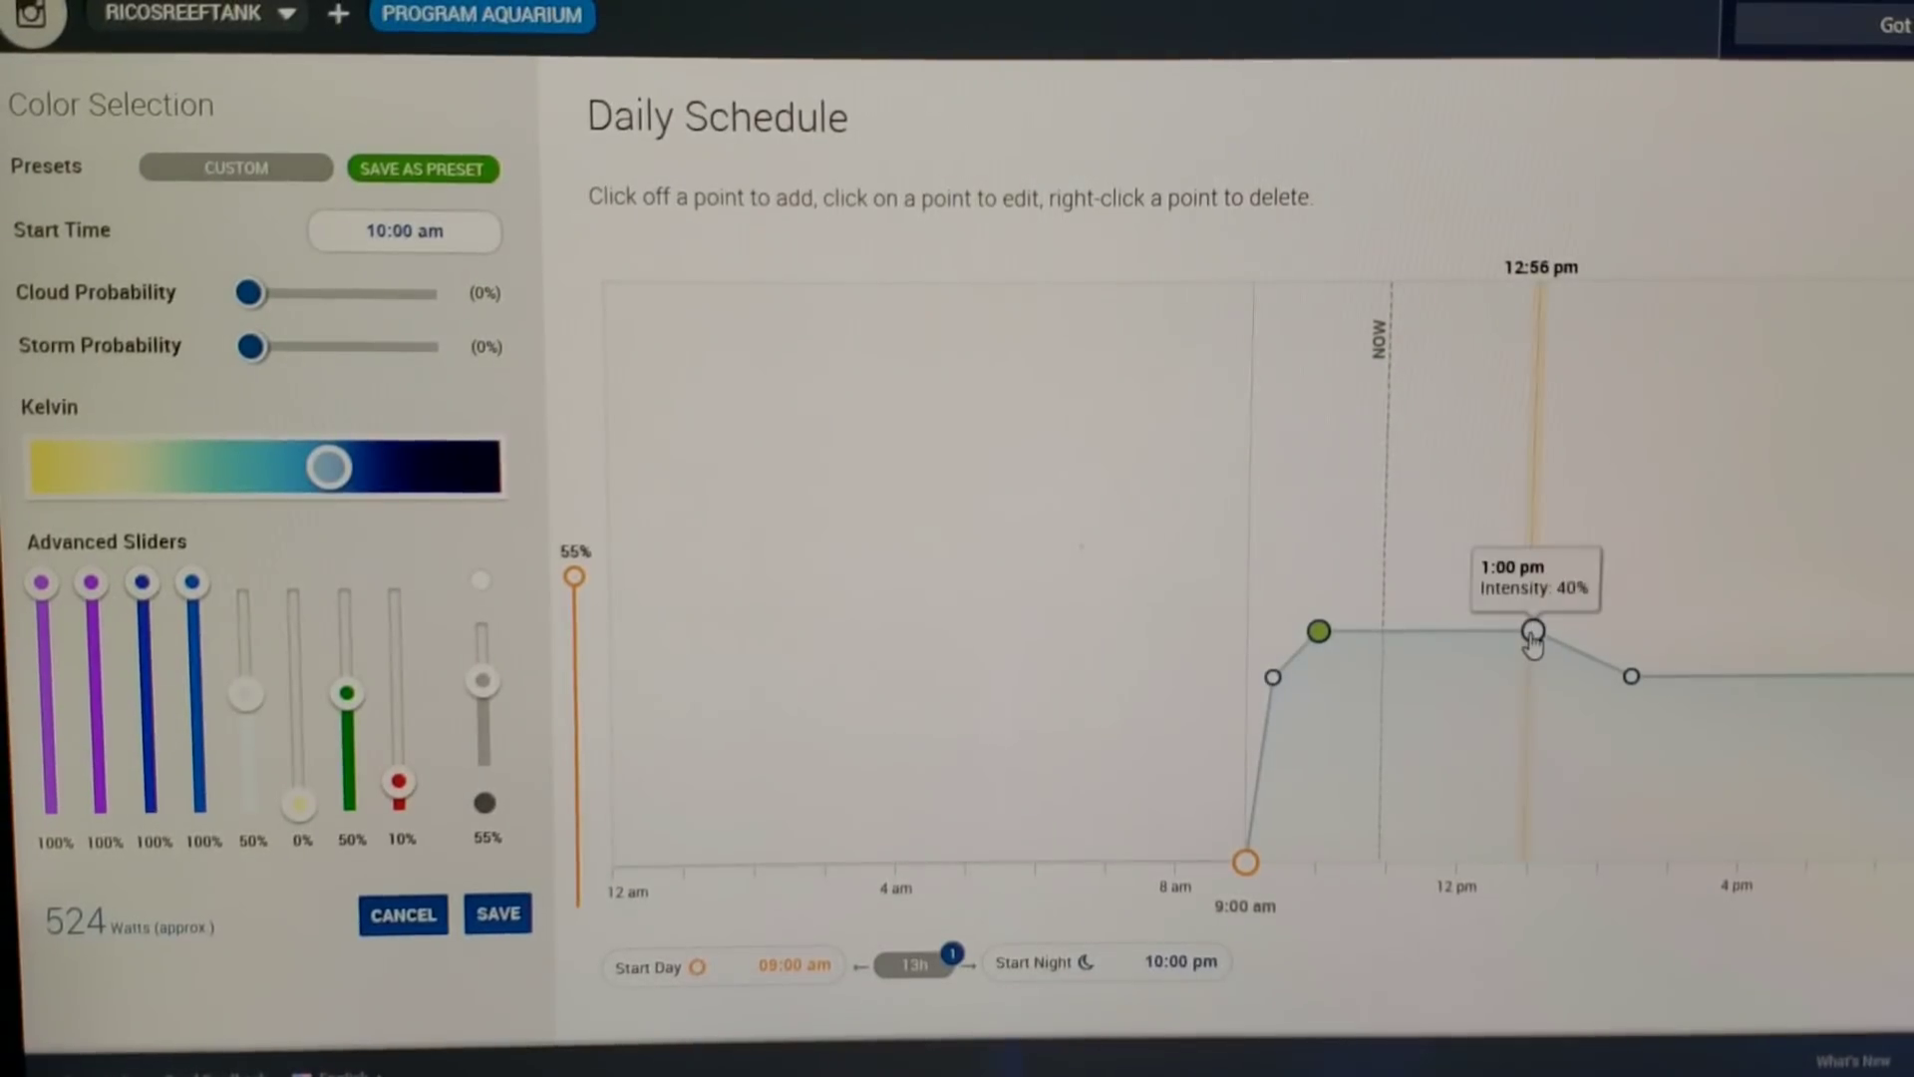
mouse_move(1370, 645)
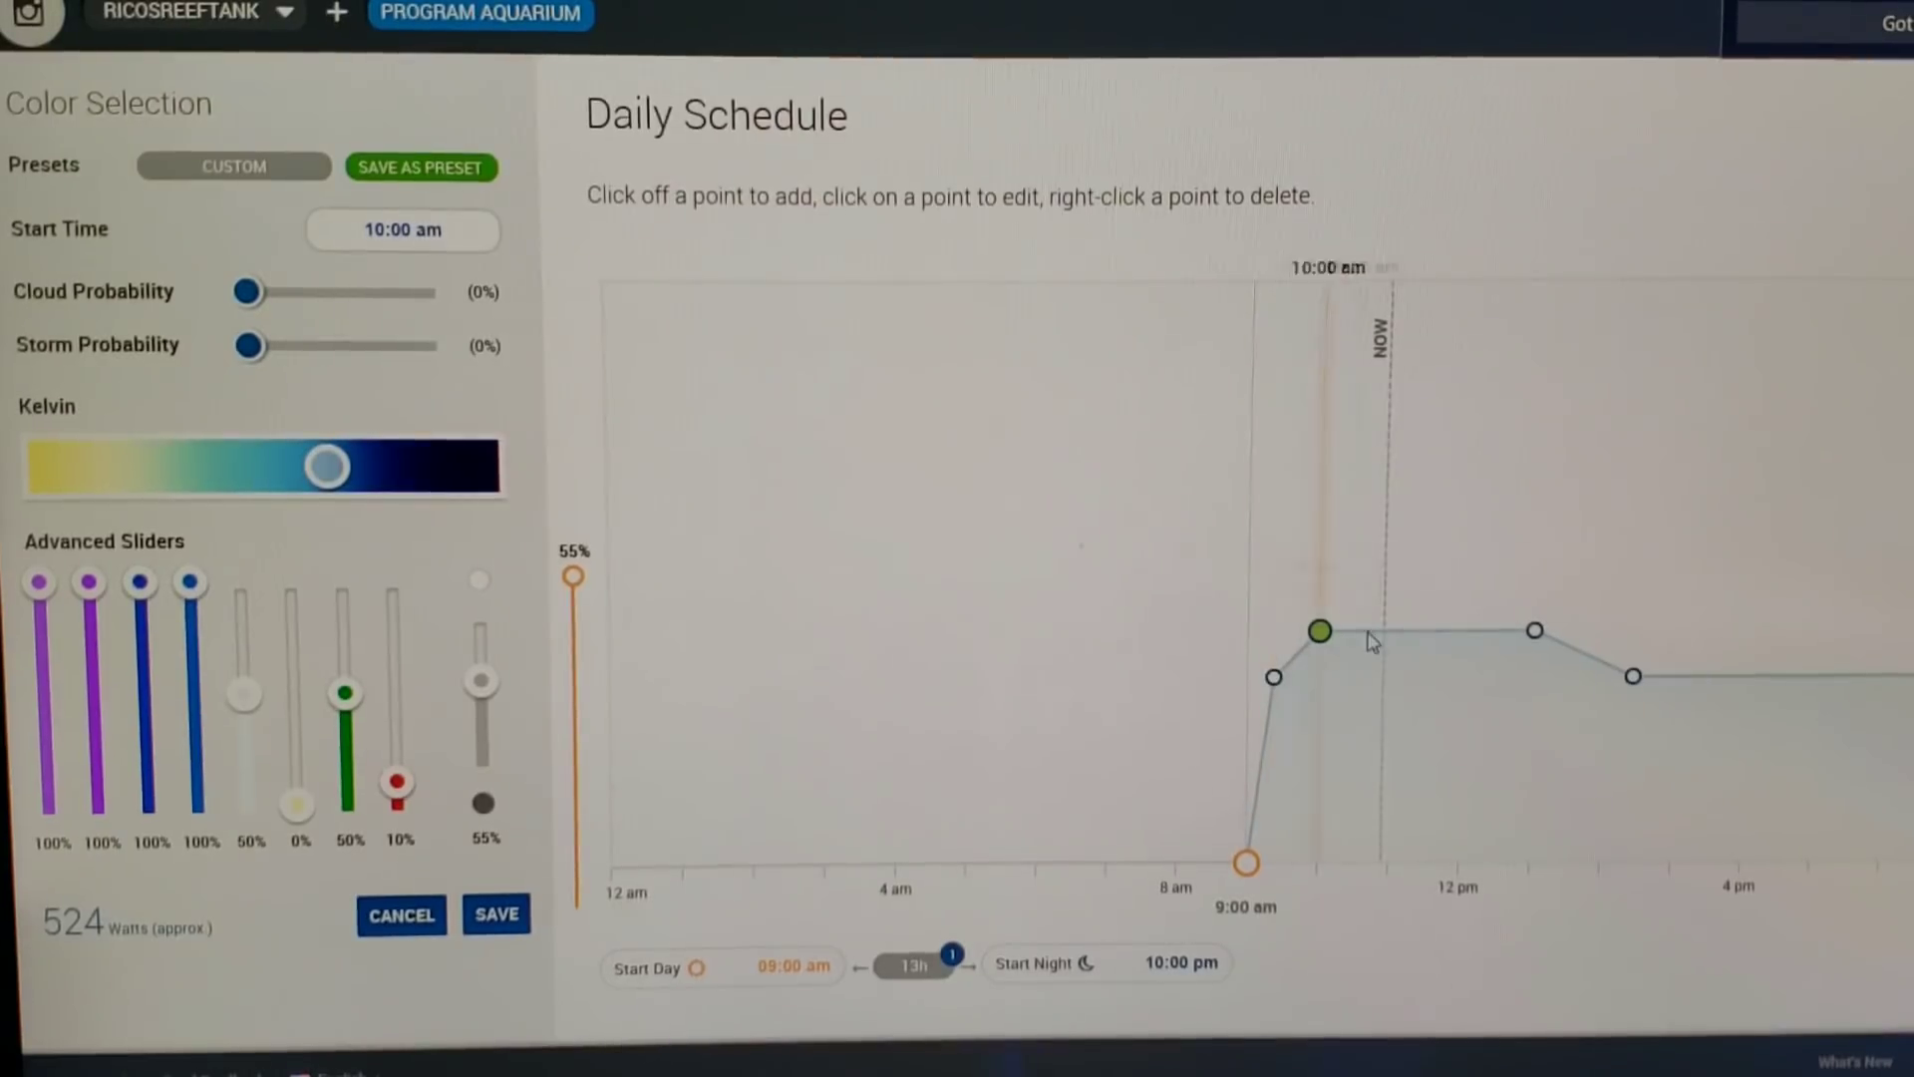
mouse_move(1319, 632)
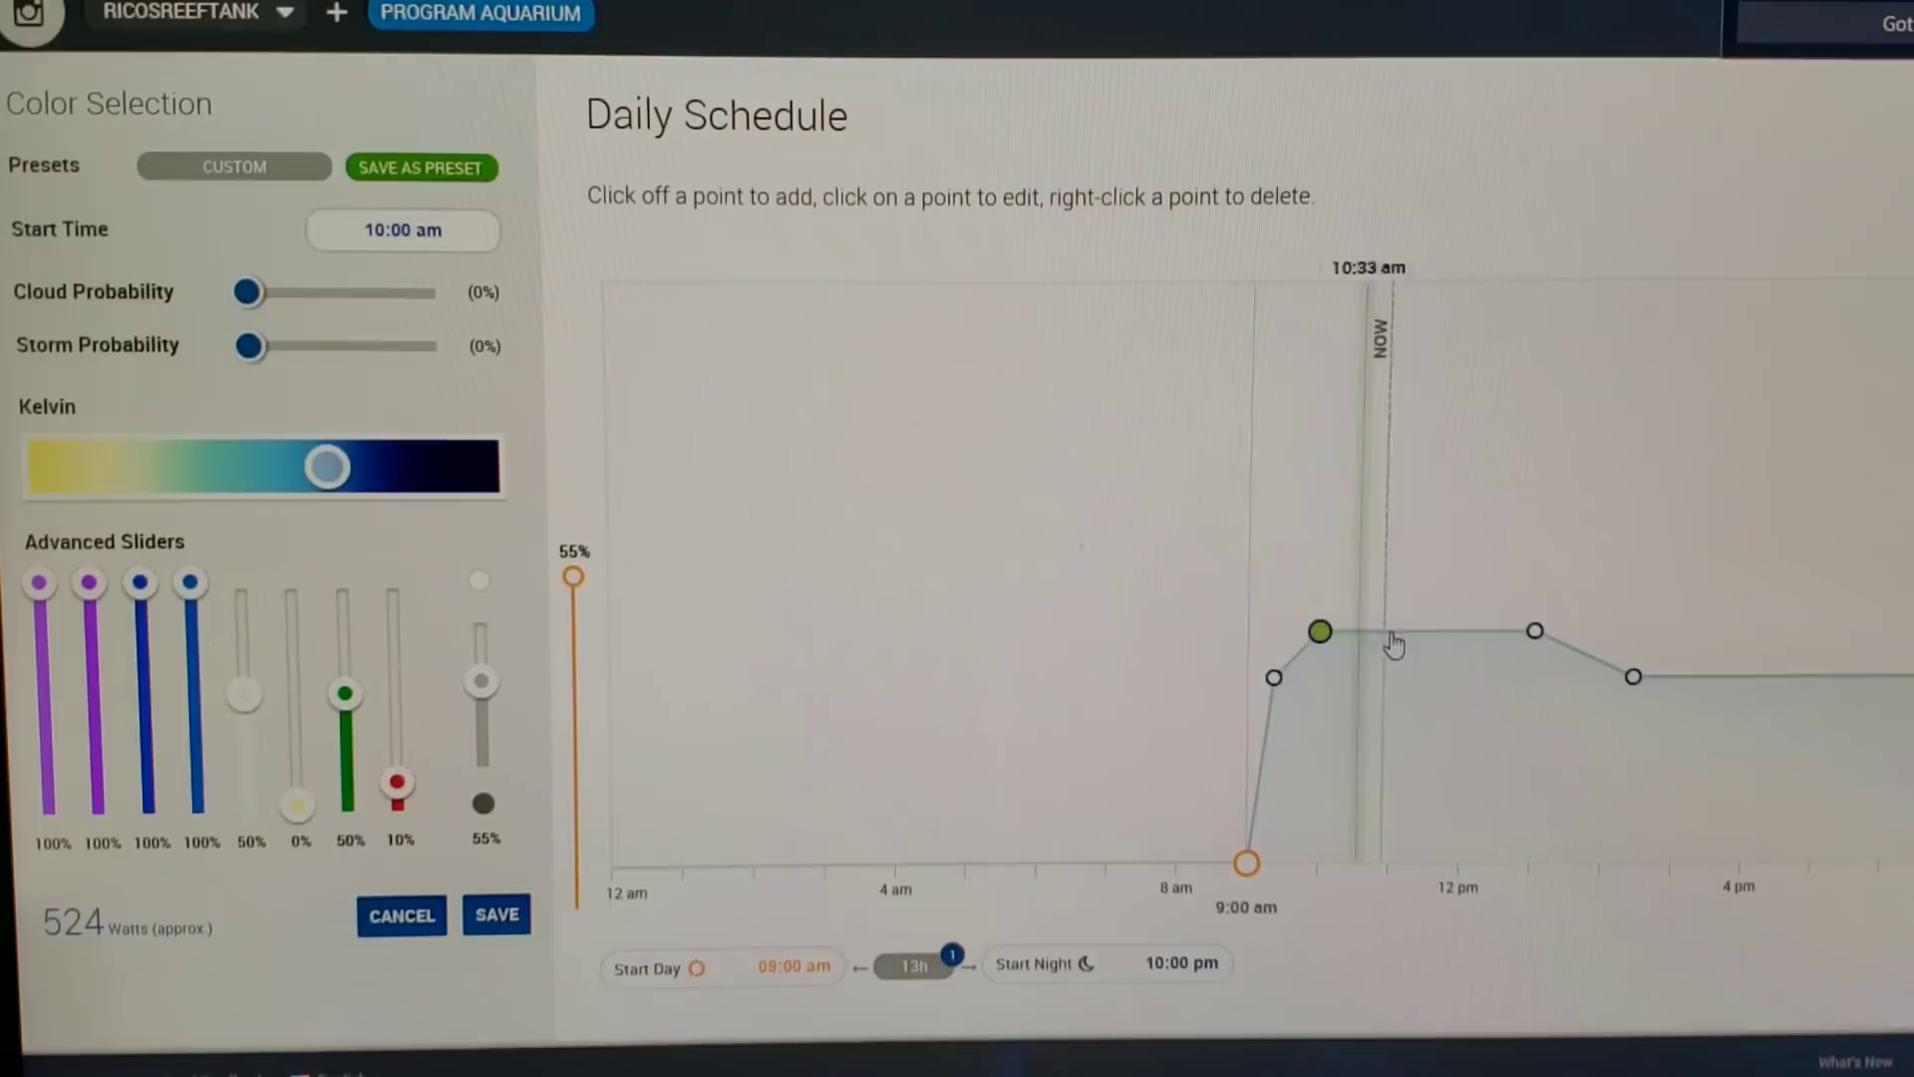
mouse_move(1536, 632)
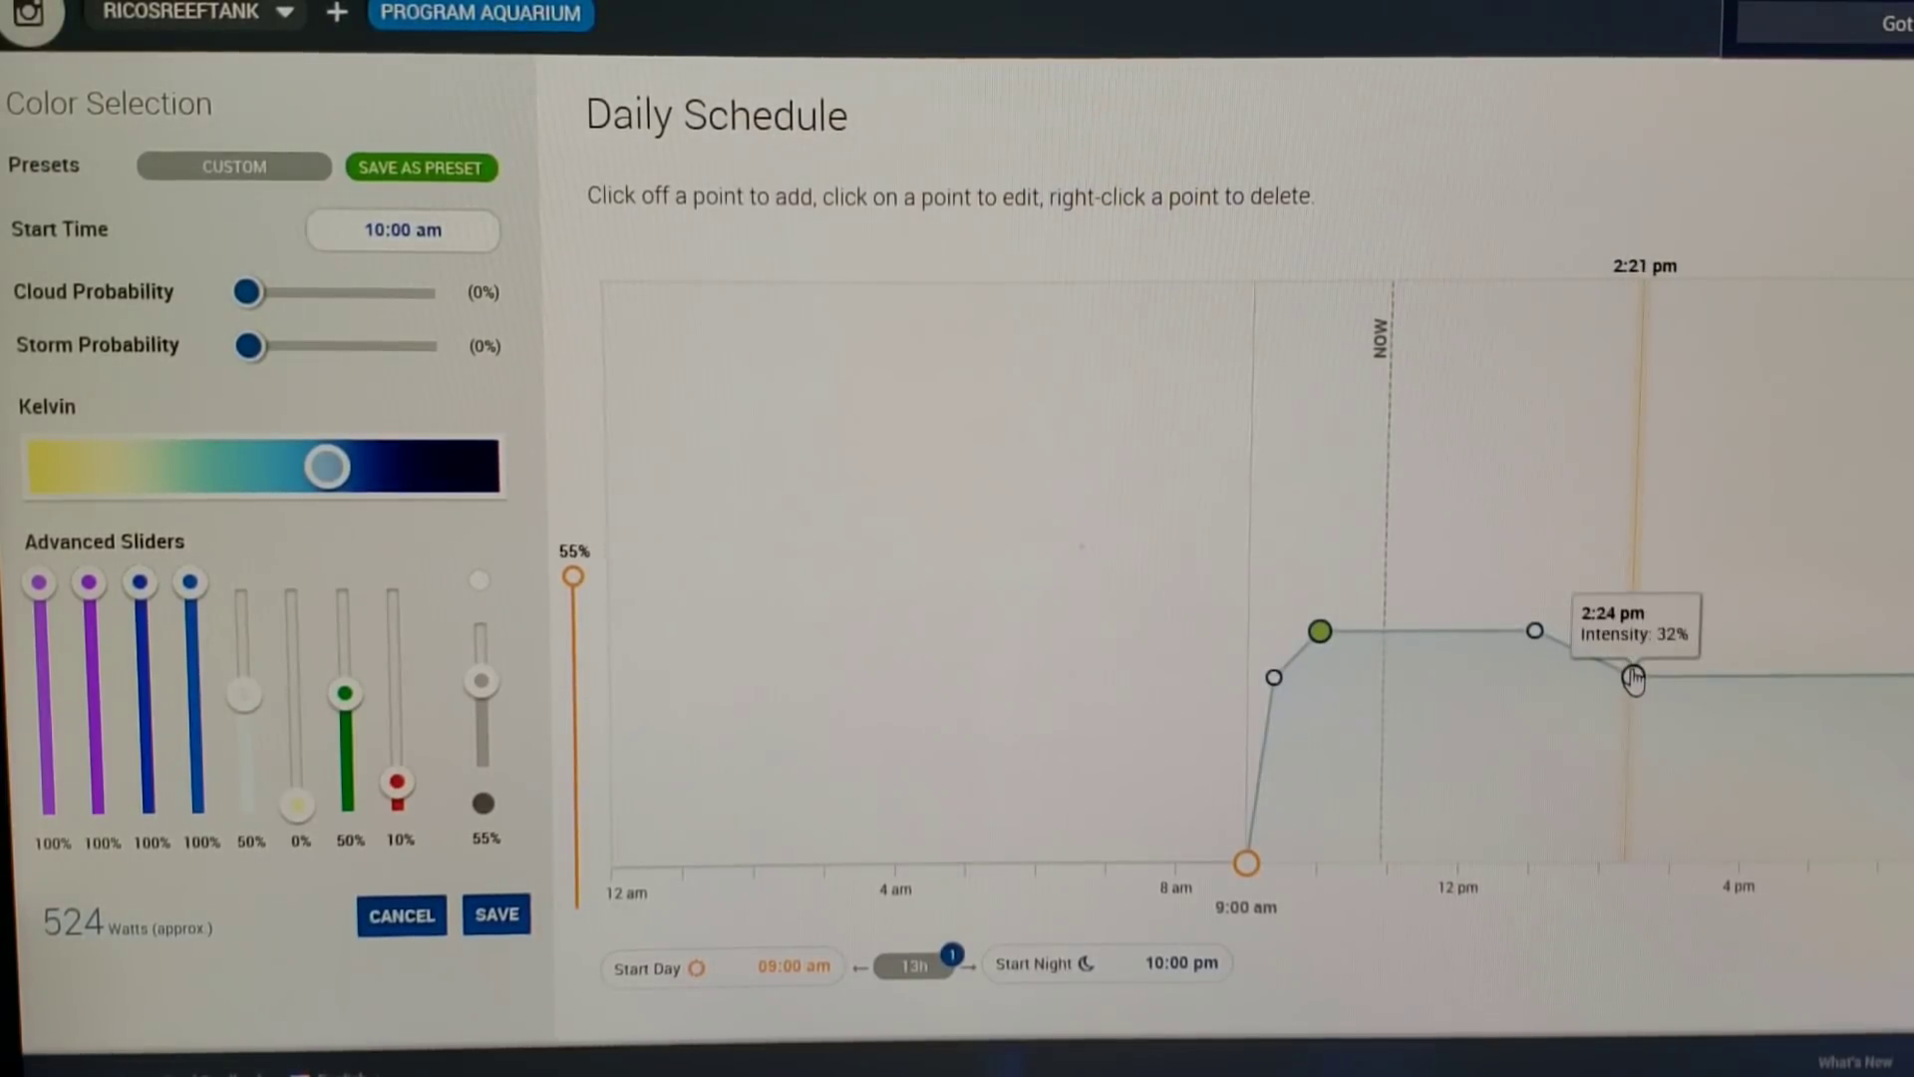
Reopen the 2:24 pm point: violets and blues at 100%, other channels off, 421 watts.
click(1635, 678)
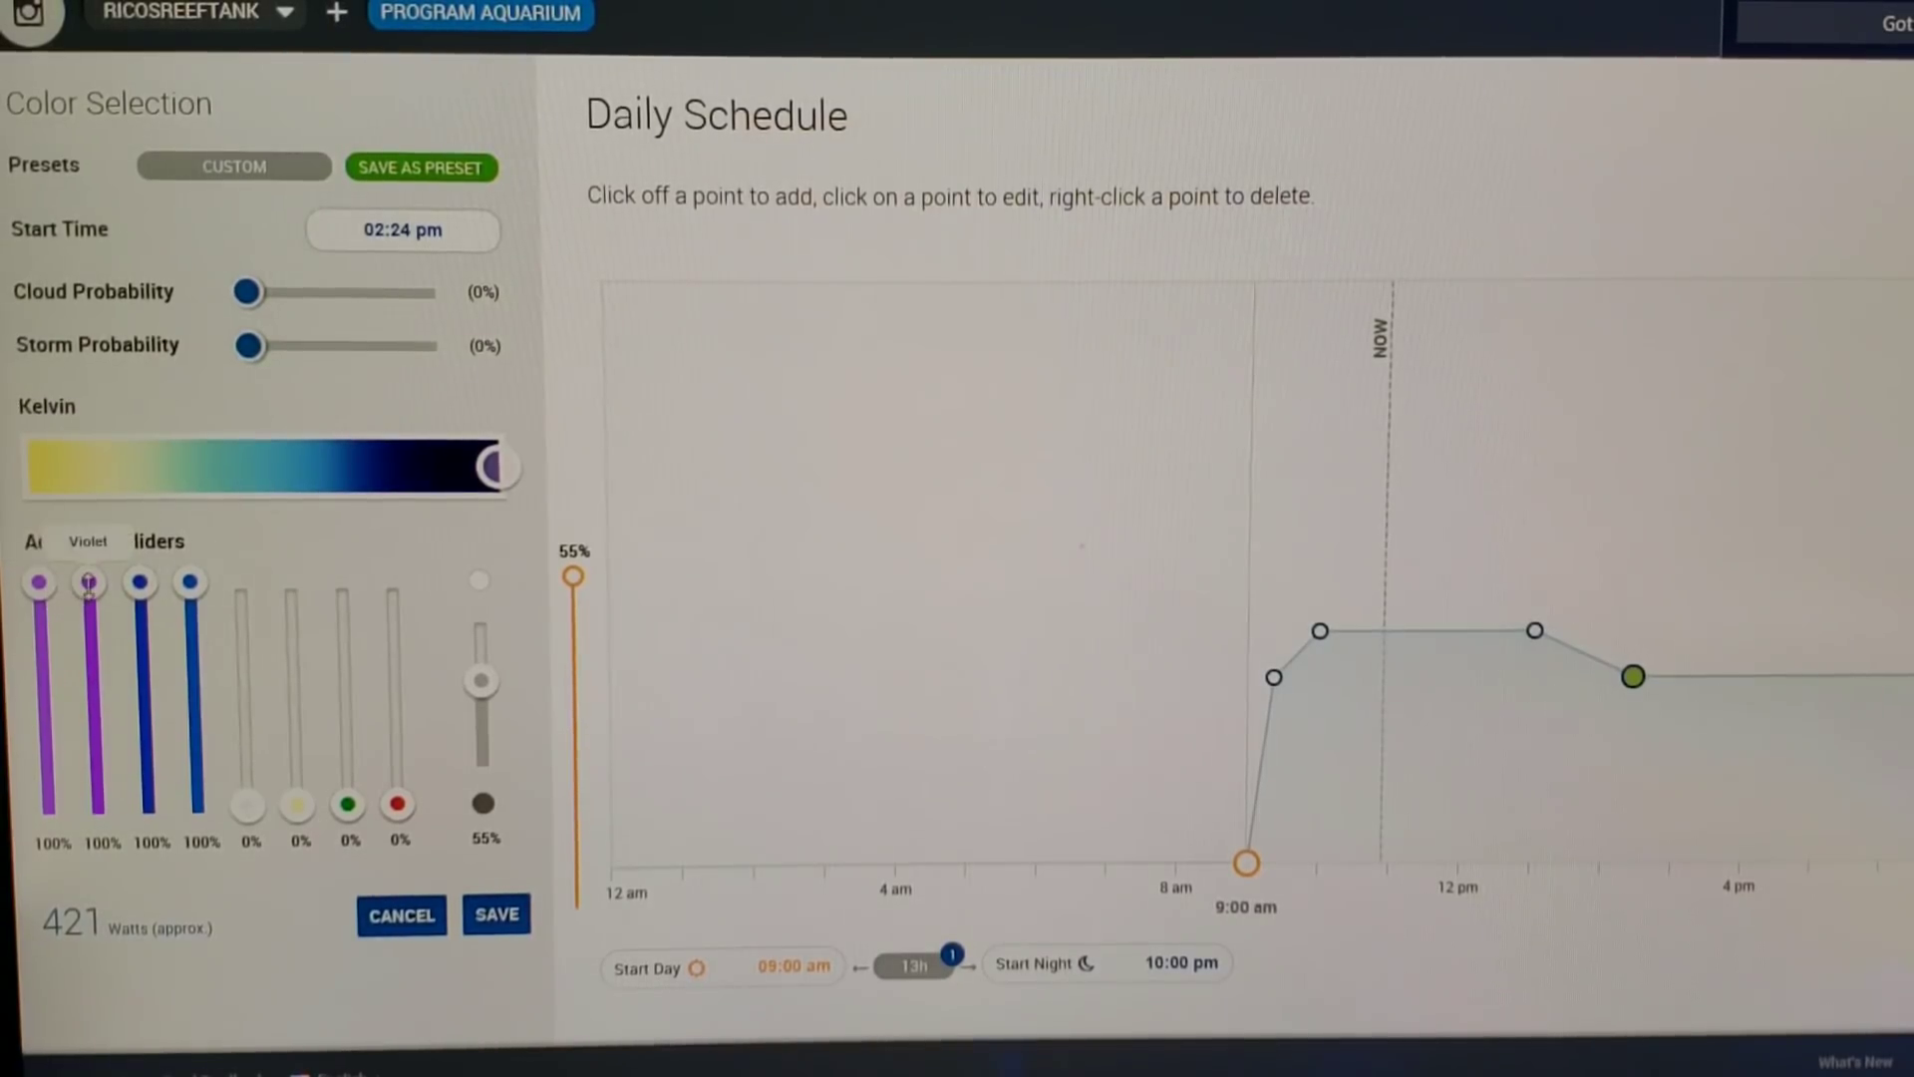
mouse_move(189, 586)
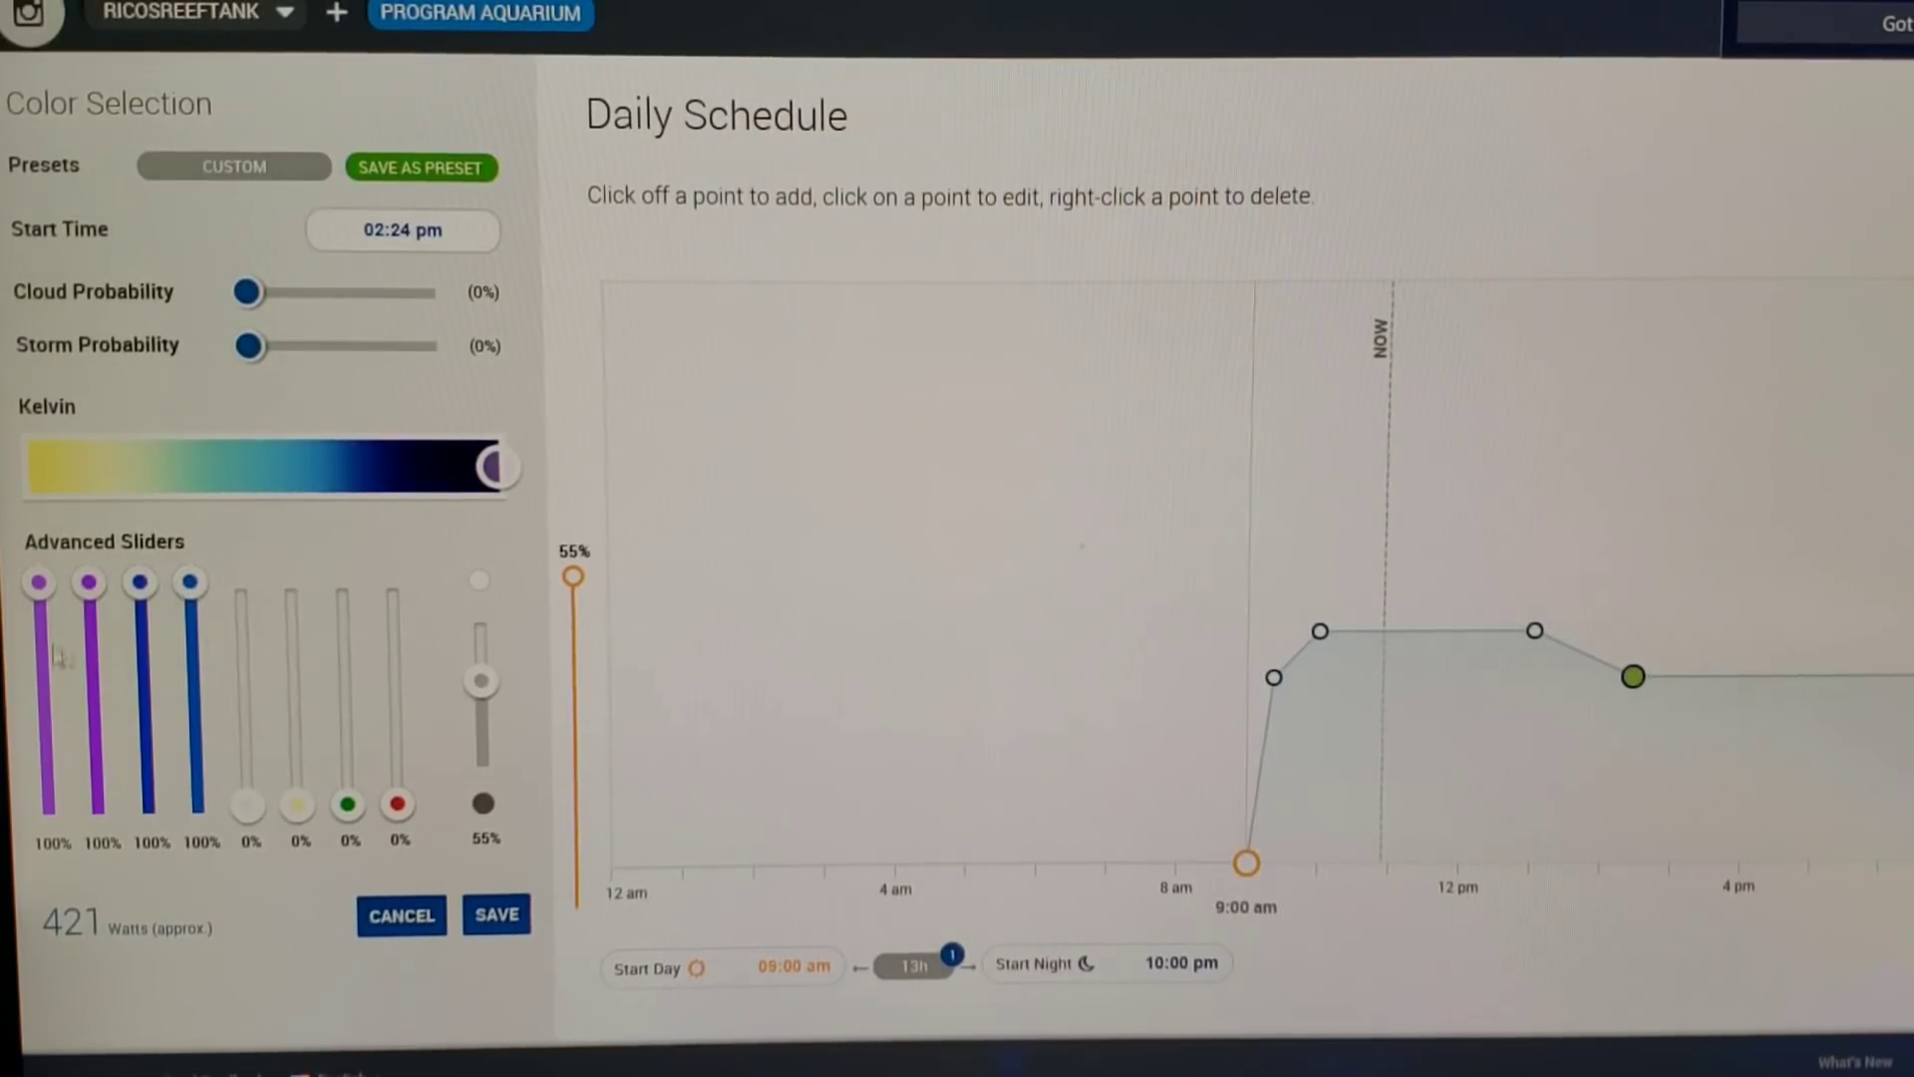
mouse_move(247, 808)
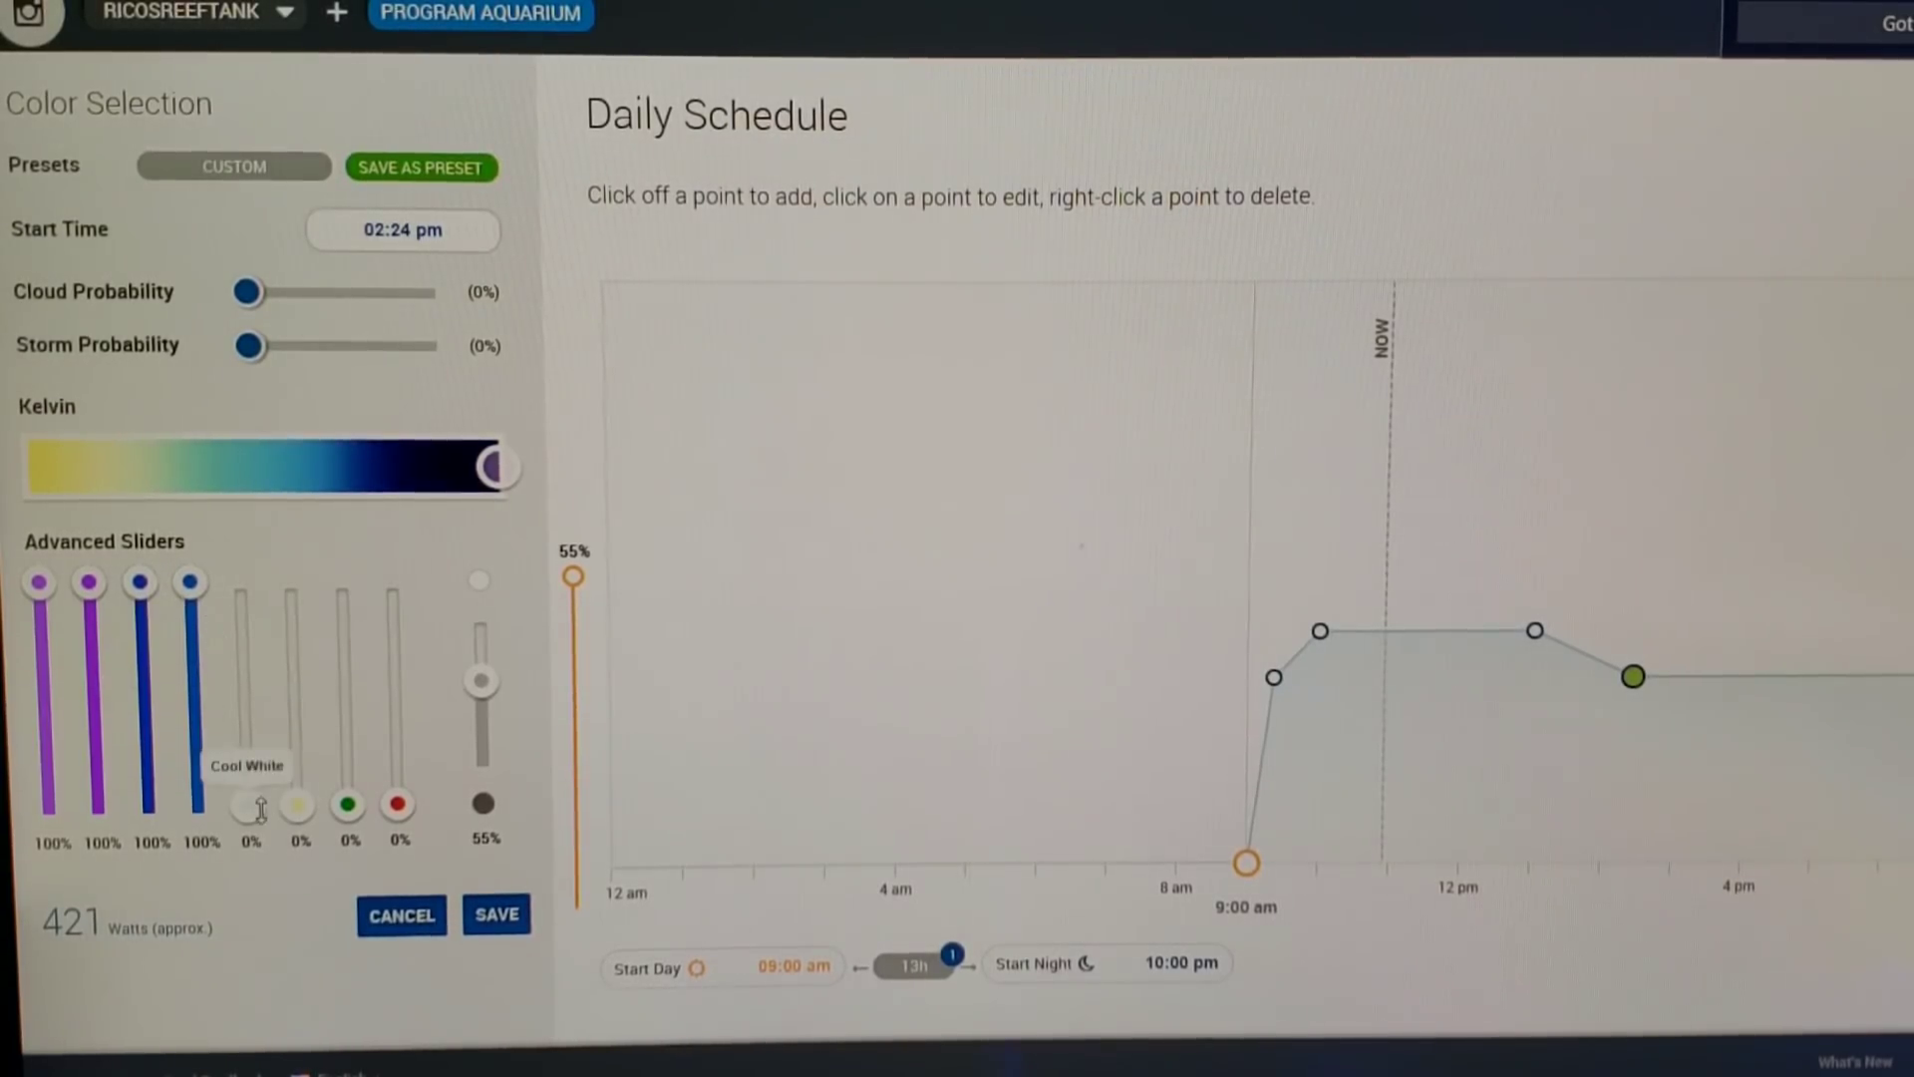
mouse_move(300, 810)
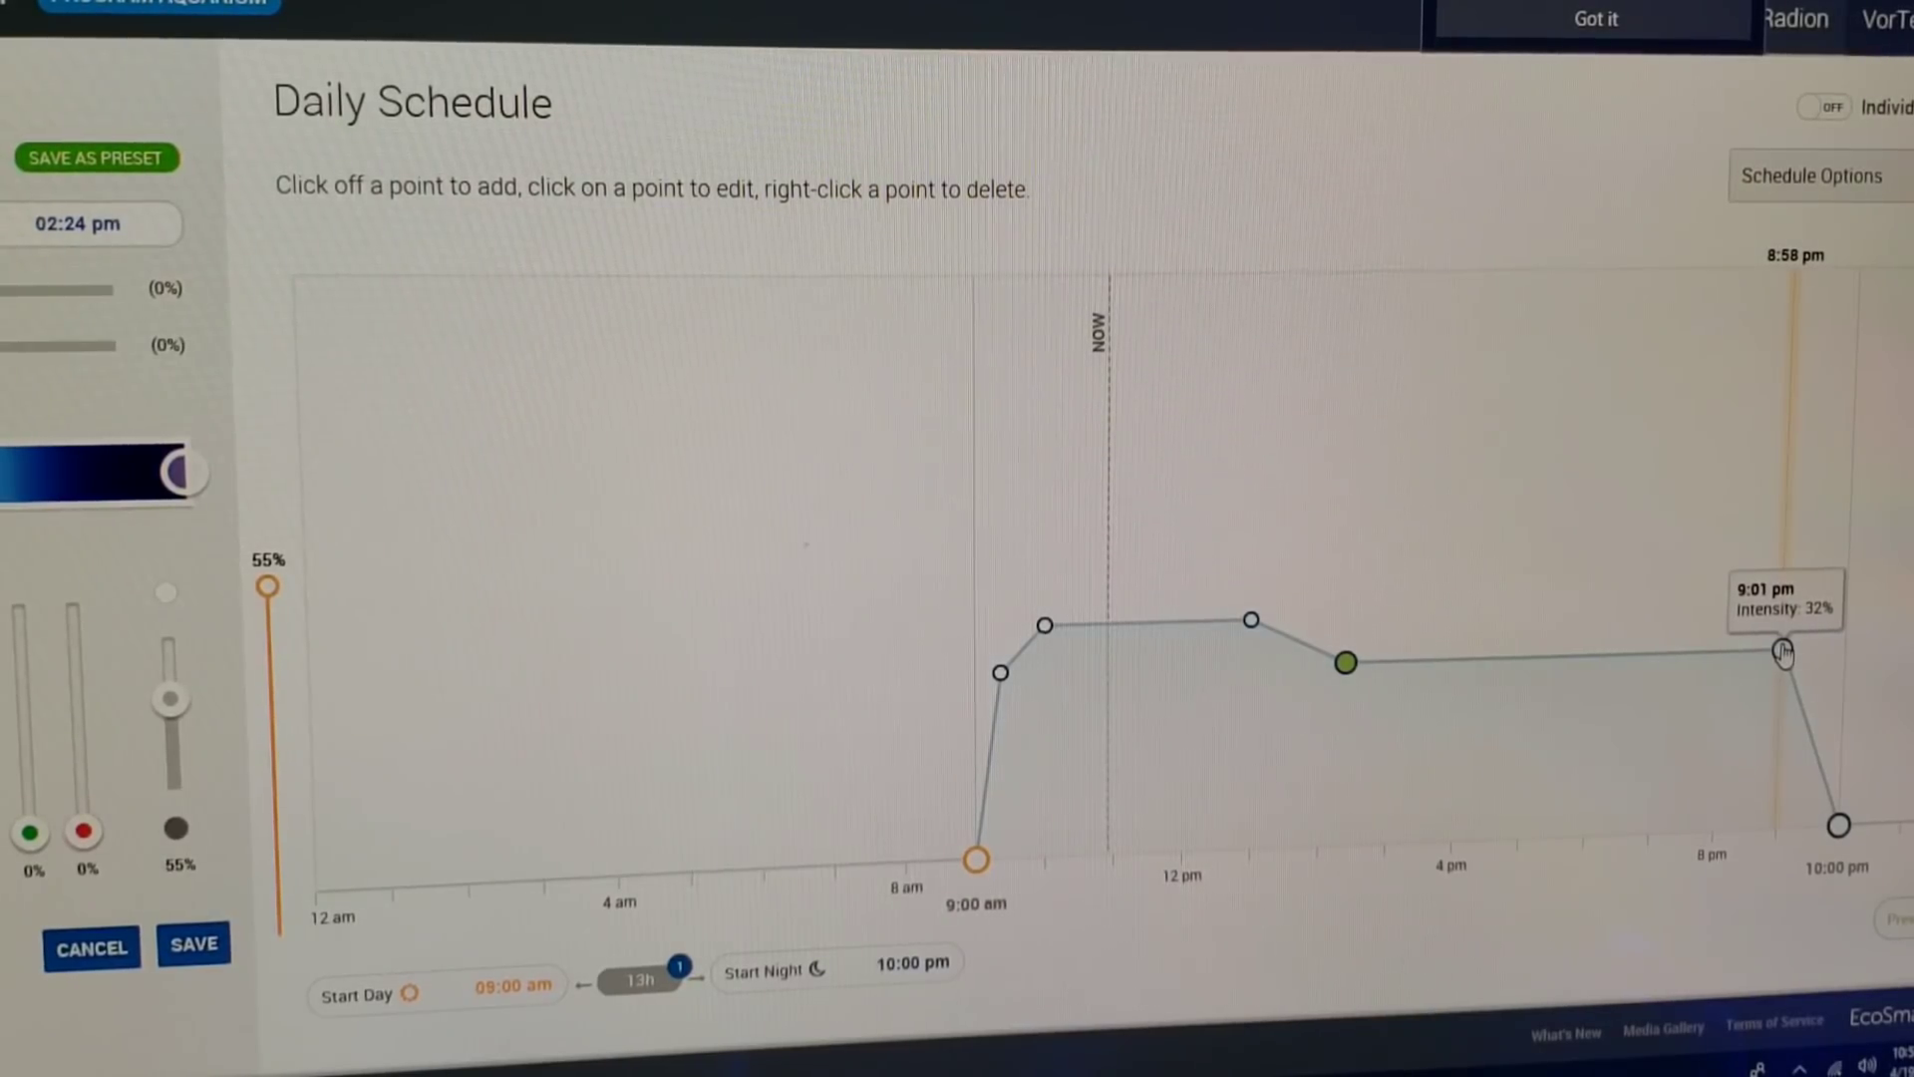
Bring up the 9:01 pm point: only the four blue channels at 100%, 421 watts.
click(1783, 646)
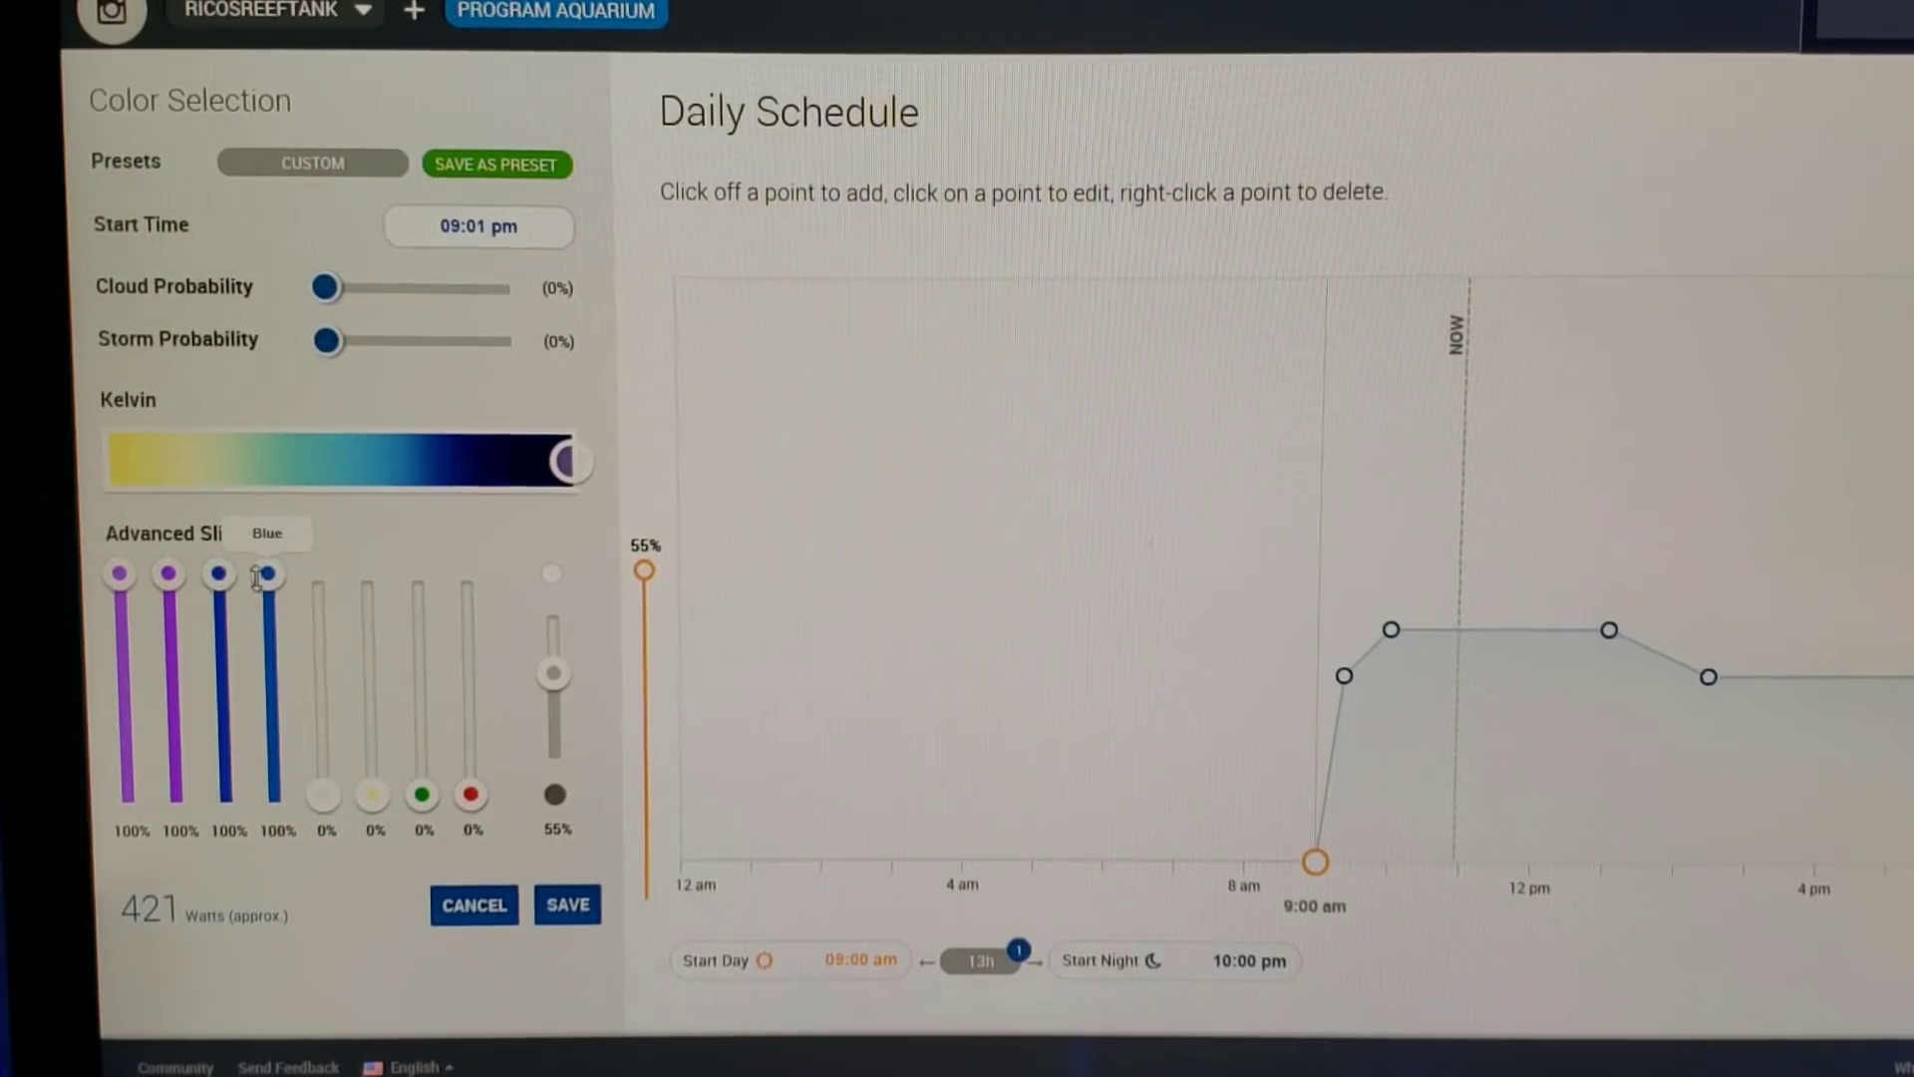
mouse_move(186, 622)
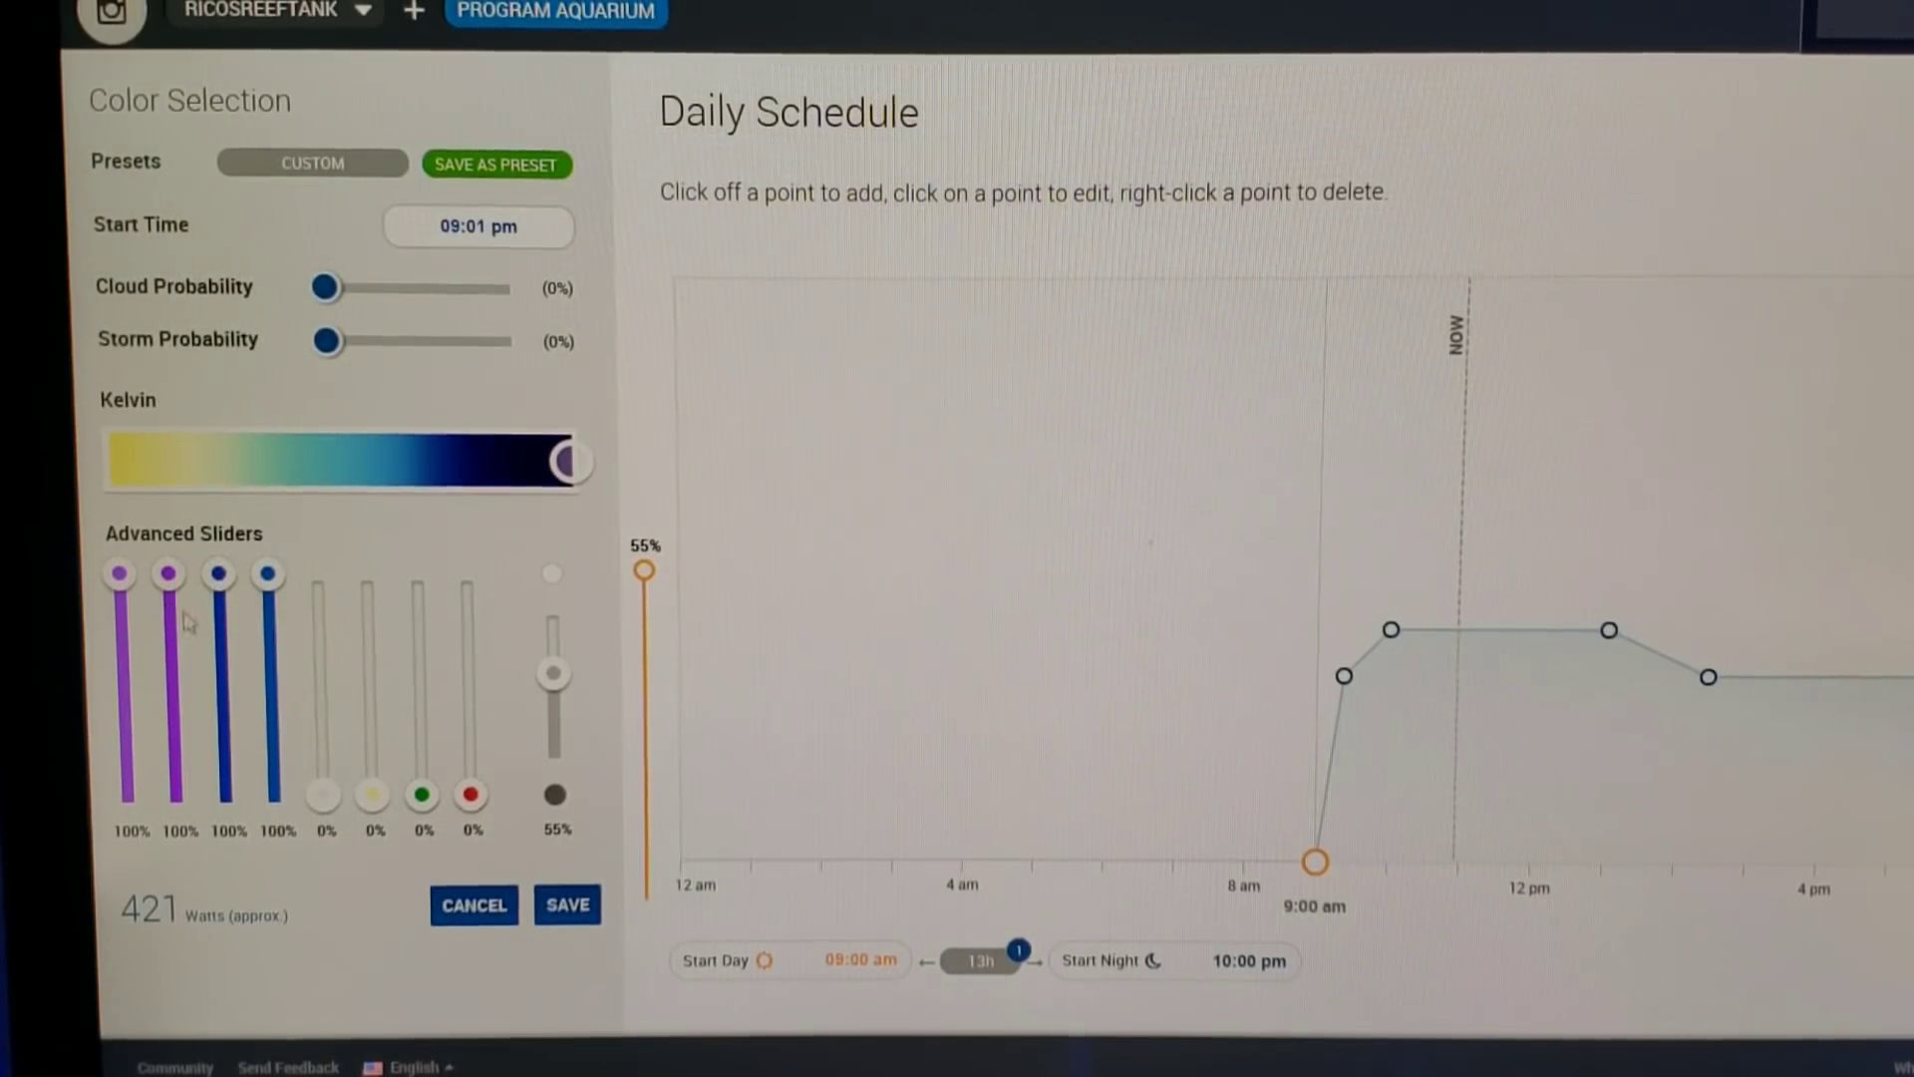
mouse_move(322, 806)
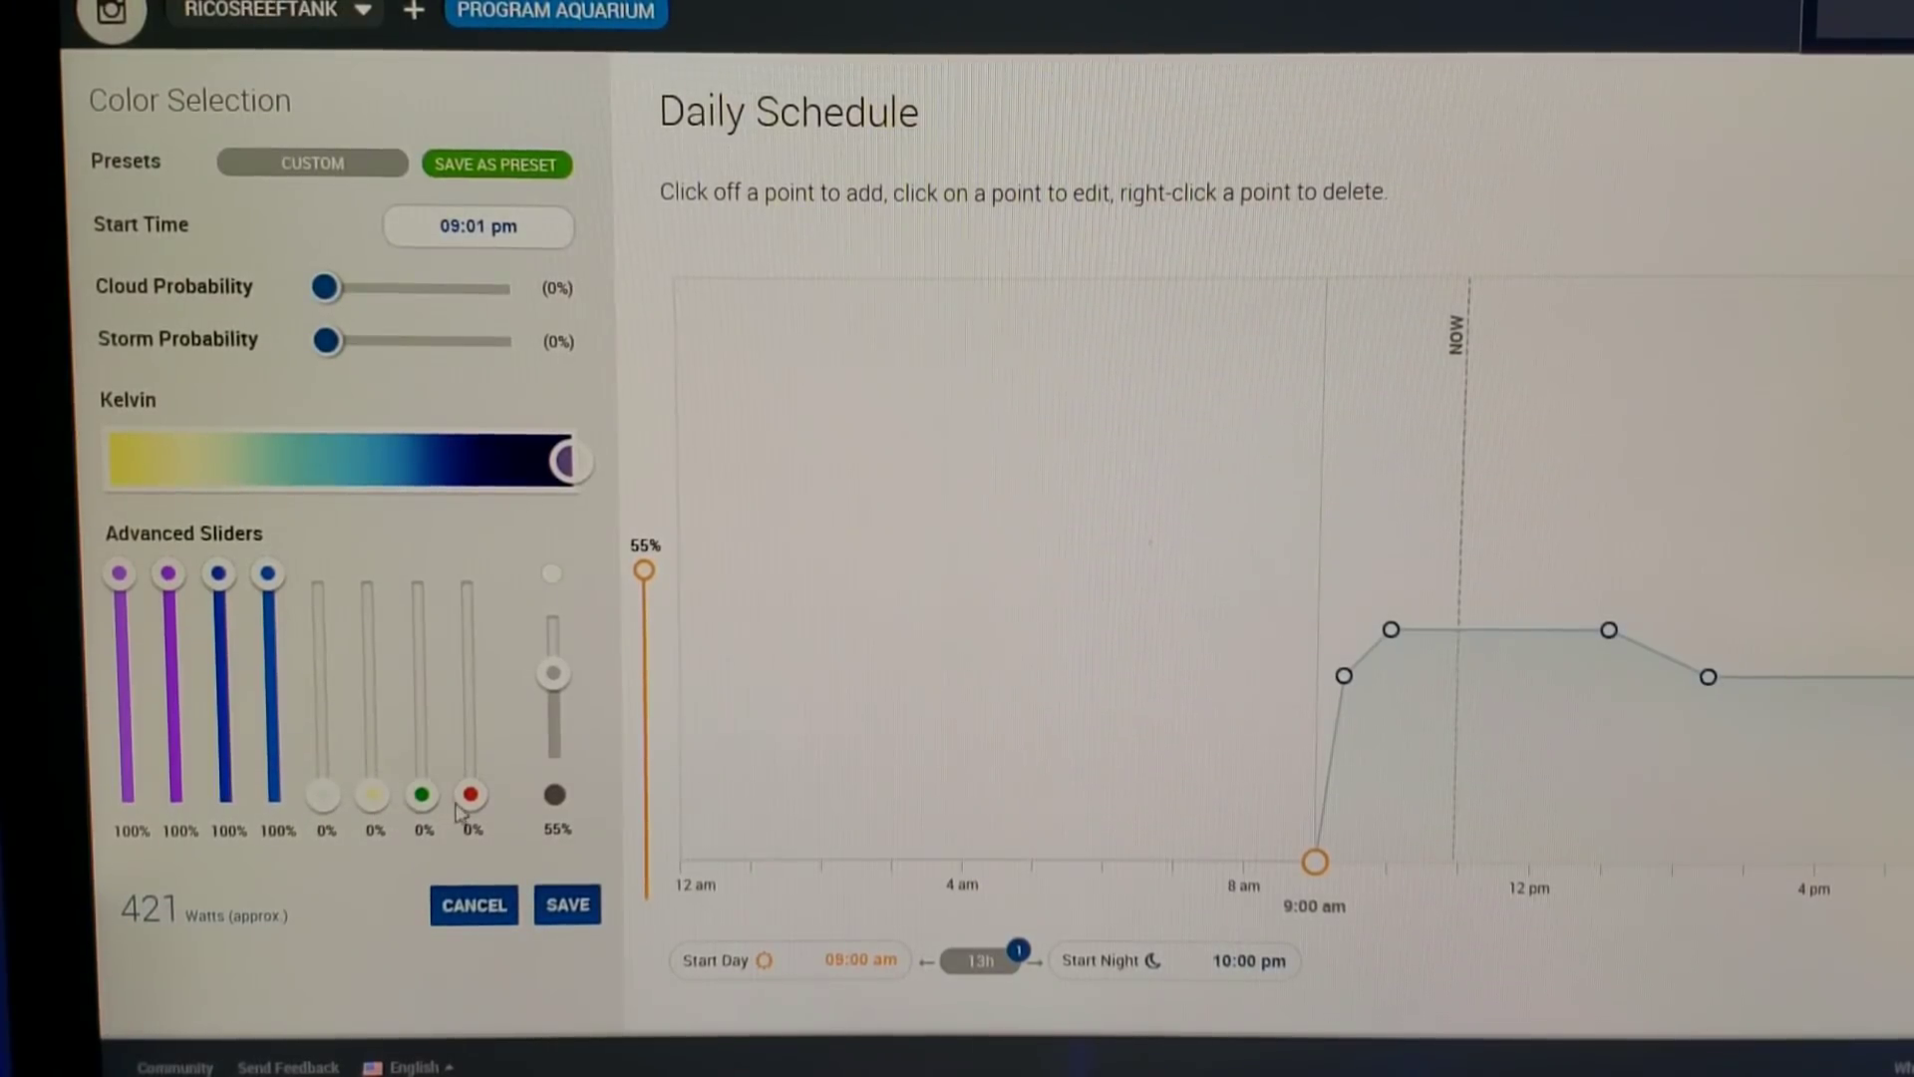
mouse_move(471, 795)
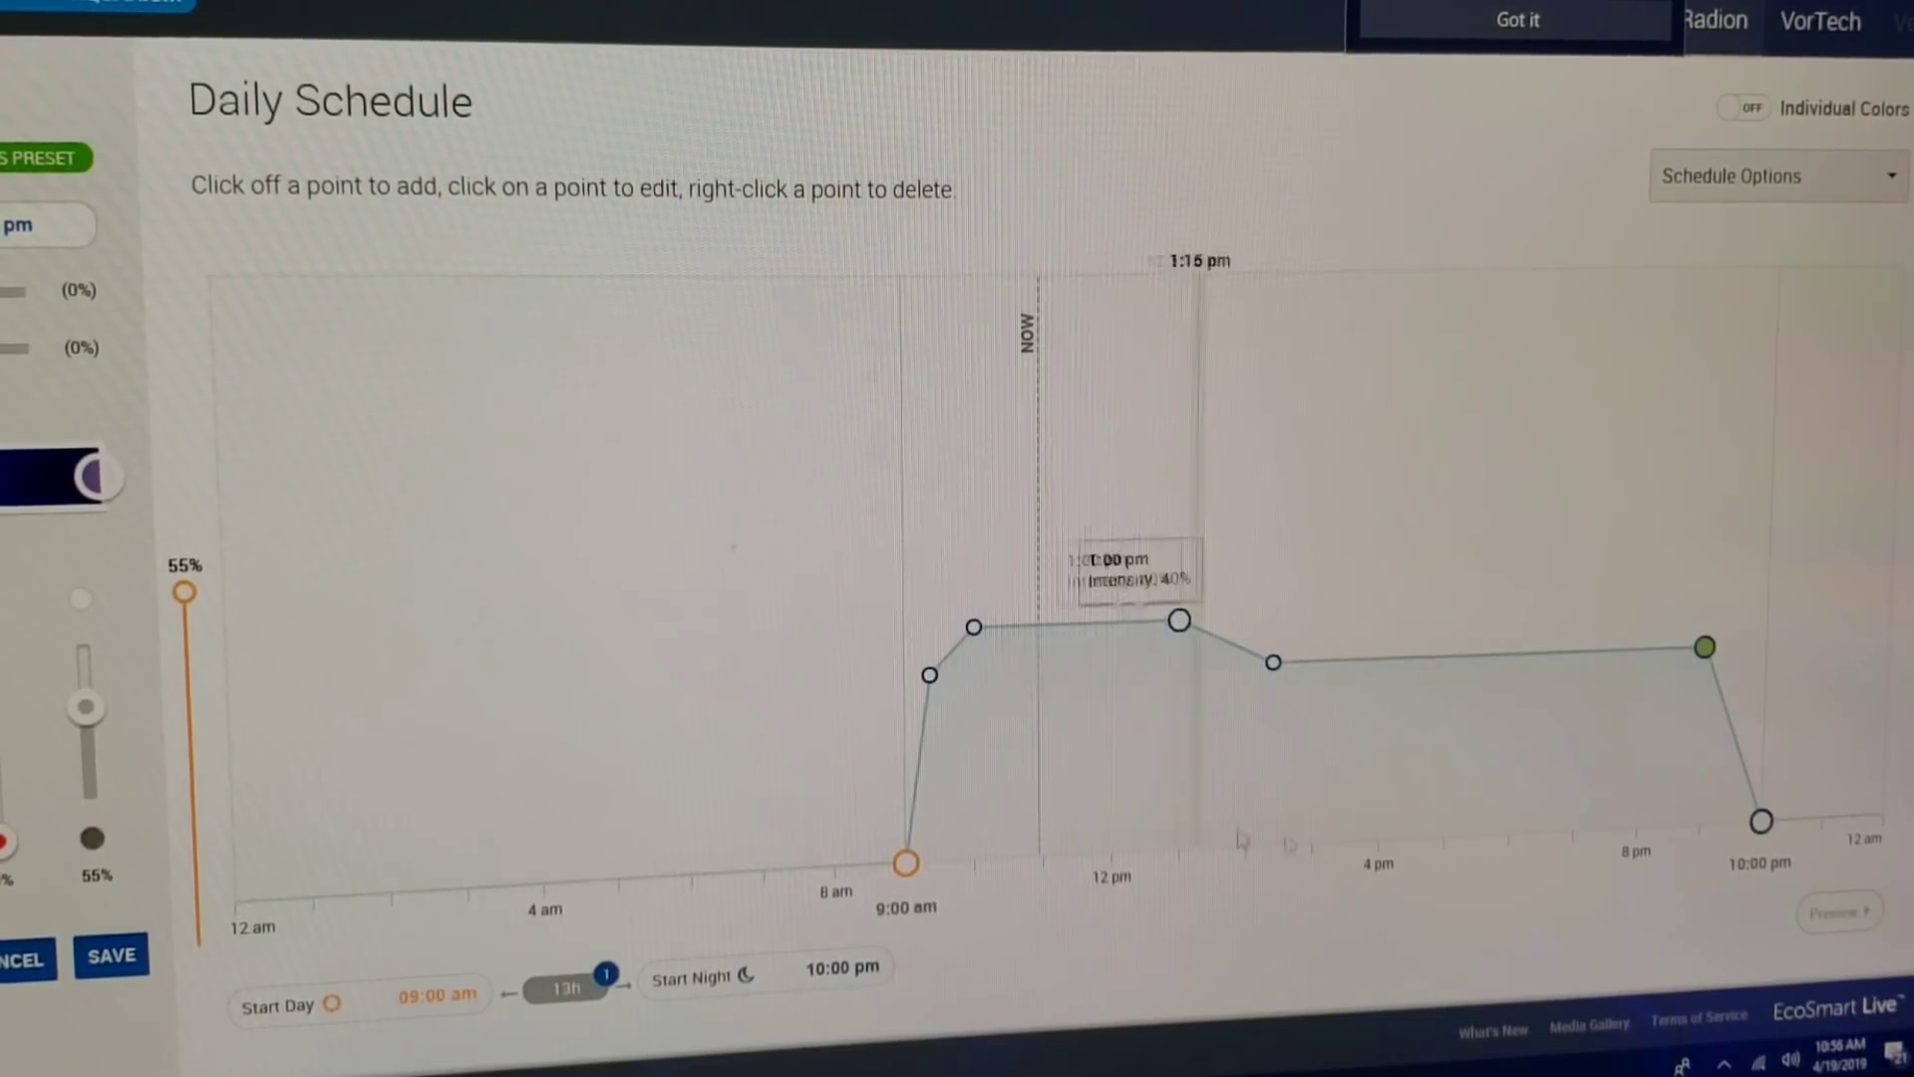
mouse_move(1703, 646)
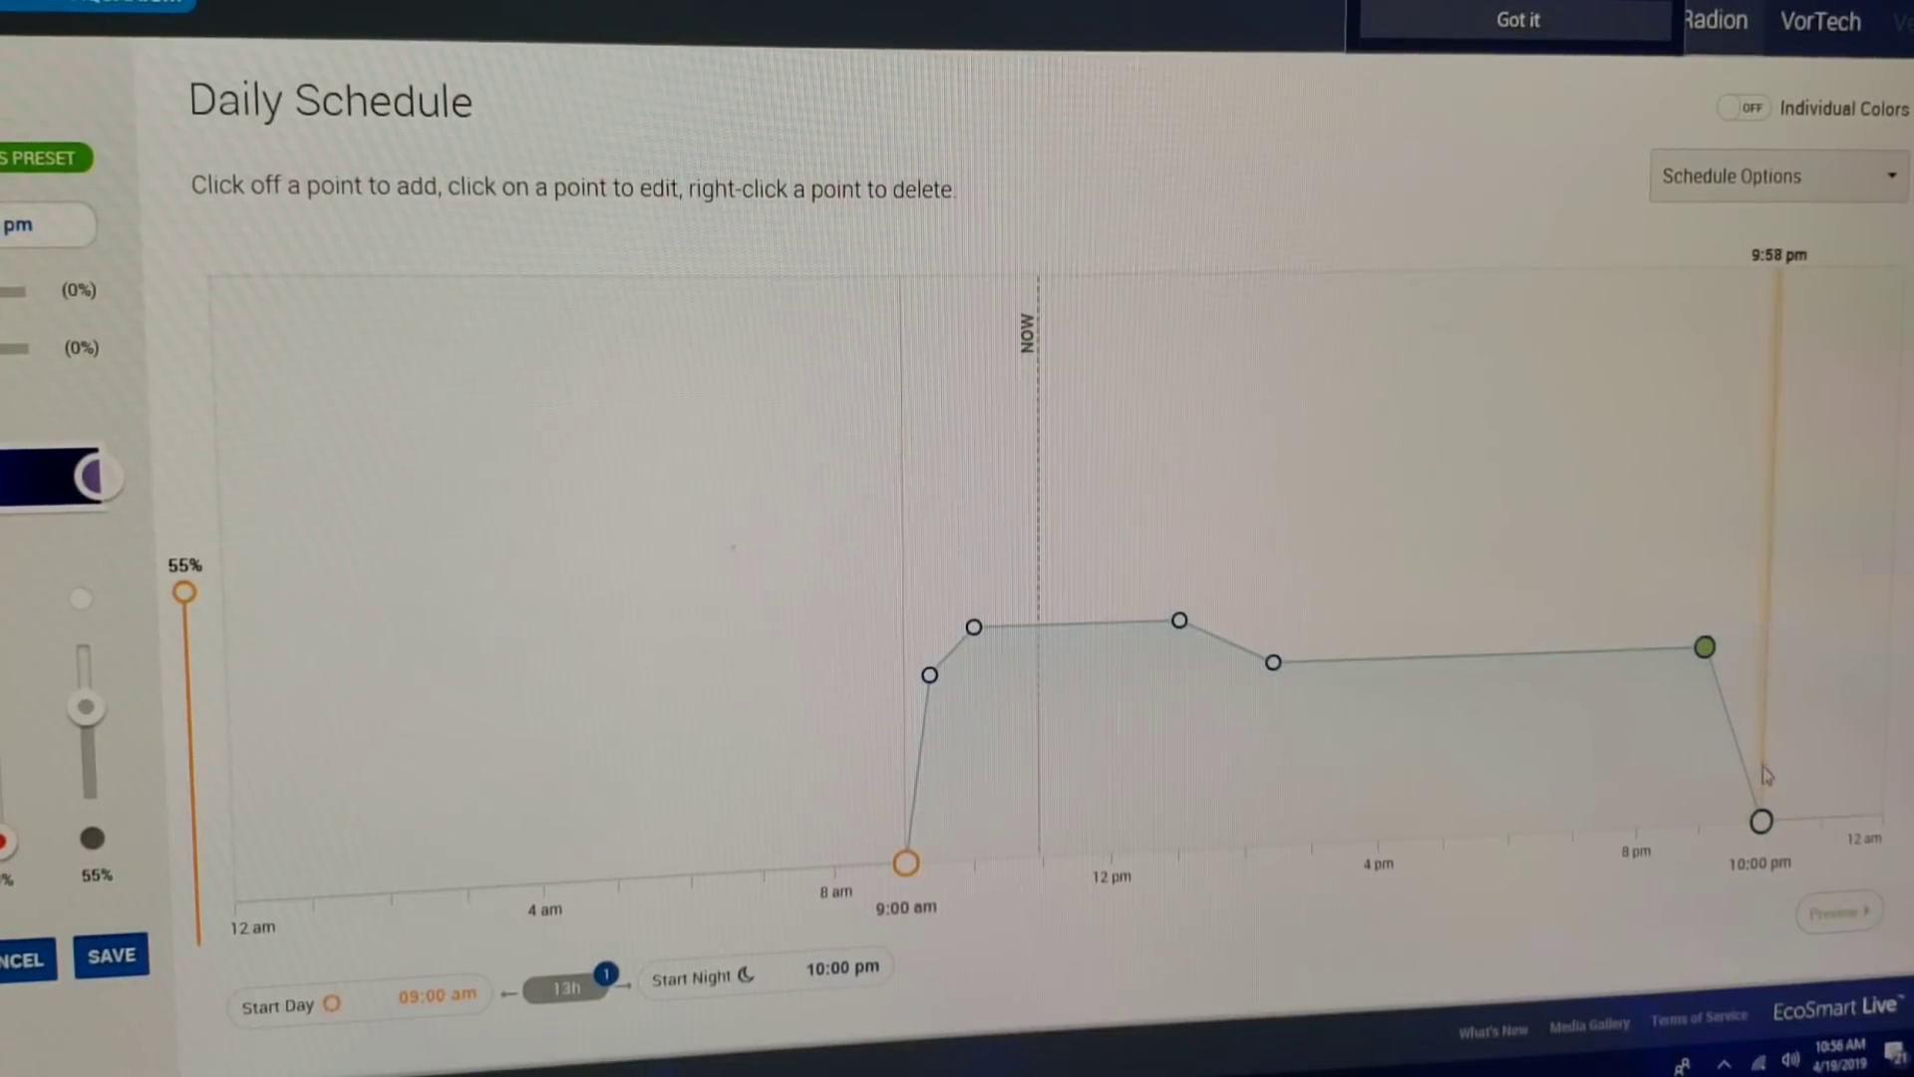
mouse_move(1759, 819)
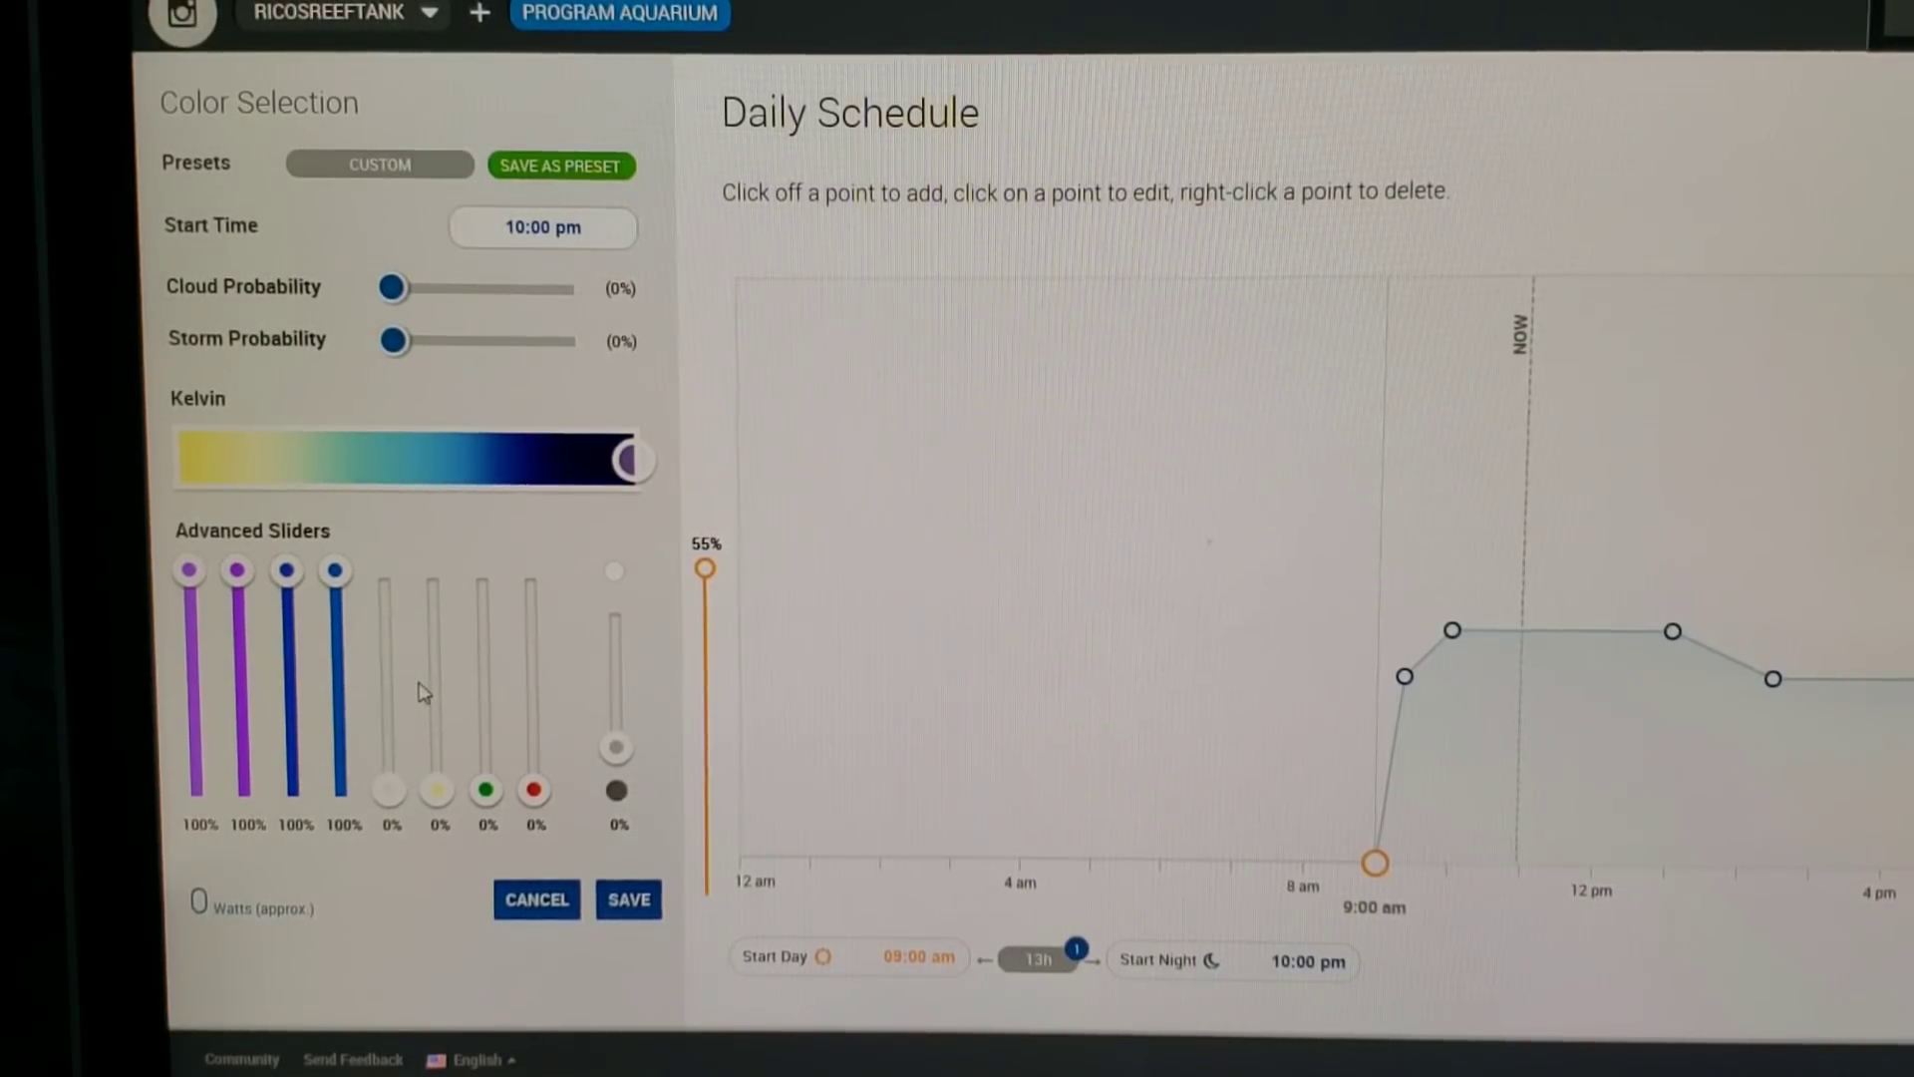
mouse_move(1372, 861)
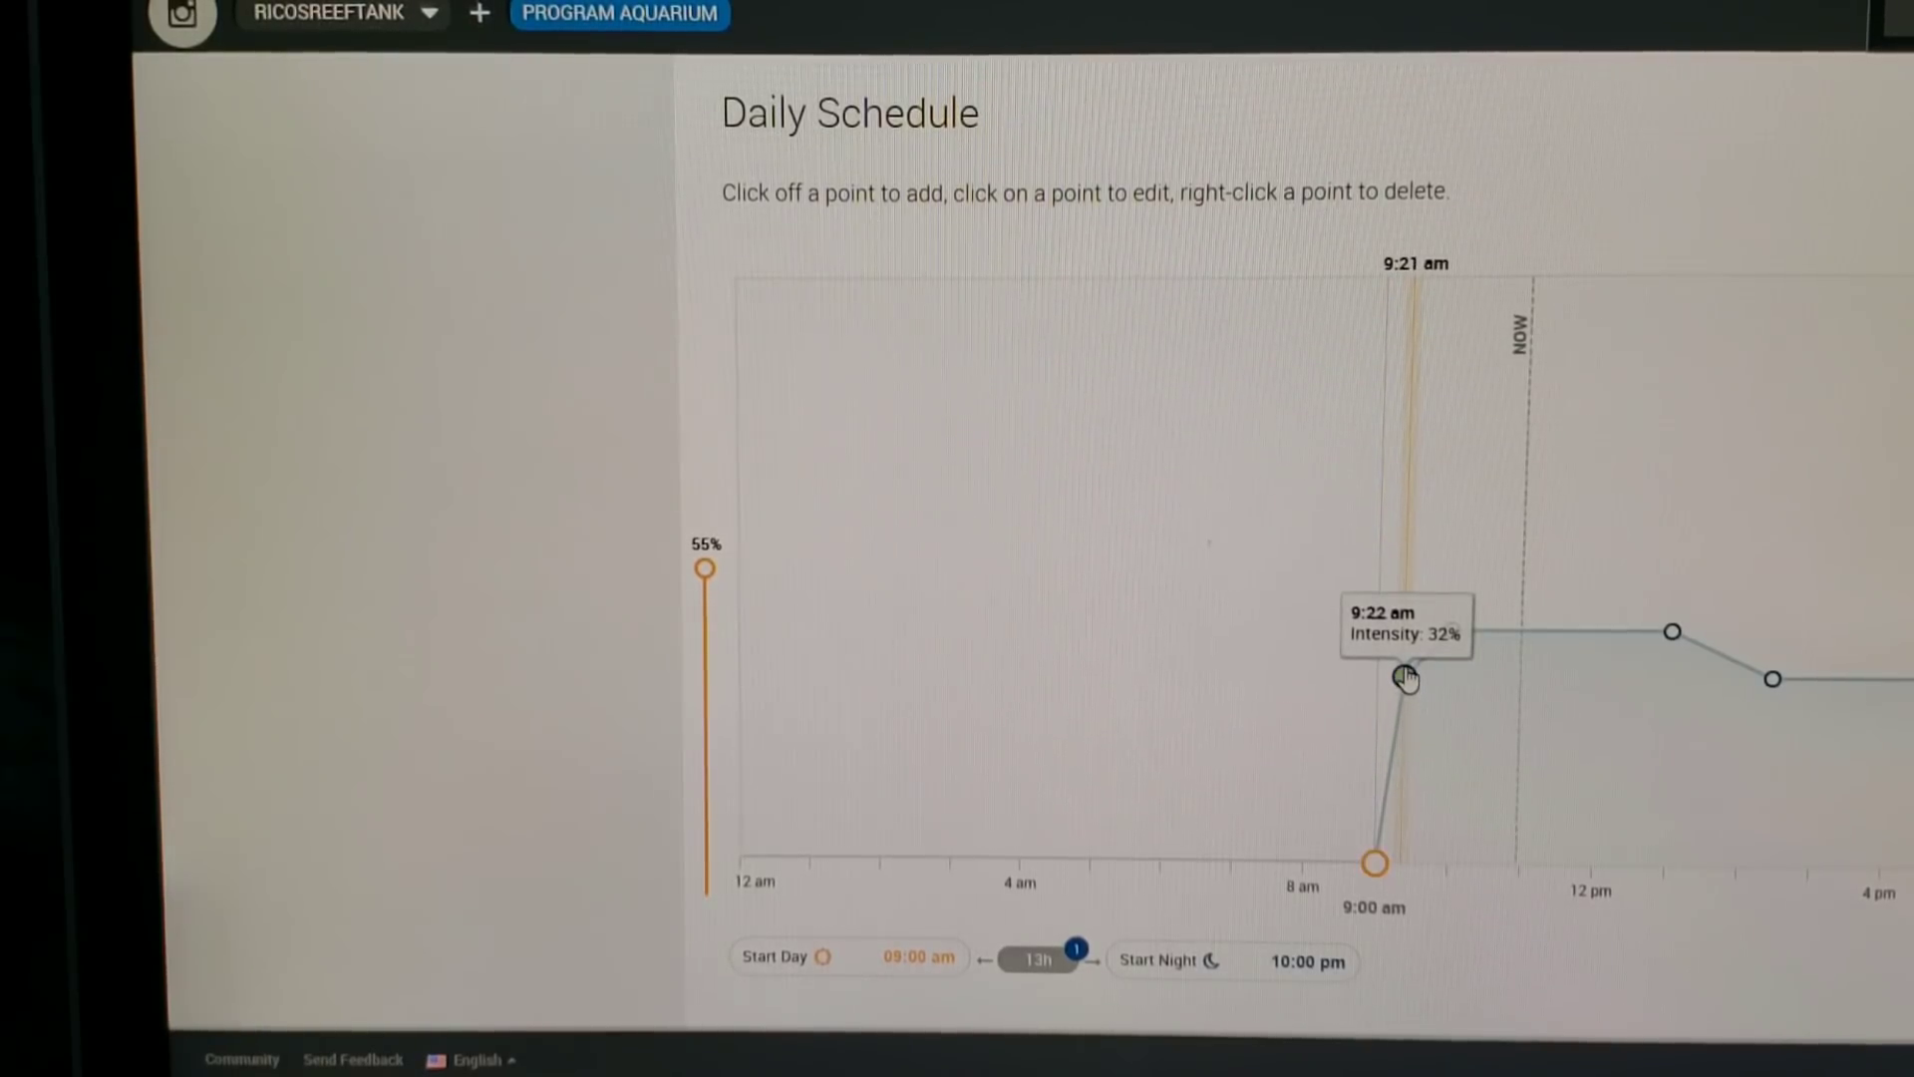
Reopen the 9:22 am ramp-up point: blues at 100%, 55% brightness, 421 watts.
click(1406, 678)
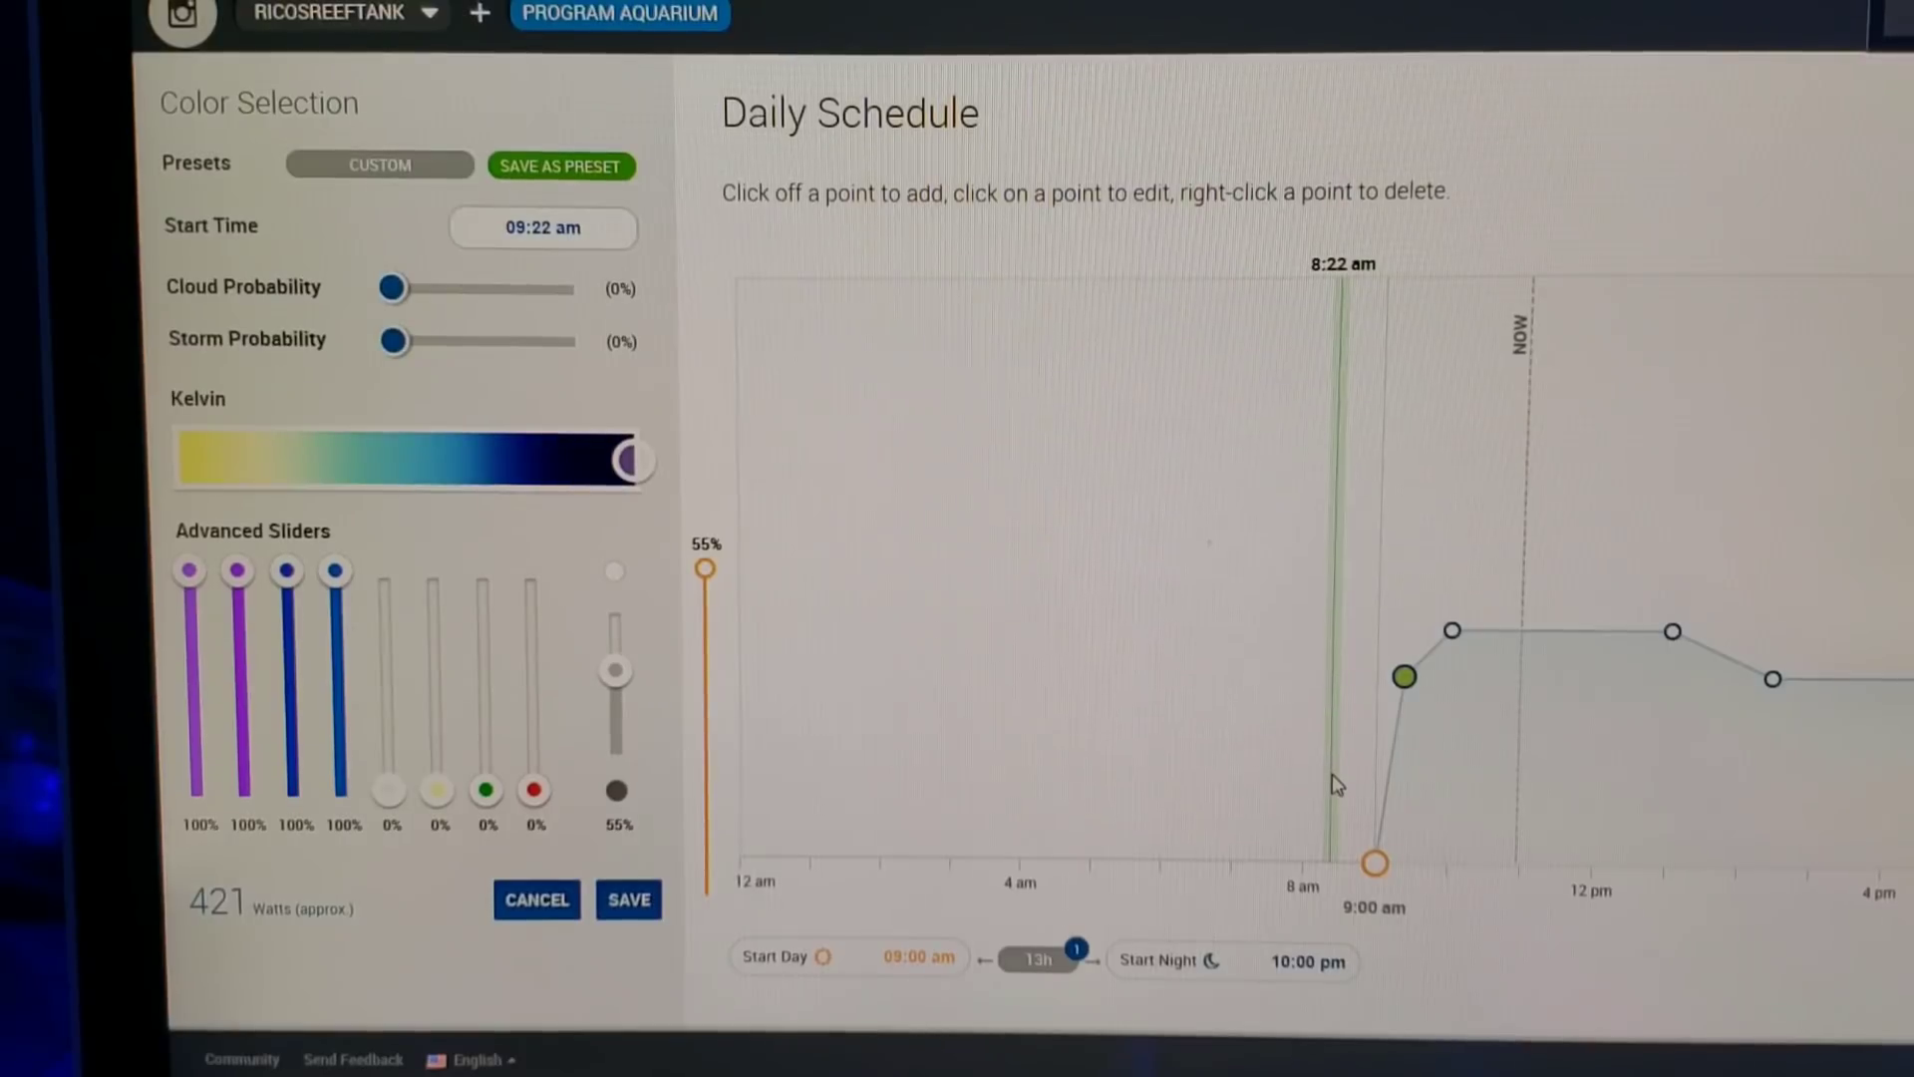